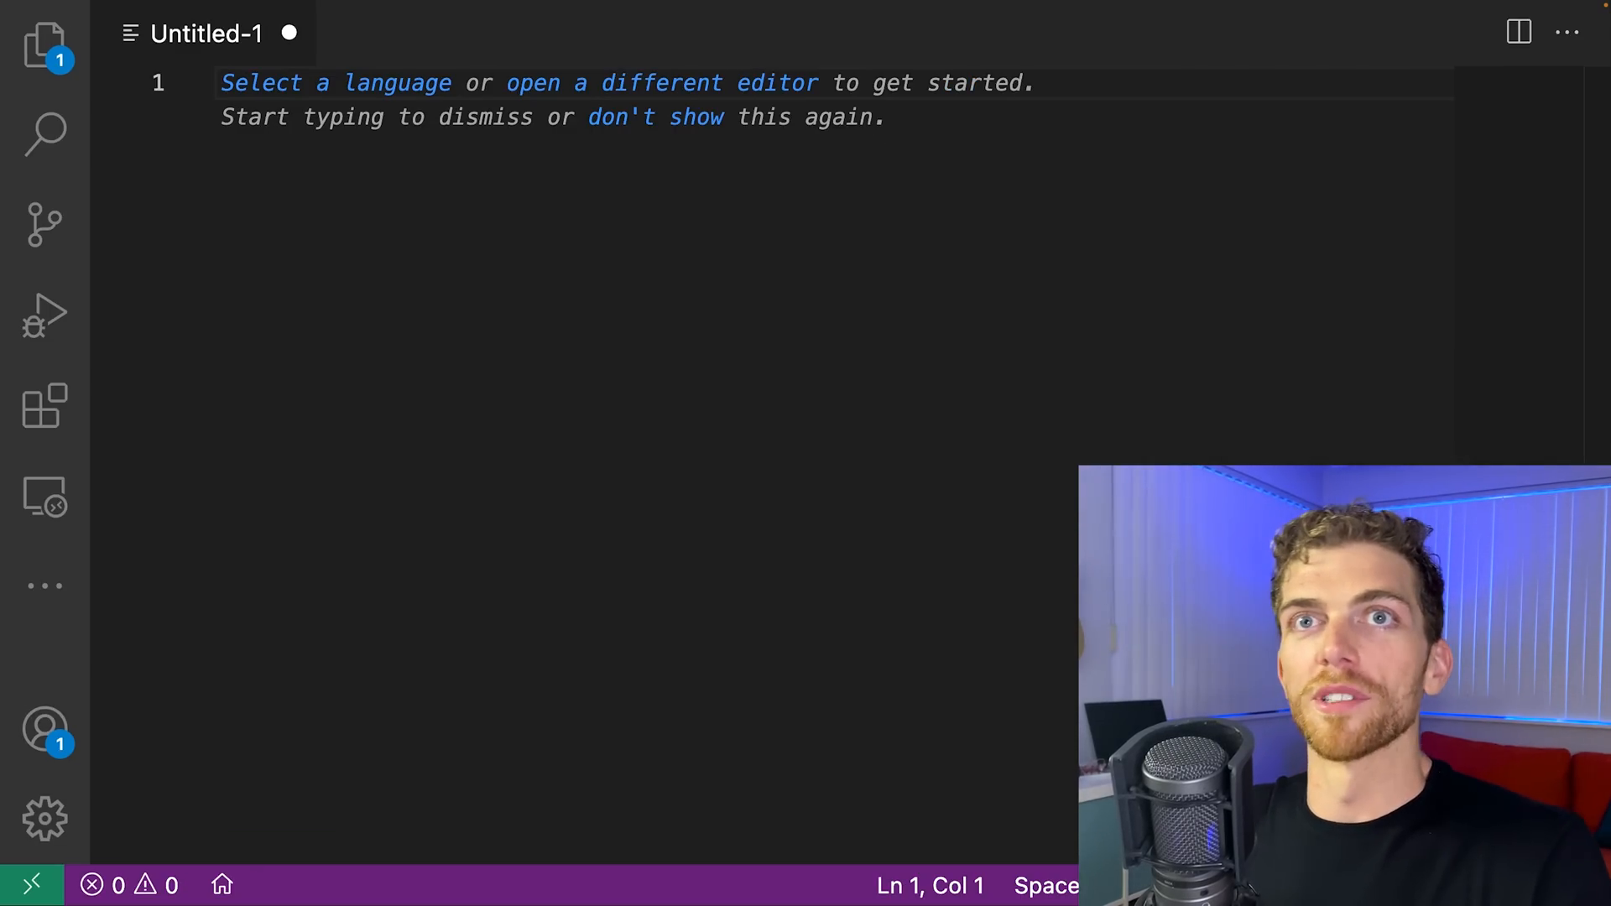
# Type the Objective-C line NSString *fullName = [NSString stringWithFormat:...] in Untitled-1
pyautogui.write('NSString *f')
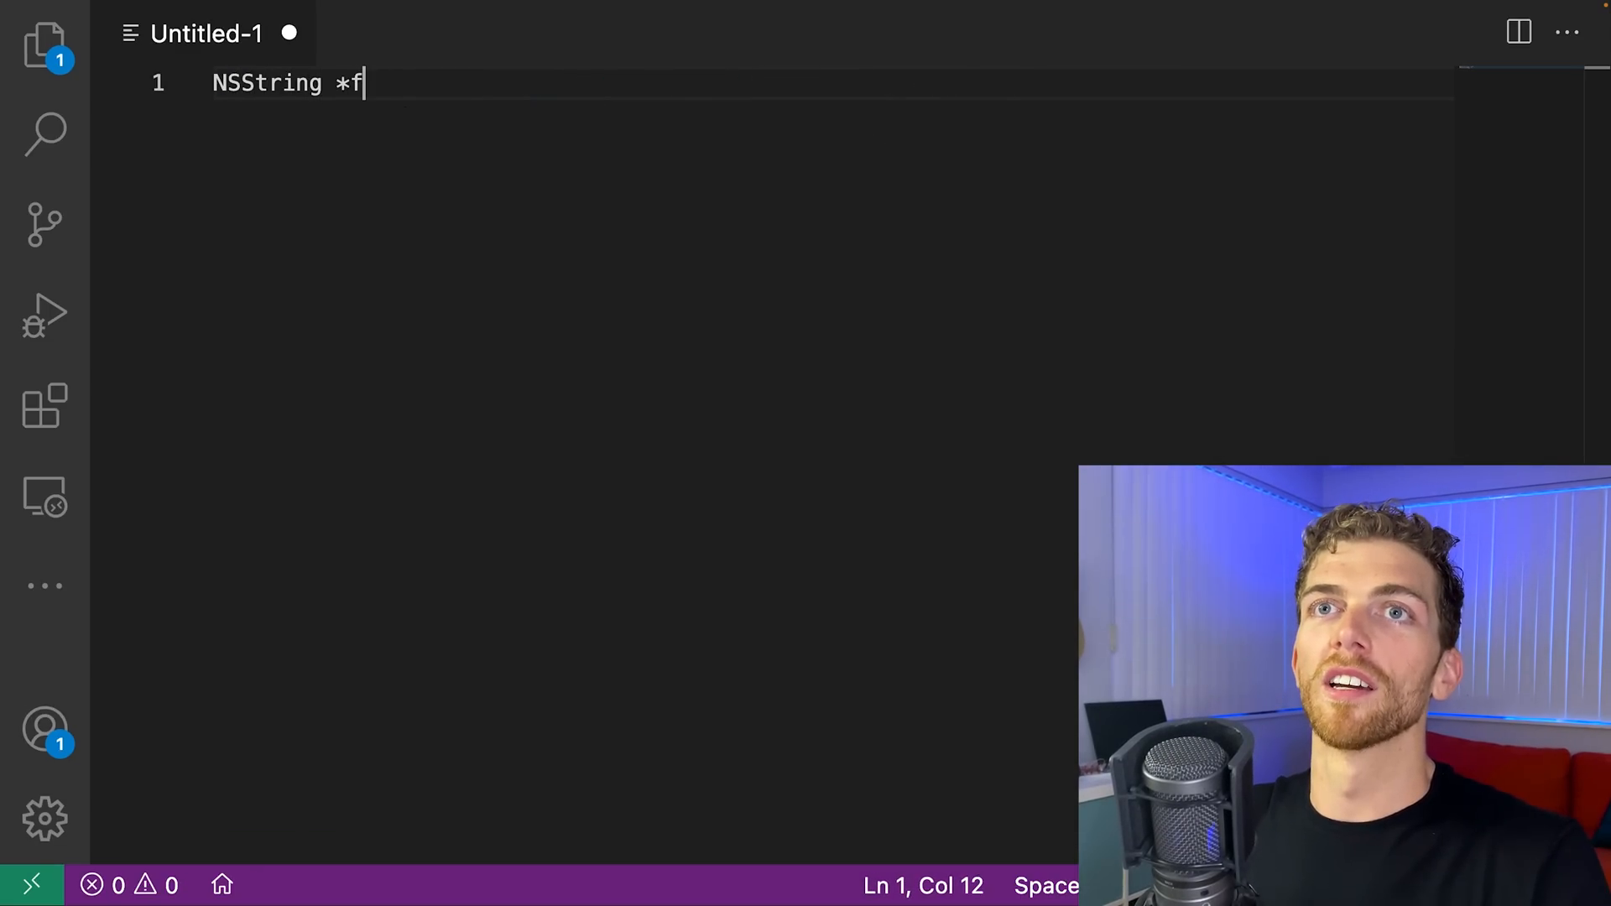
pyautogui.write('ullName = [NSString stringWithFormat:@"%@ %@", firstName, lastName];')
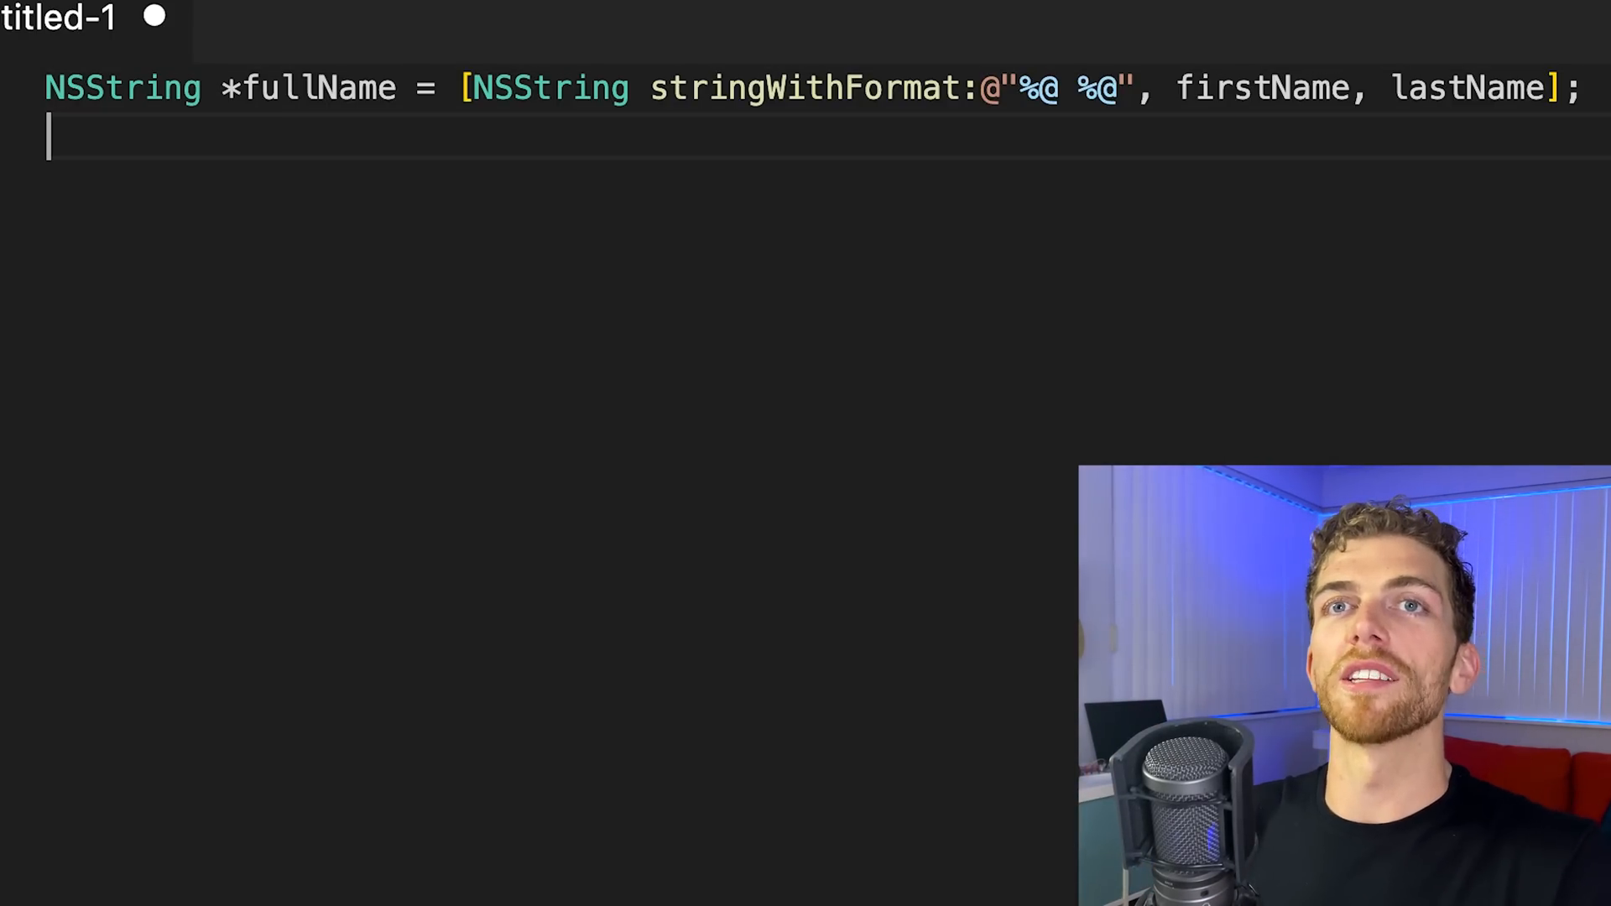
# Add the Swift-style line let fullName = "\(firstName) \(lastName)"
pyautogui.write('let fullName')
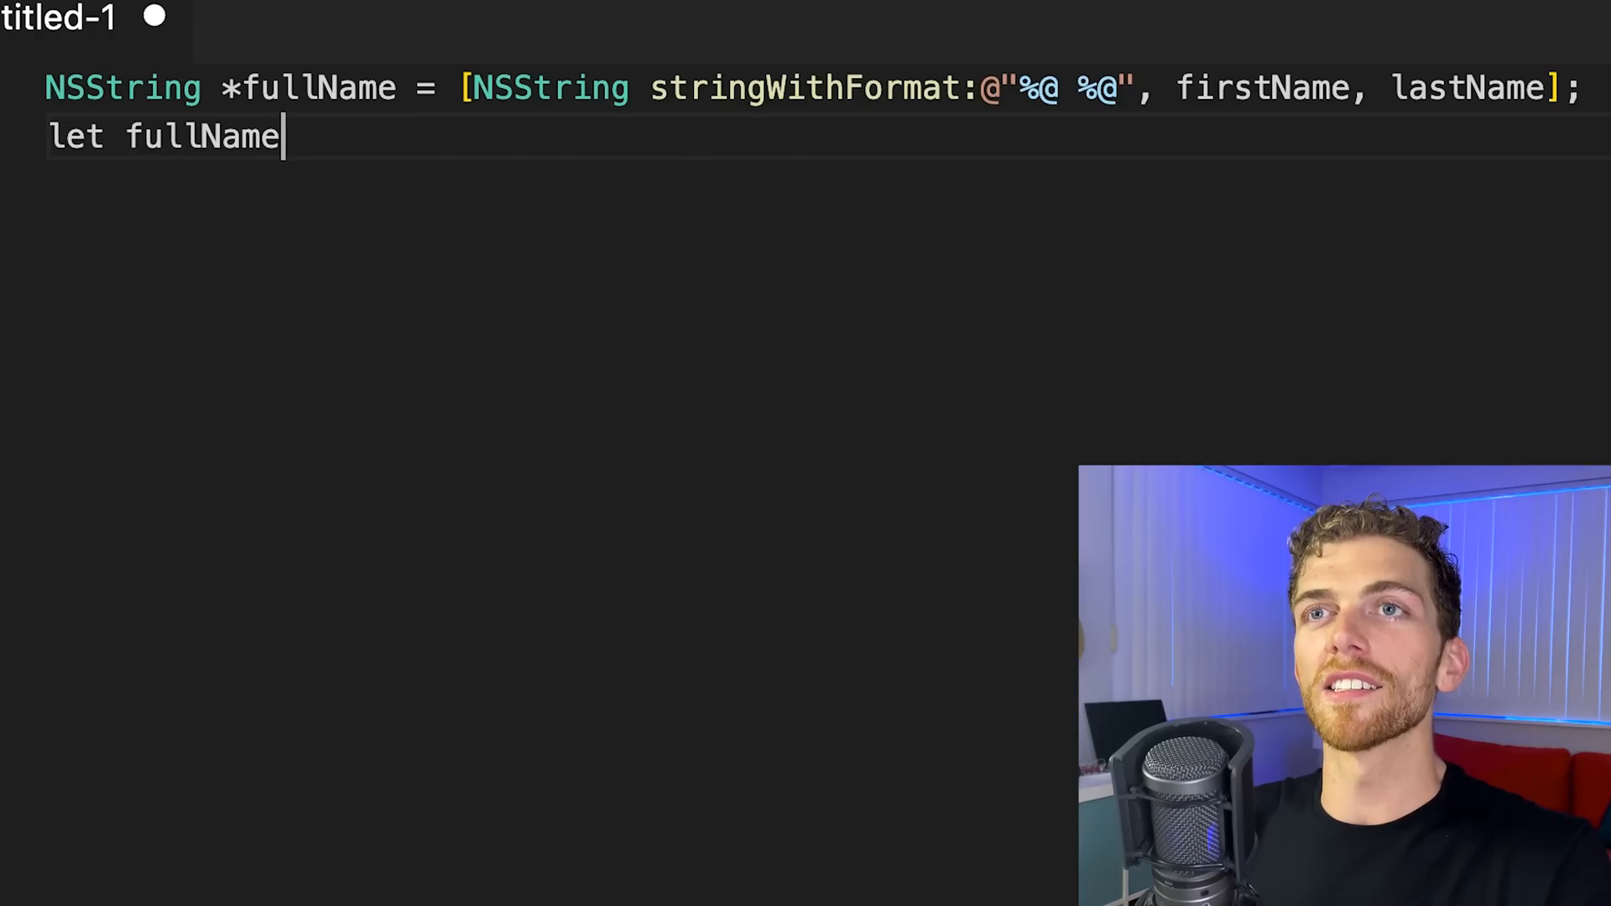
pyautogui.write('= "\\(firstName) \\(lastName)"')
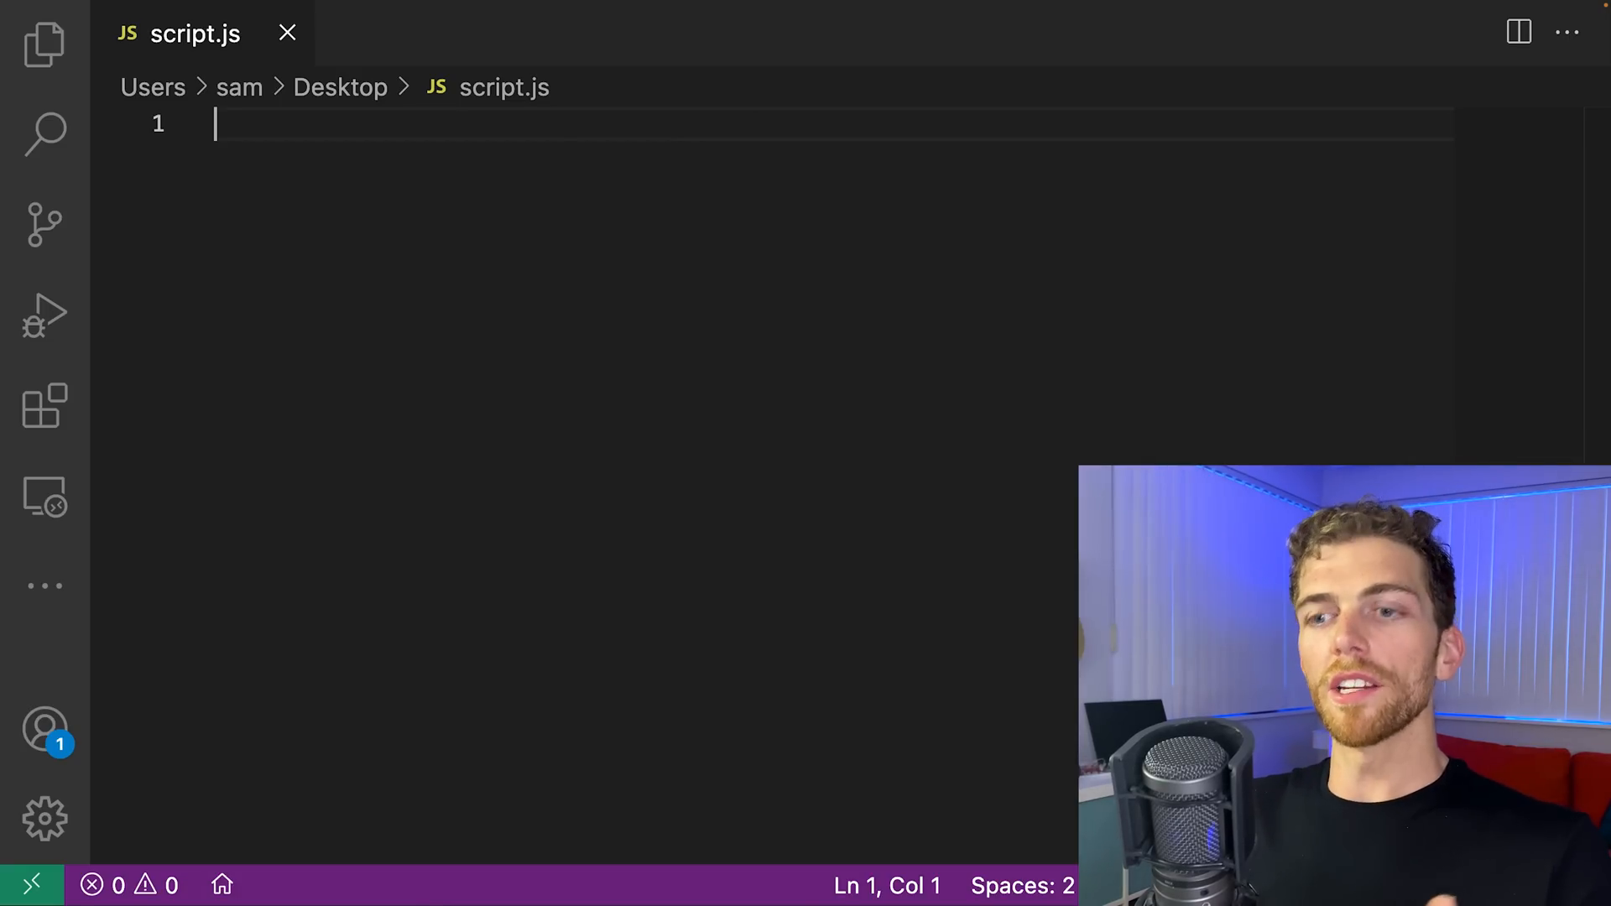
# Write console.log("hello javascript") followed by a blank line
pyautogui.write('consol')
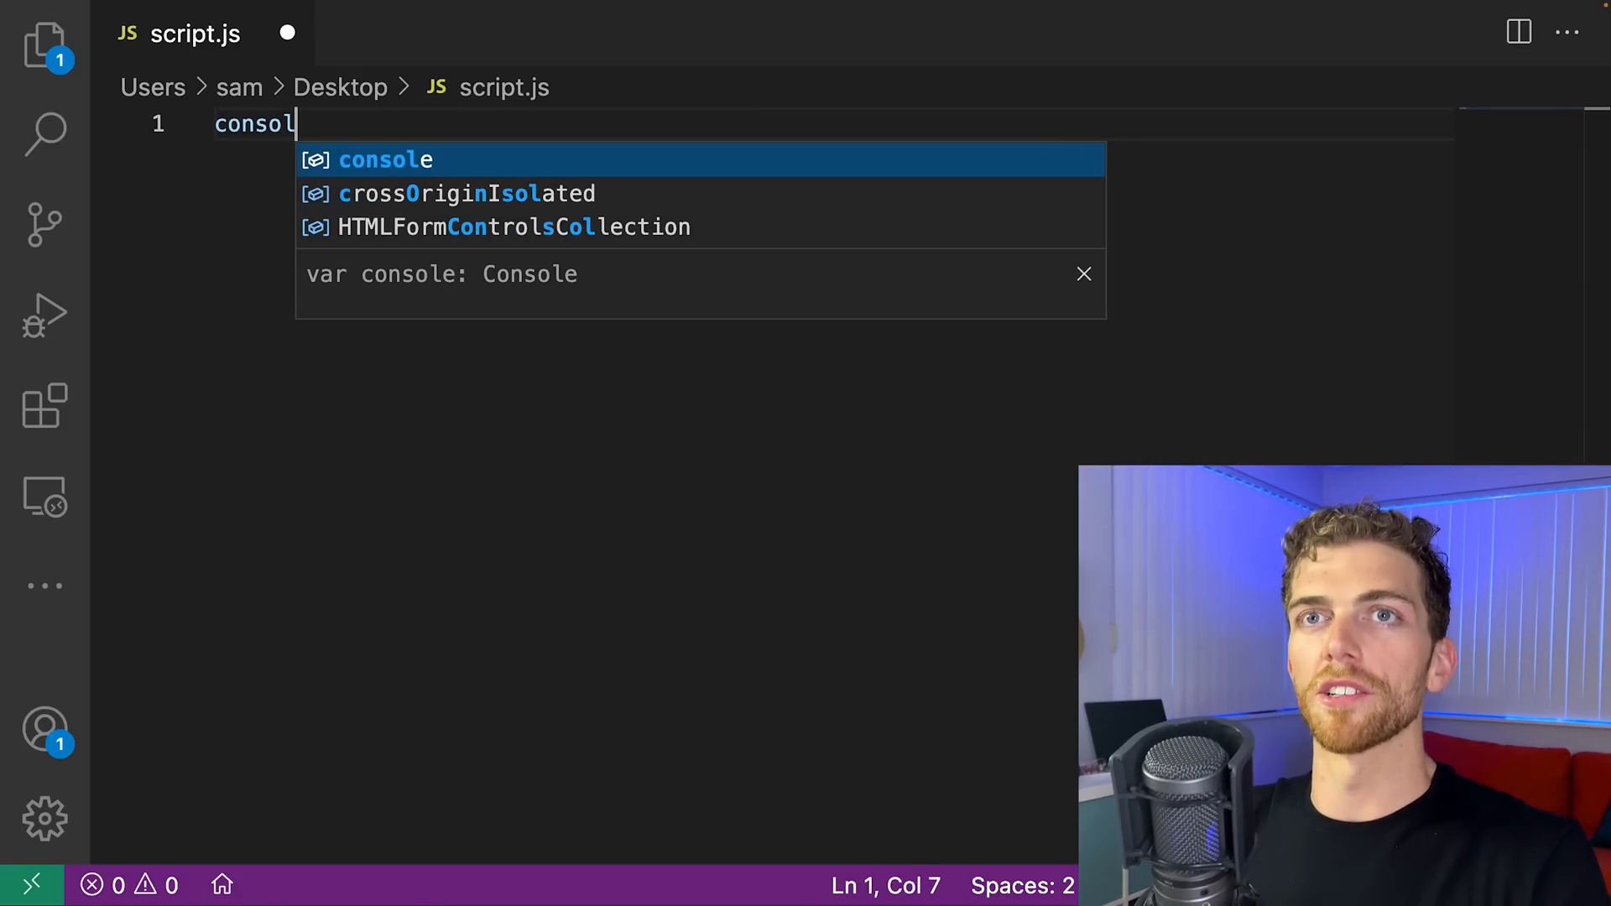
pyautogui.write('.log("hello "')
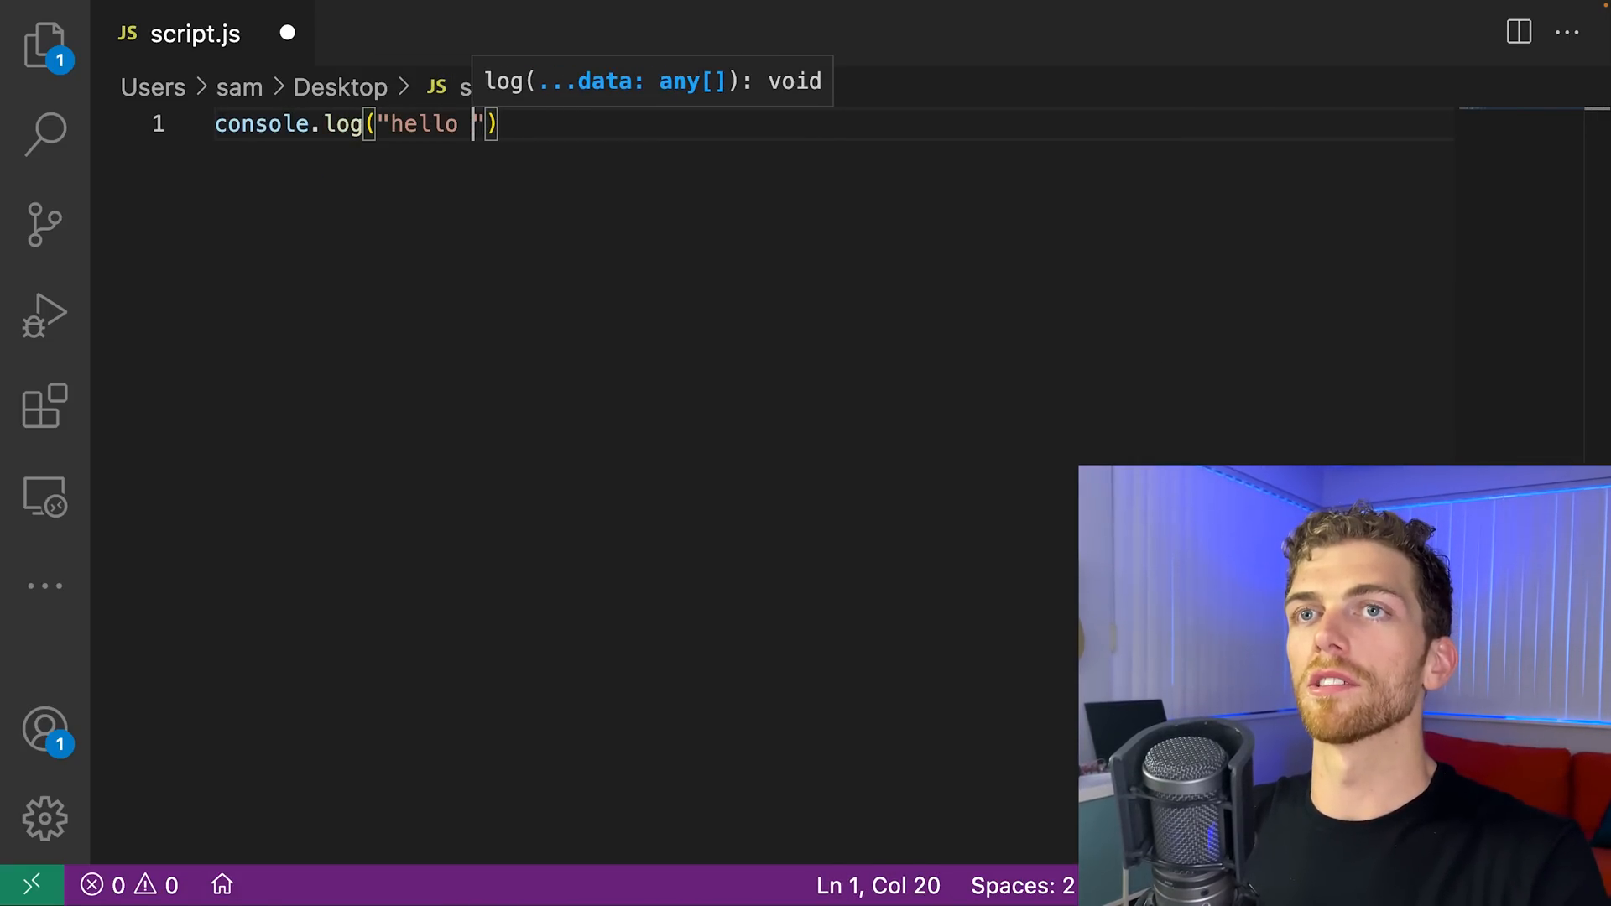
pyautogui.write('javascript')
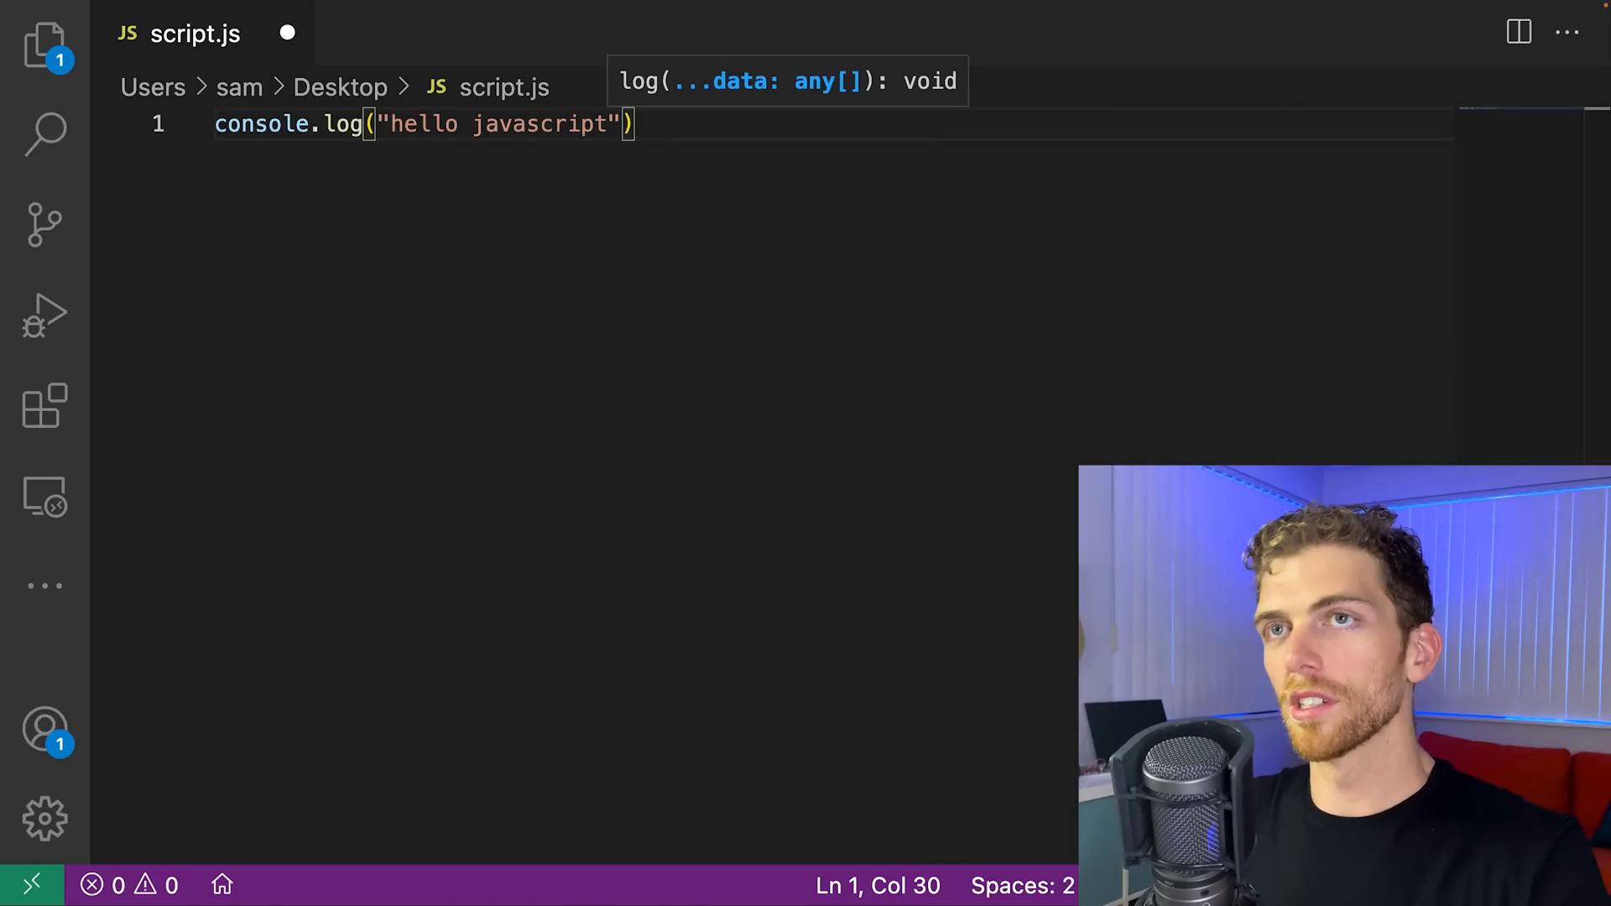
pyautogui.press('Enter')
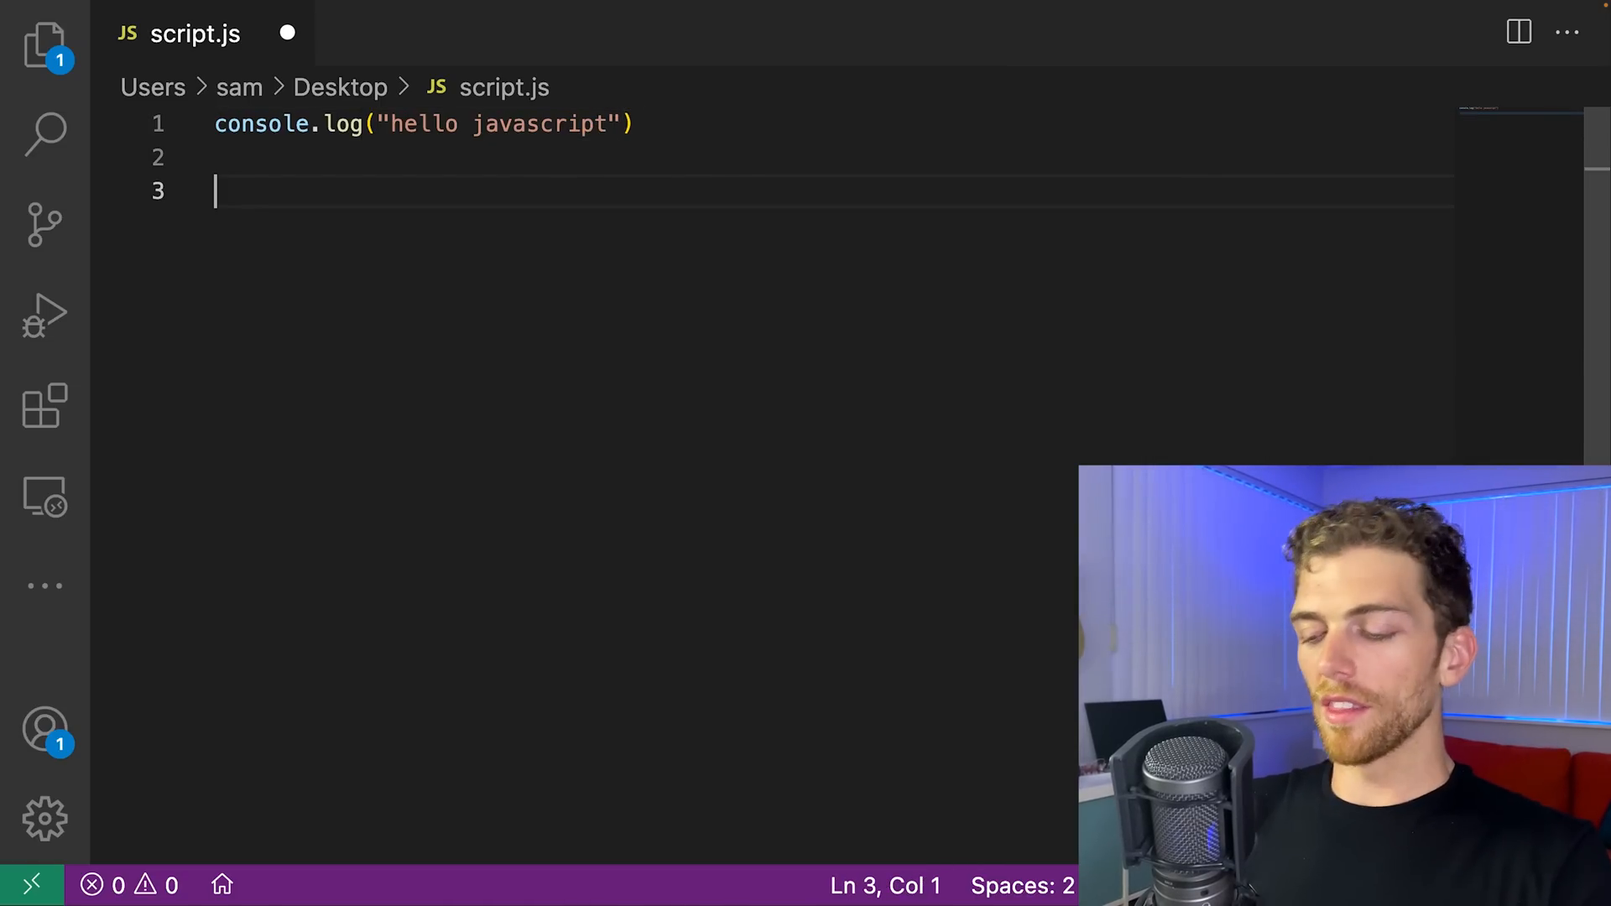
# Add a [1,2,3].forEach loop that logs each item
pyautogui.write('[')
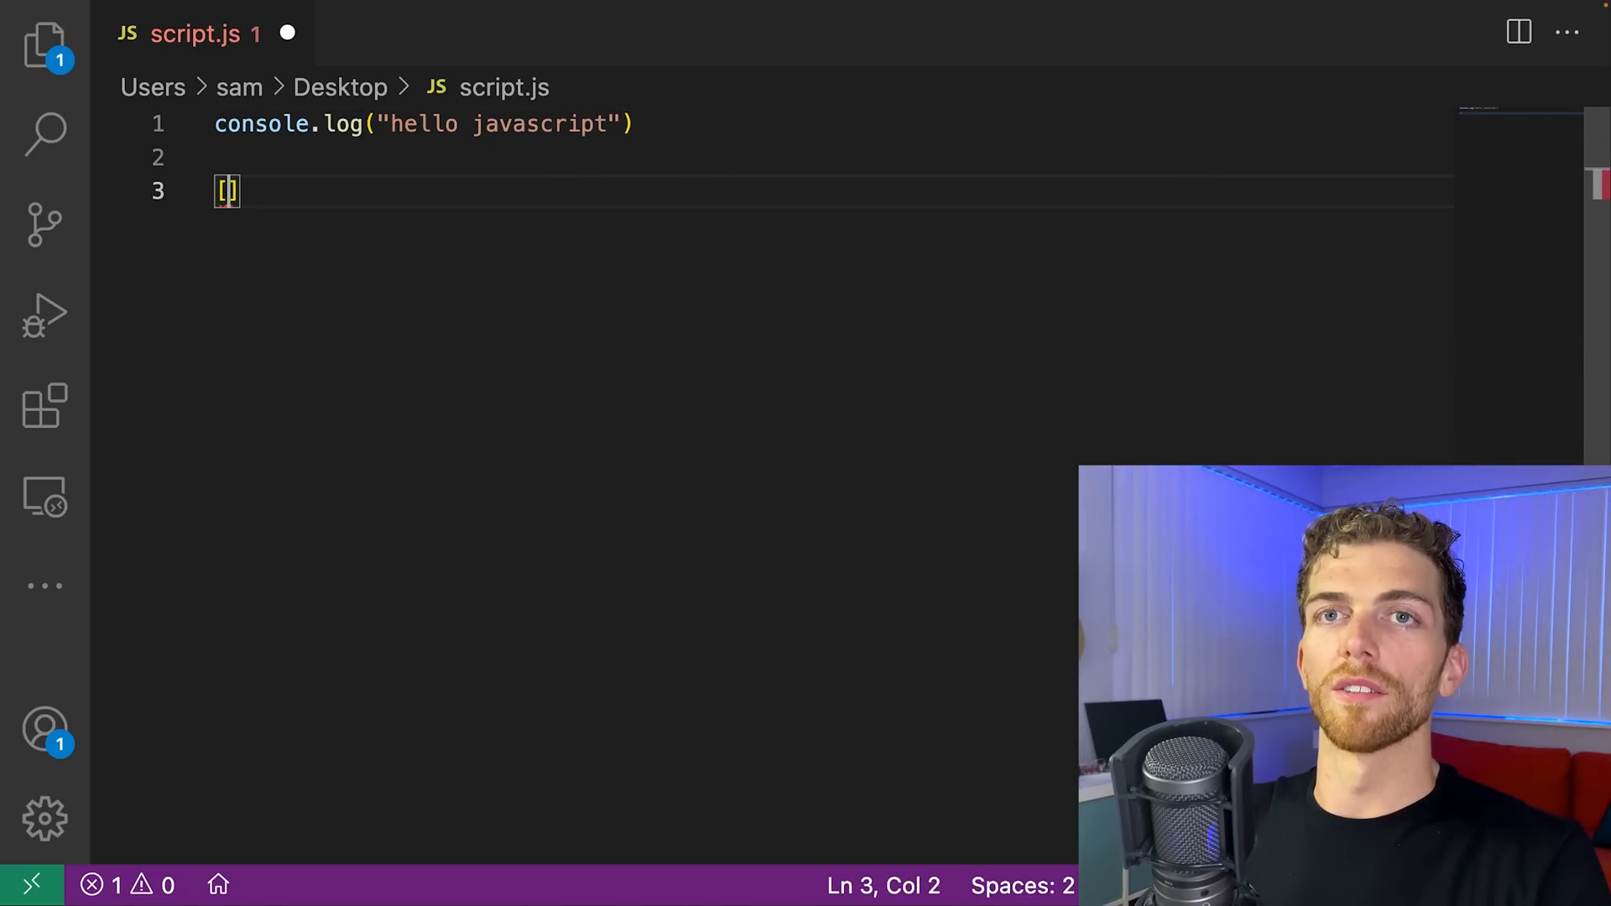
pyautogui.write('1,2,3')
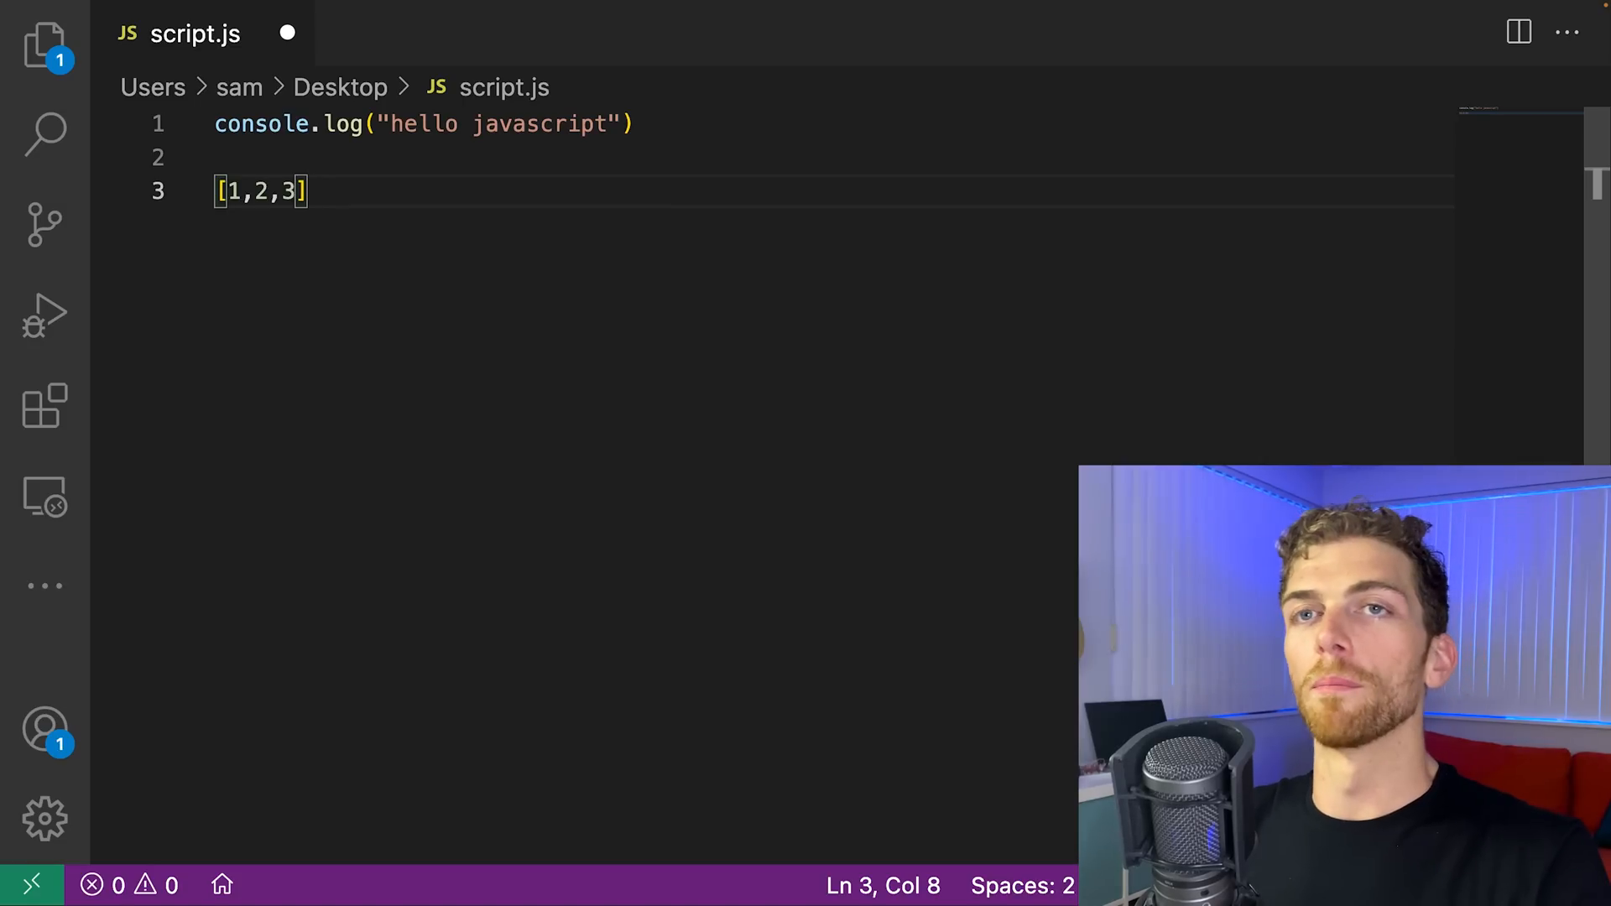
pyautogui.write('.fore')
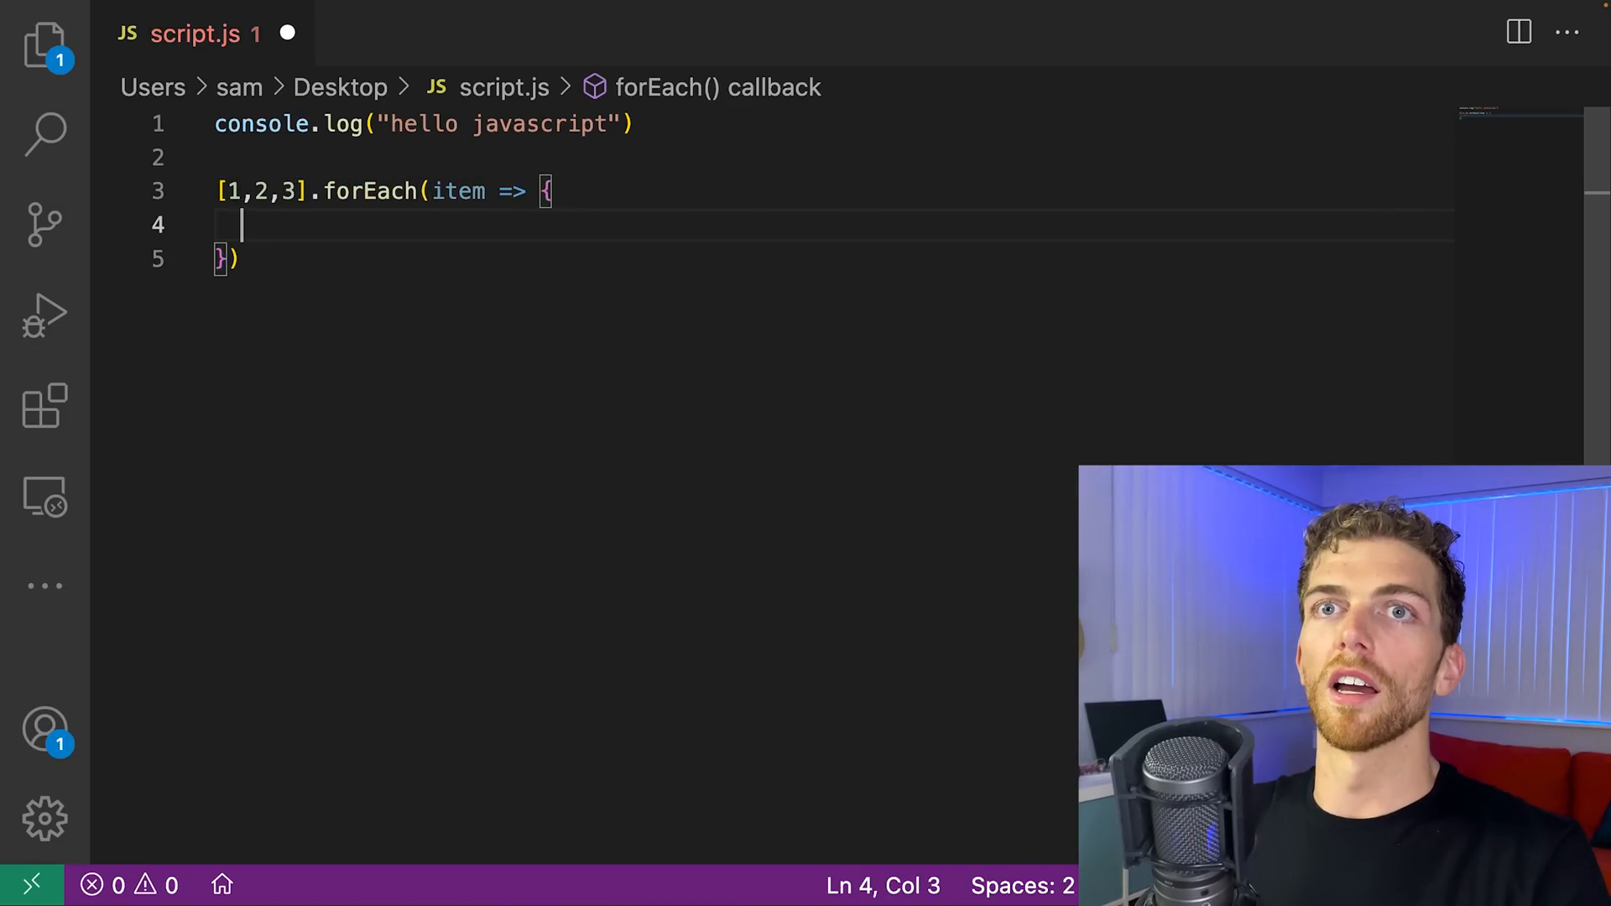
pyautogui.write('console.log(item')
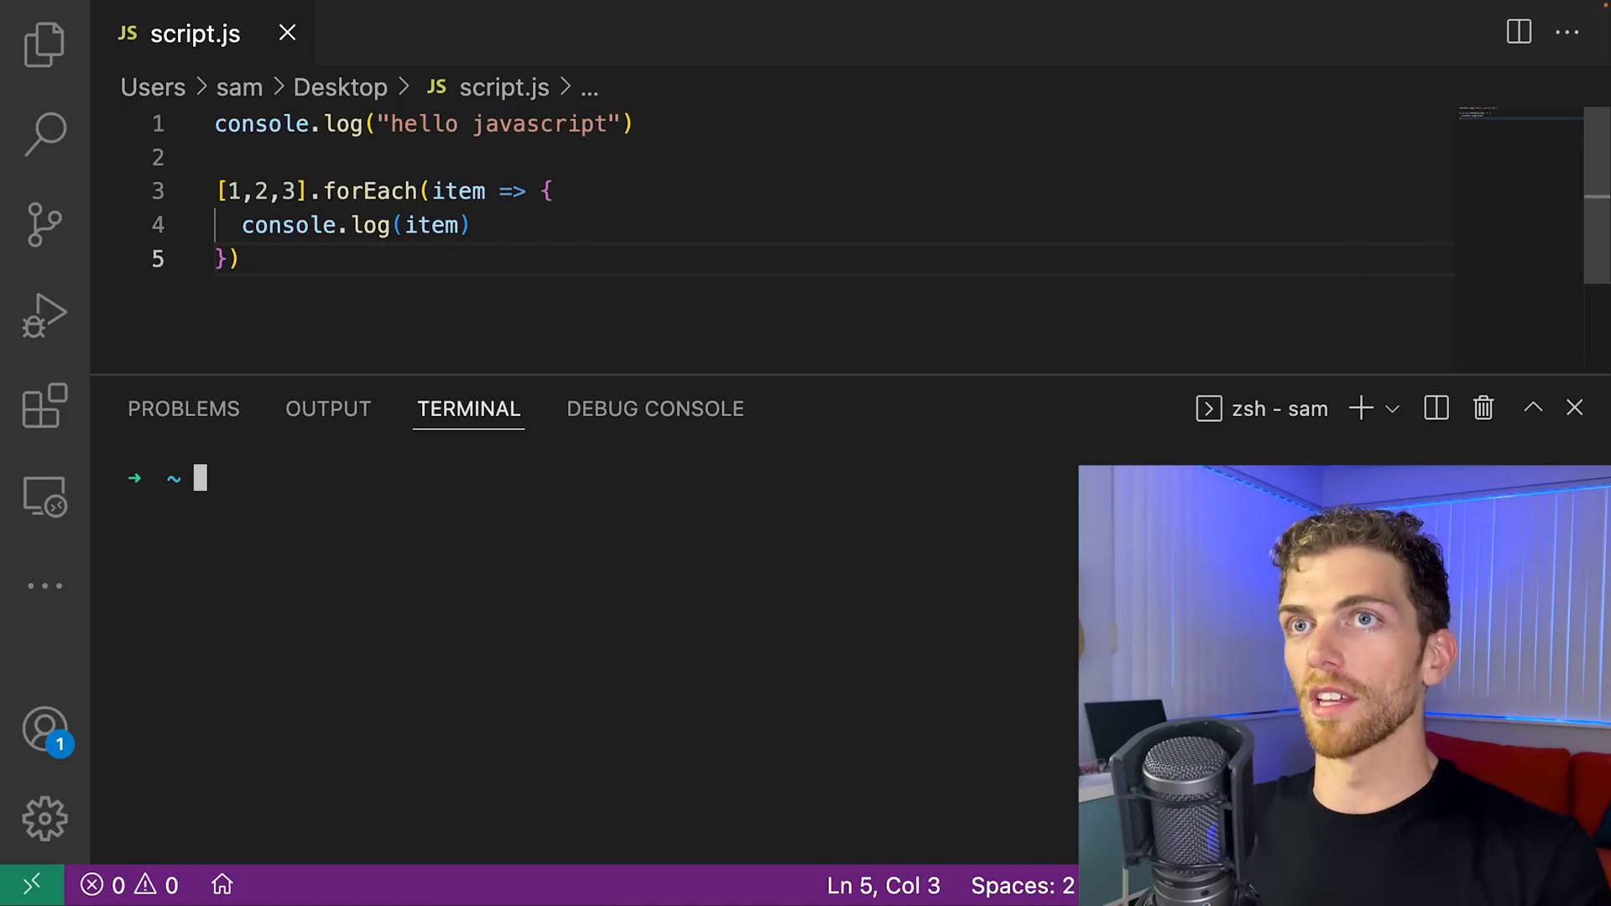
# Change the terminal to the Desktop folder with cd Desktop
pyautogui.write('cd D')
pyautogui.click(834, 191)
pyautogui.write(';')
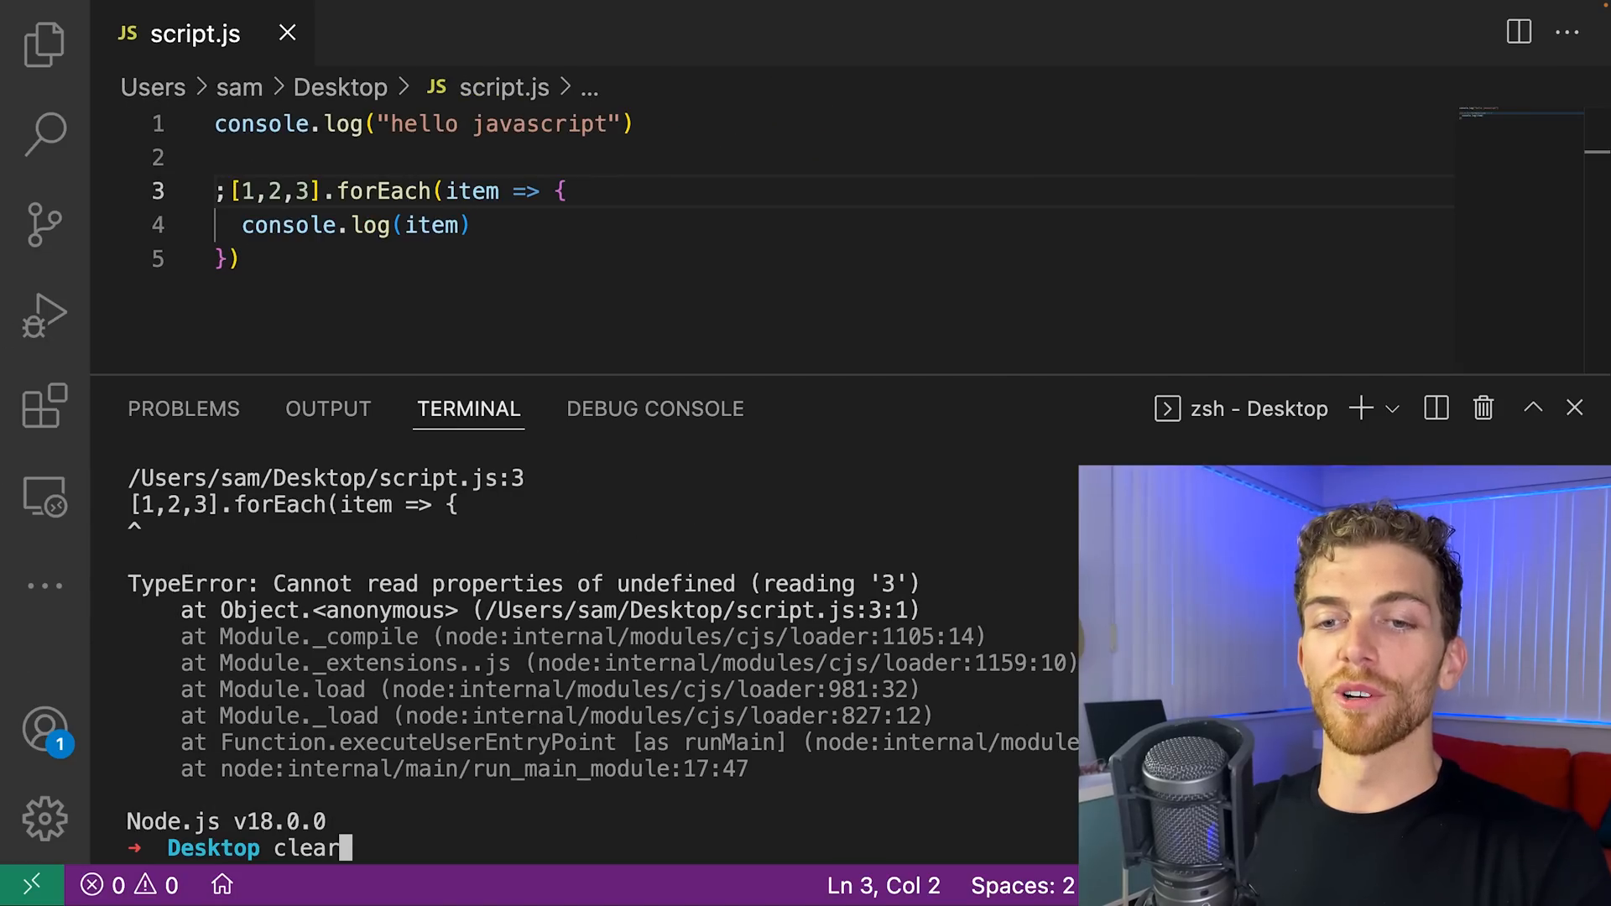
# Discard the pending terminal command
pyautogui.press('Enter')
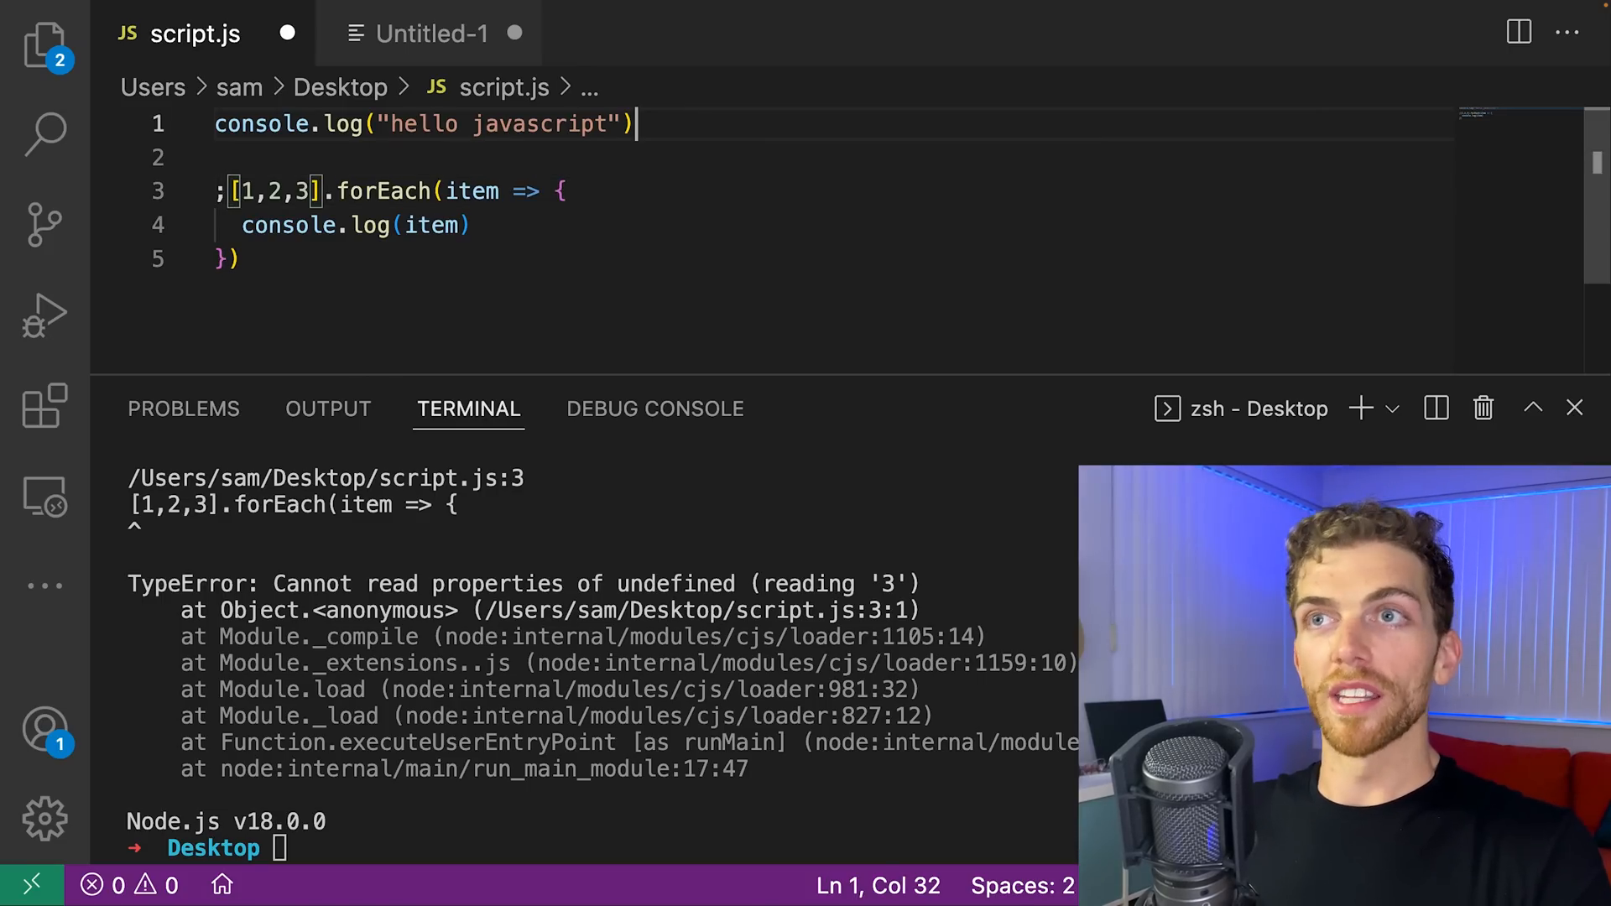
# Save script.js, highlight the [1,2,3] array, and type func over line 1
pyautogui.press('Enter')
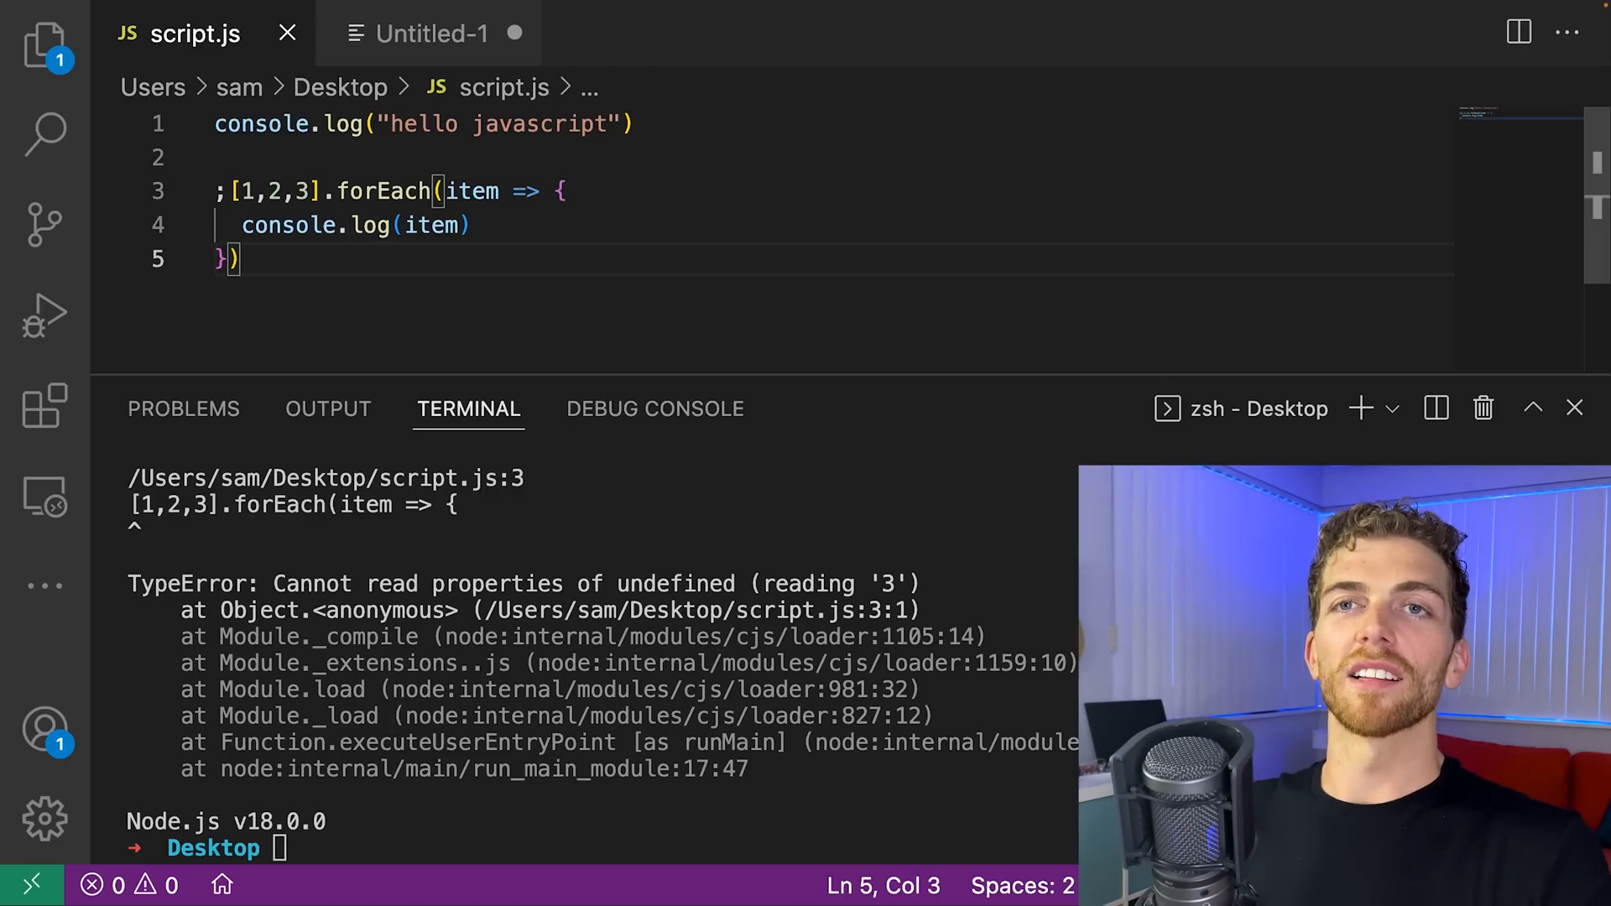
pyautogui.moveTo(233, 191); pyautogui.dragTo(320, 192)
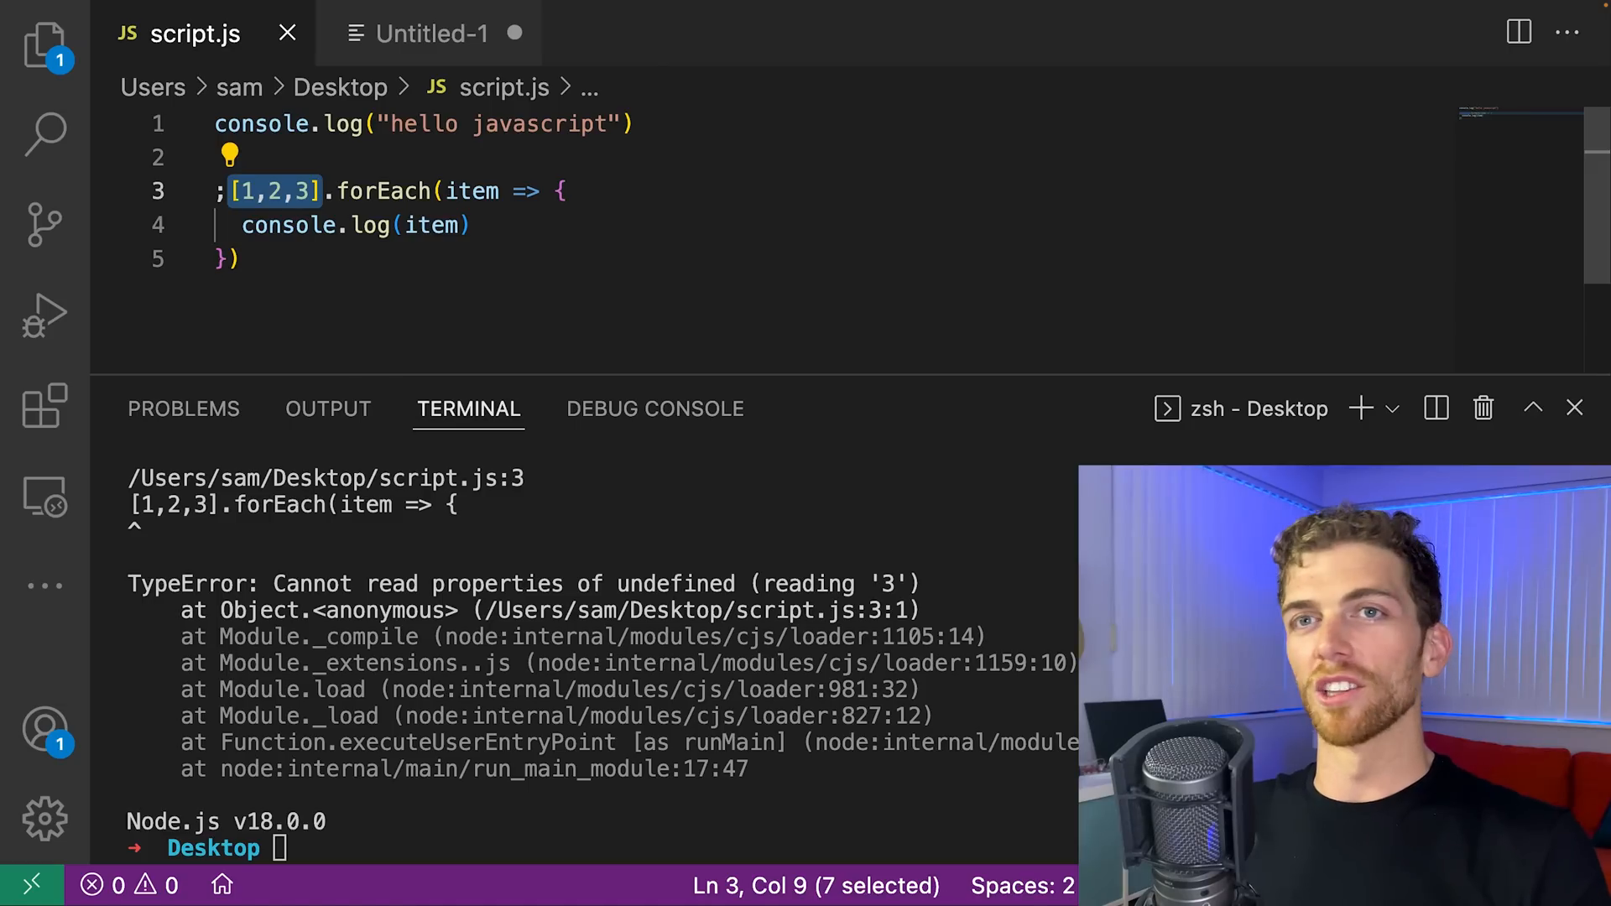
pyautogui.click(565, 191)
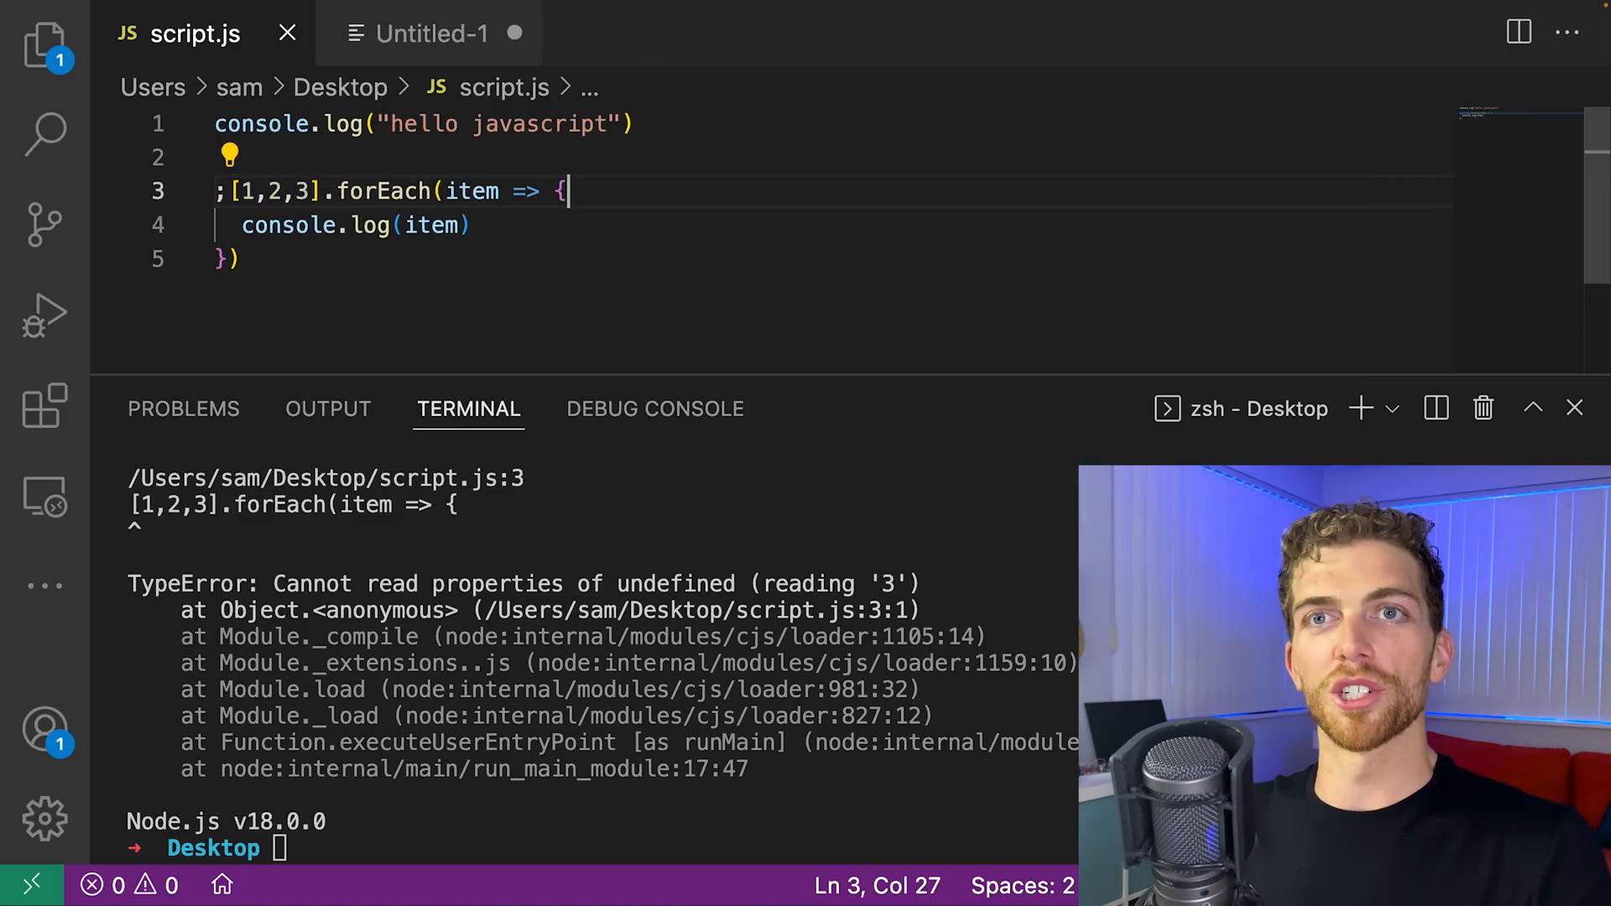
pyautogui.click(563, 191)
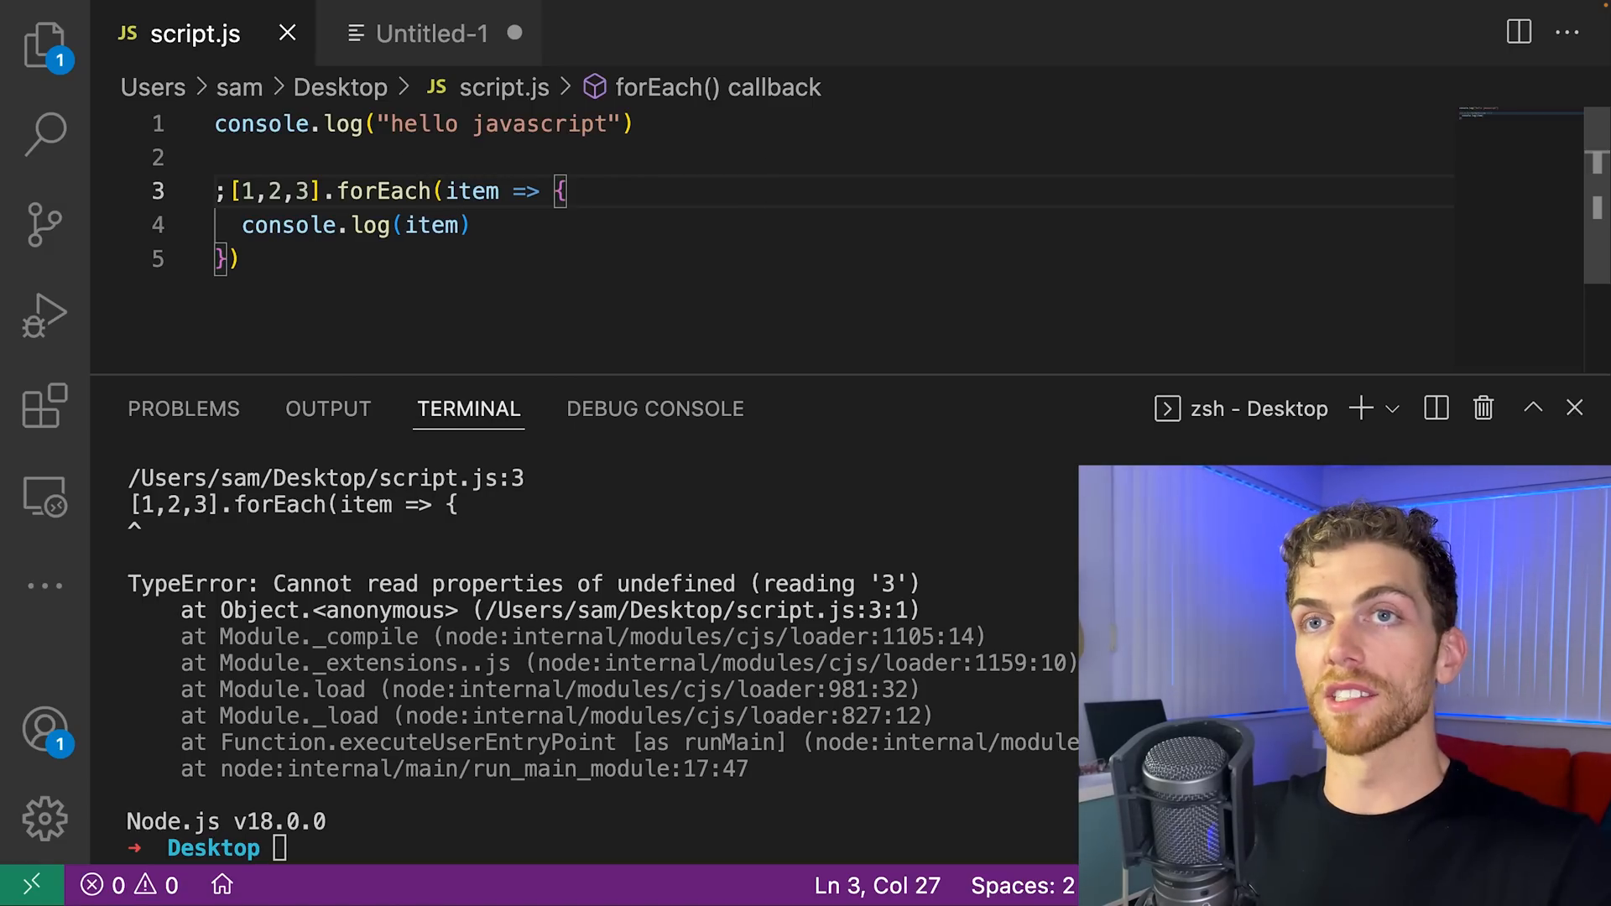
pyautogui.write('func')
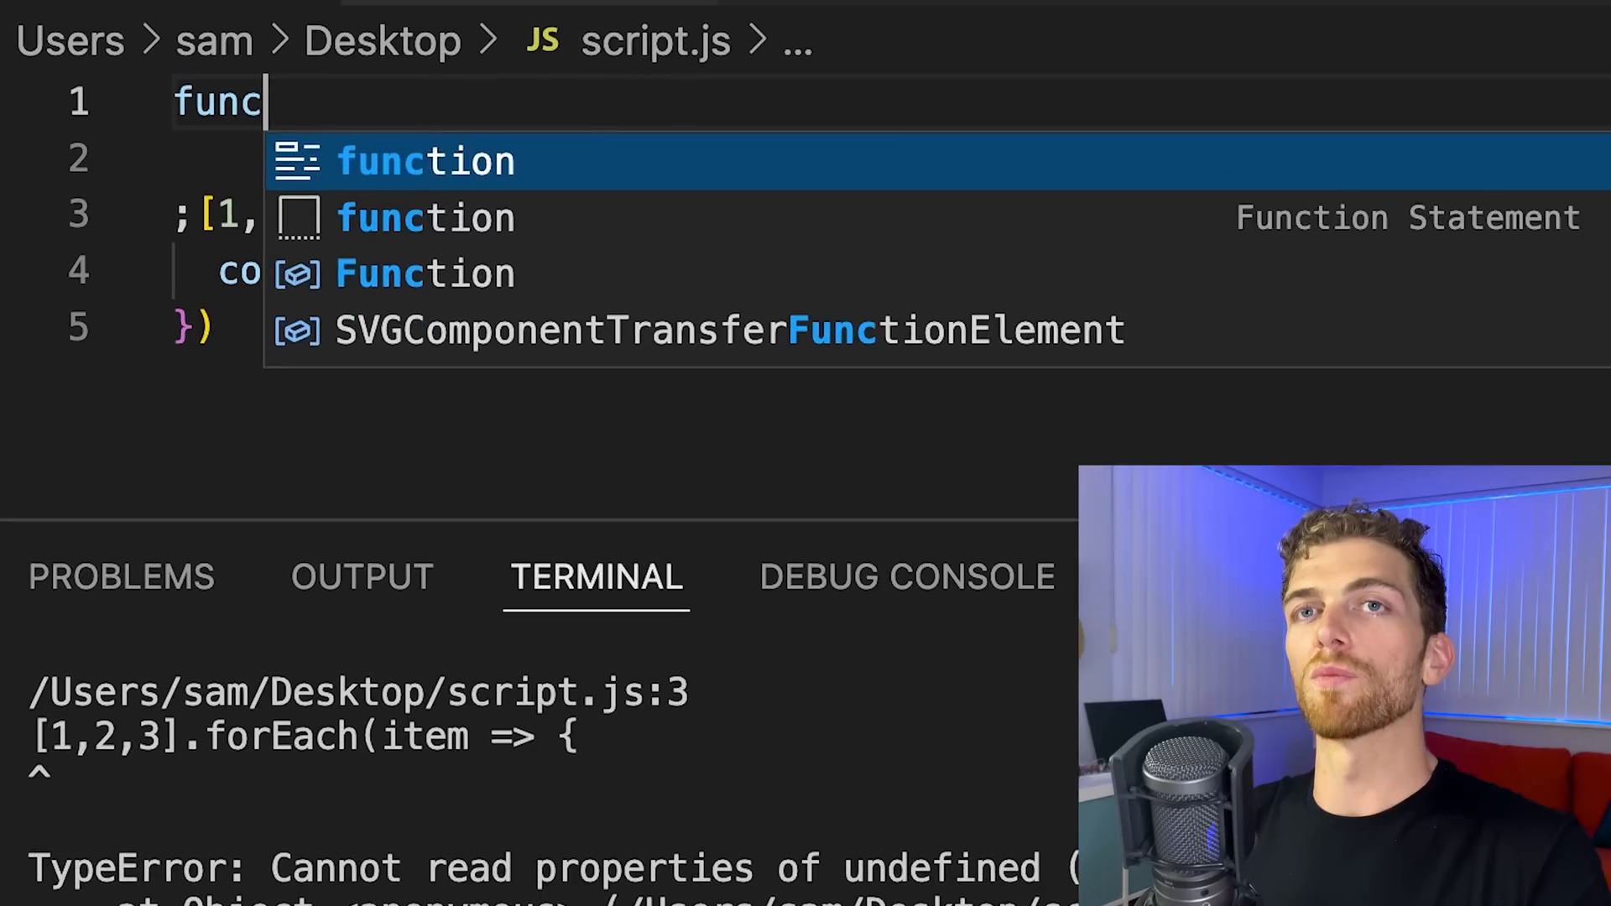
# Type function isPositive(num) { return num > 0 } on line 1
pyautogui.write('tion isPos')
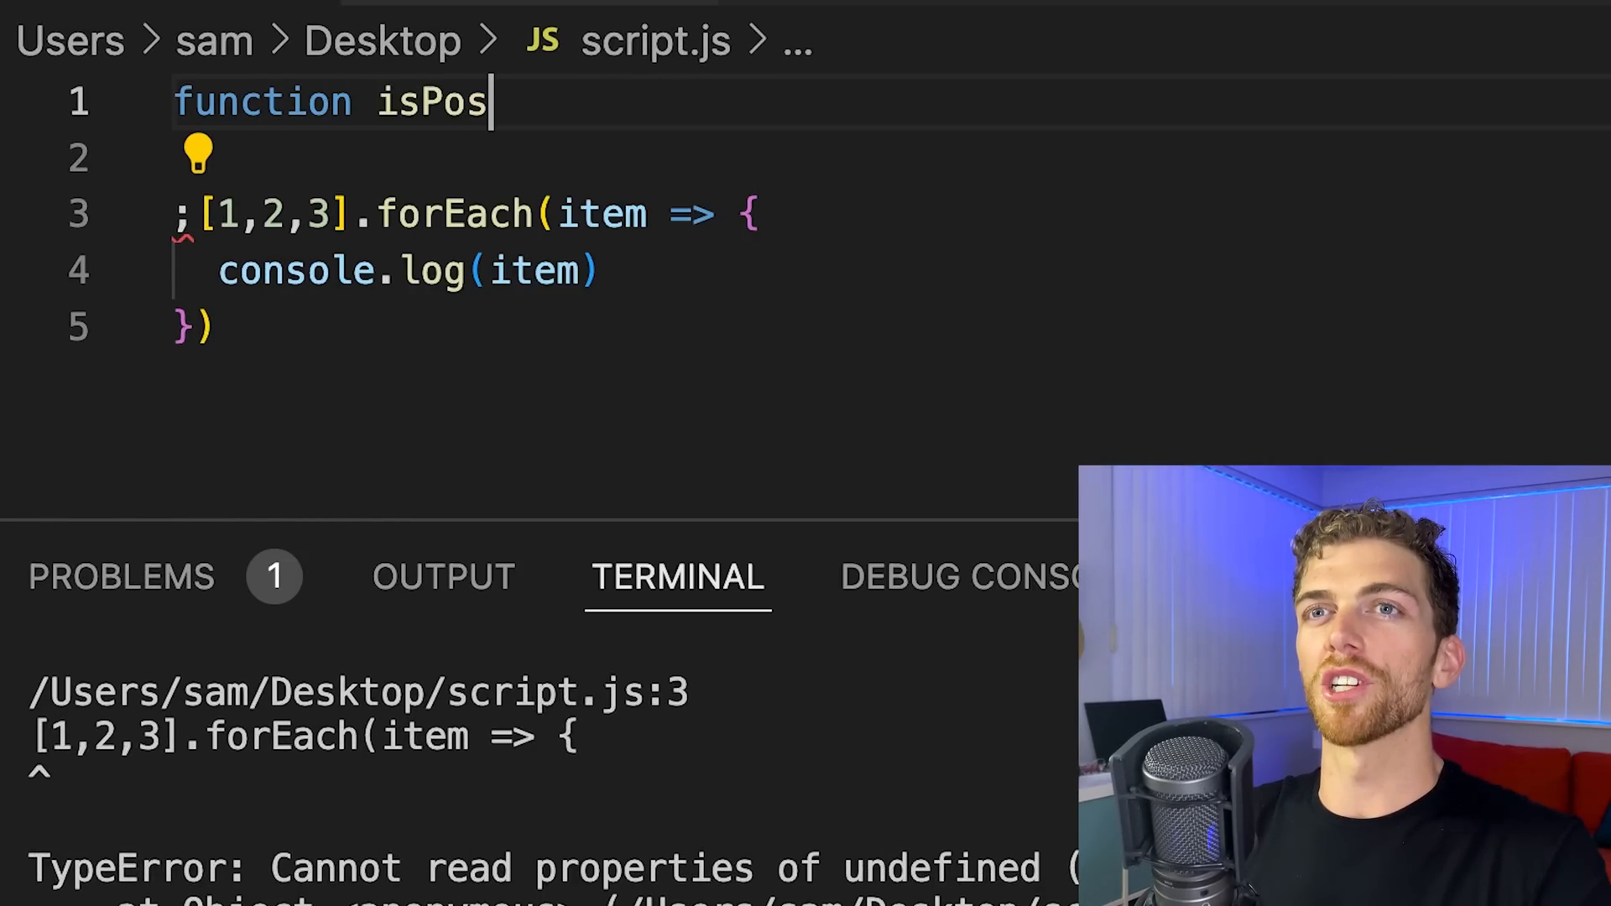
pyautogui.write('itive(n')
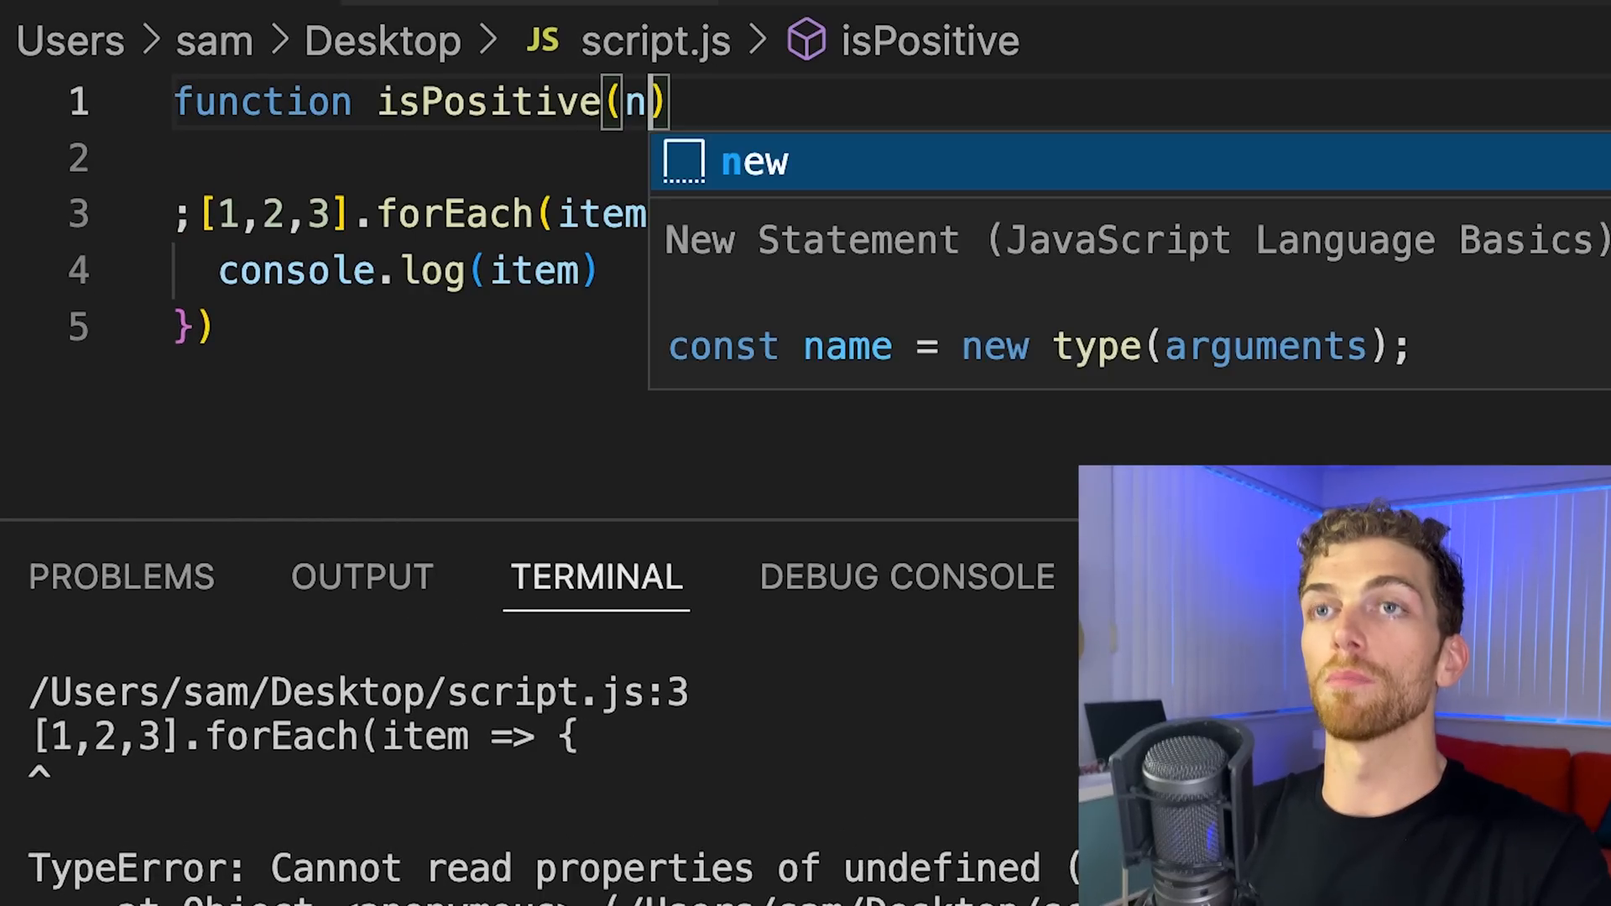
pyautogui.write('um) {')
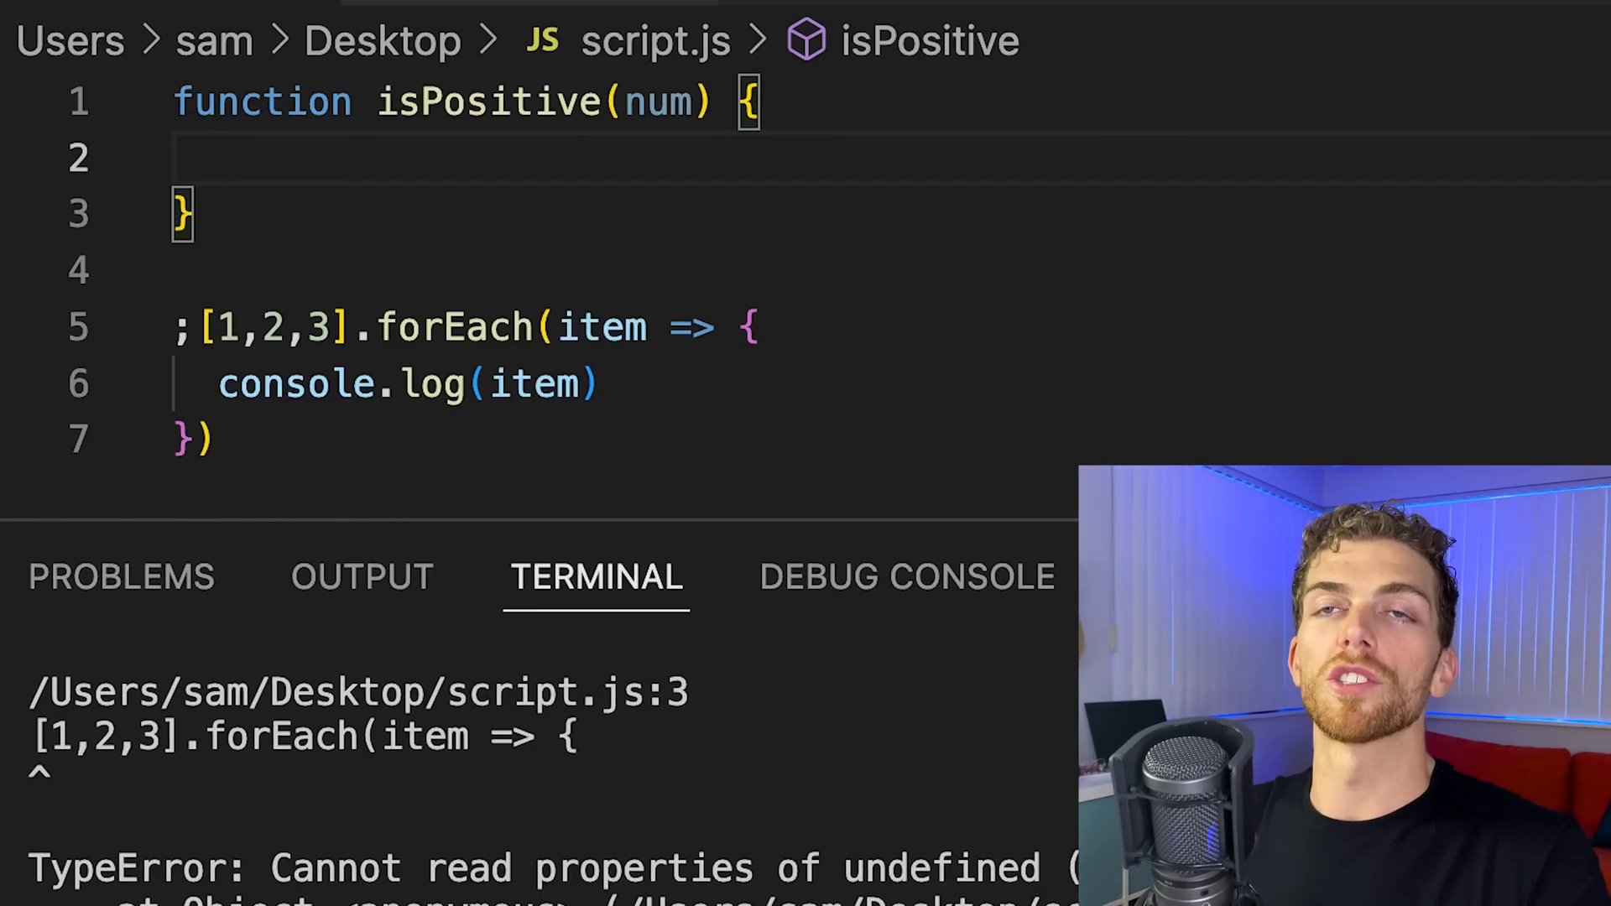
pyautogui.write('return')
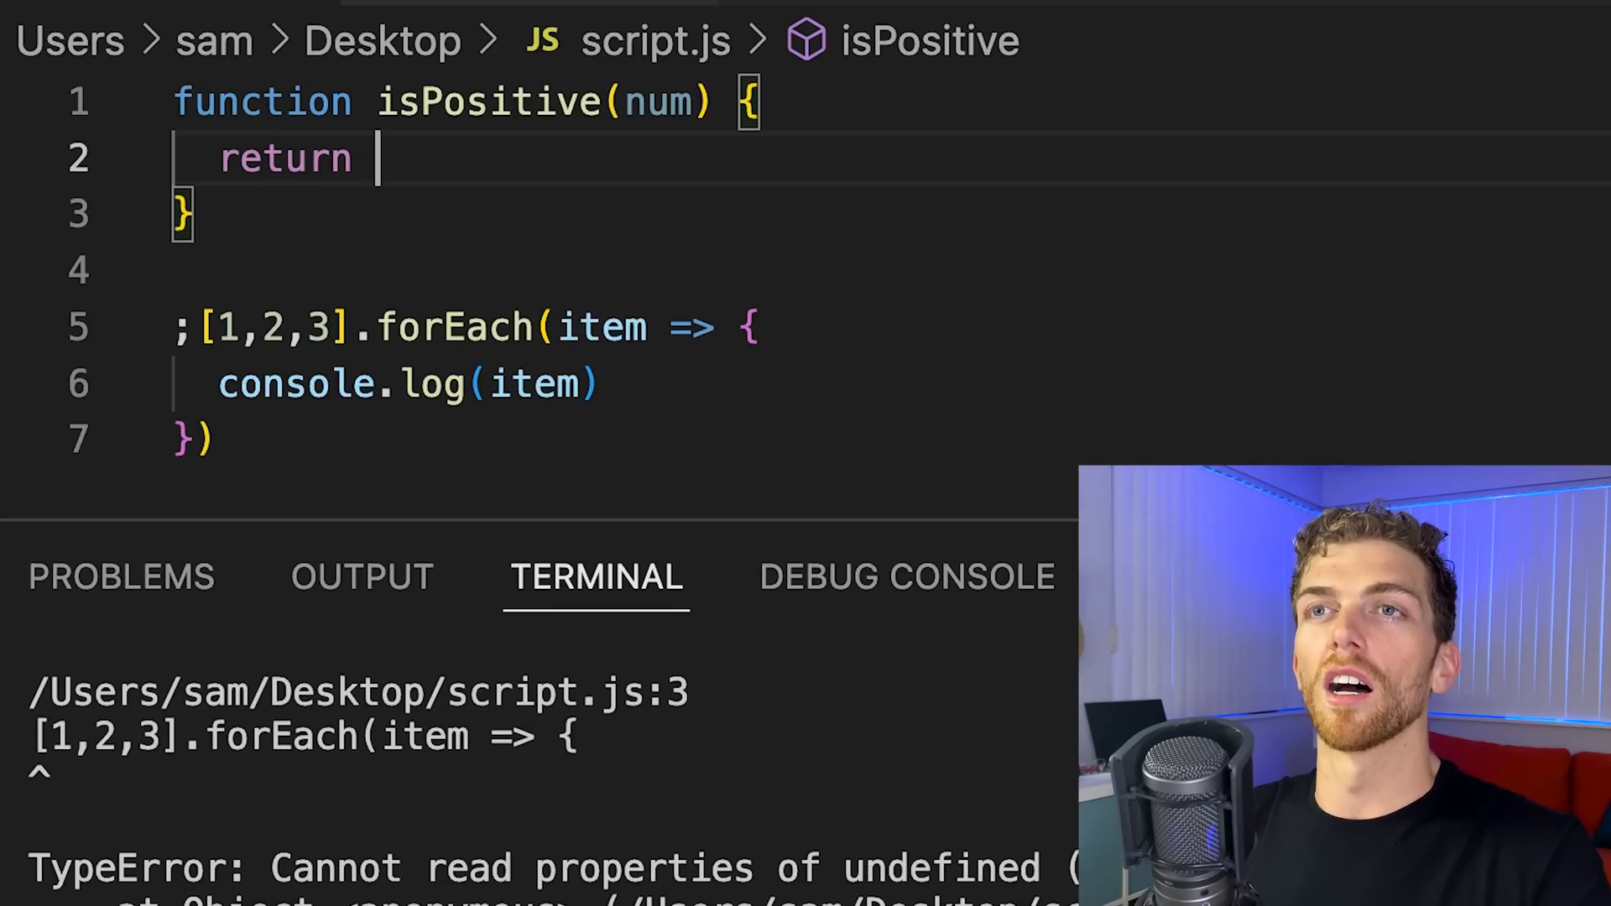
pyautogui.write('num >')
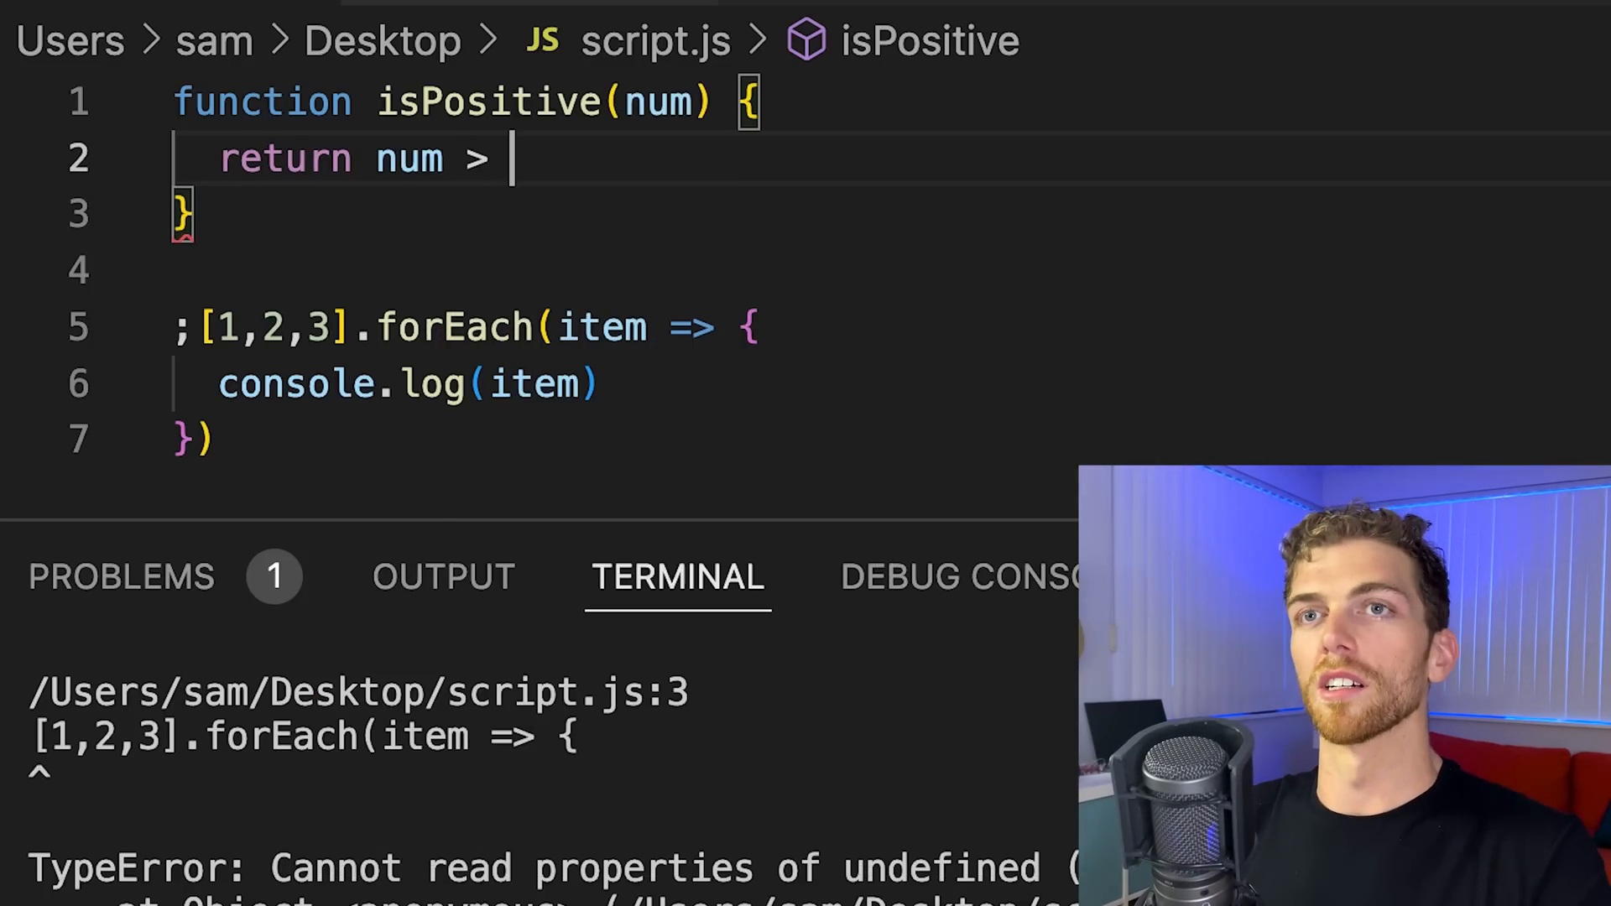
pyautogui.write('0')
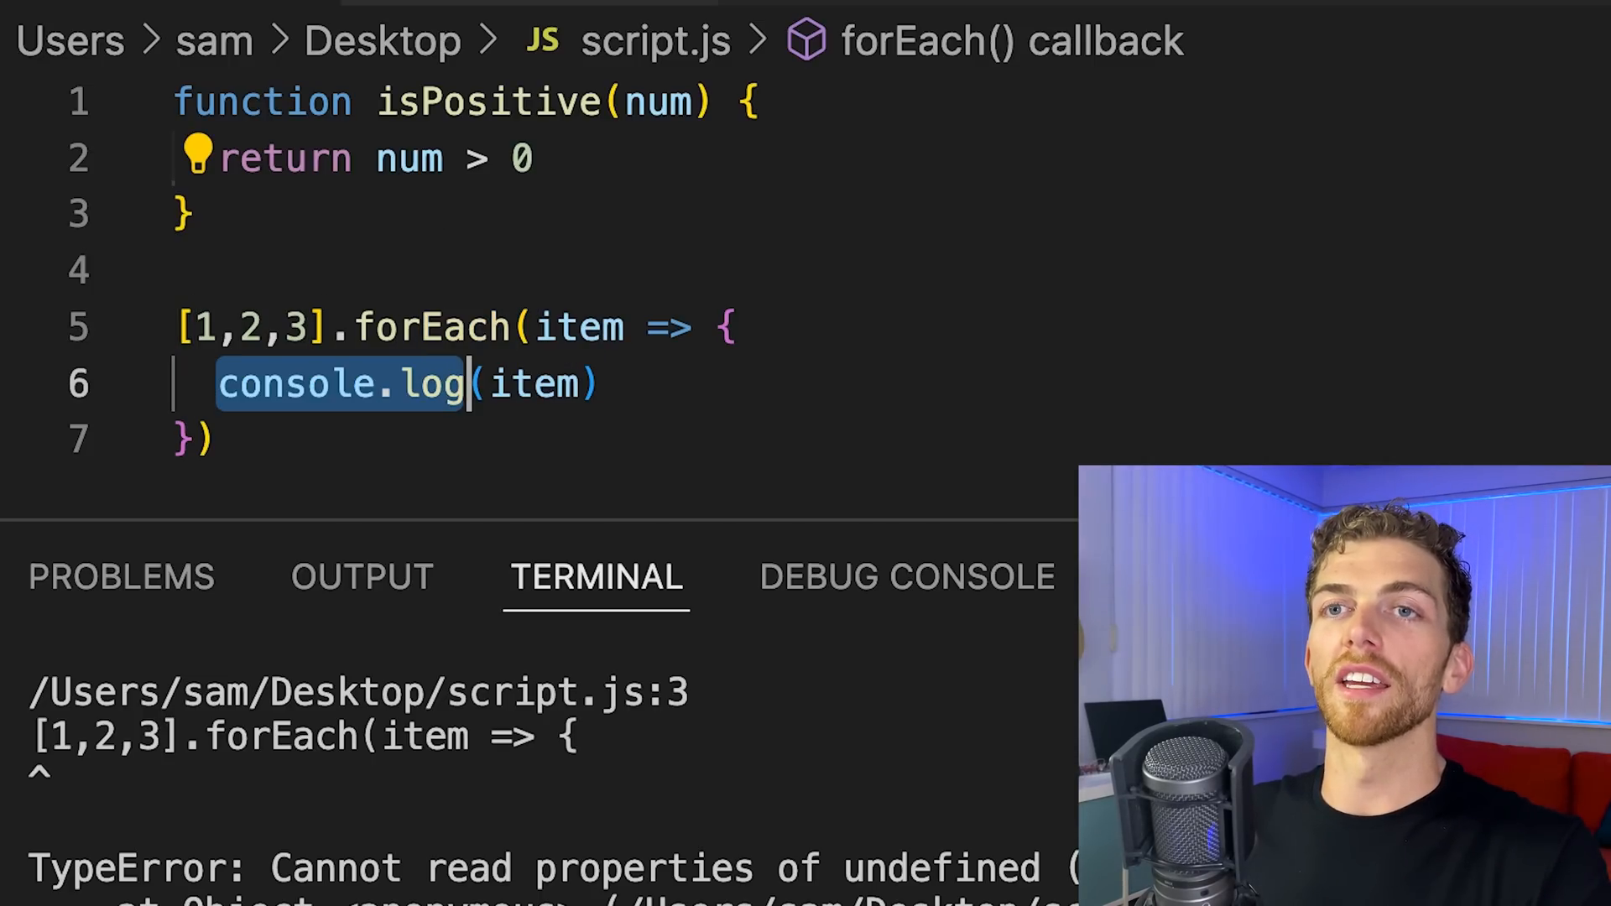
# Change the loop body to call assetTrue(isPositive(item))
pyautogui.write('isPositive')
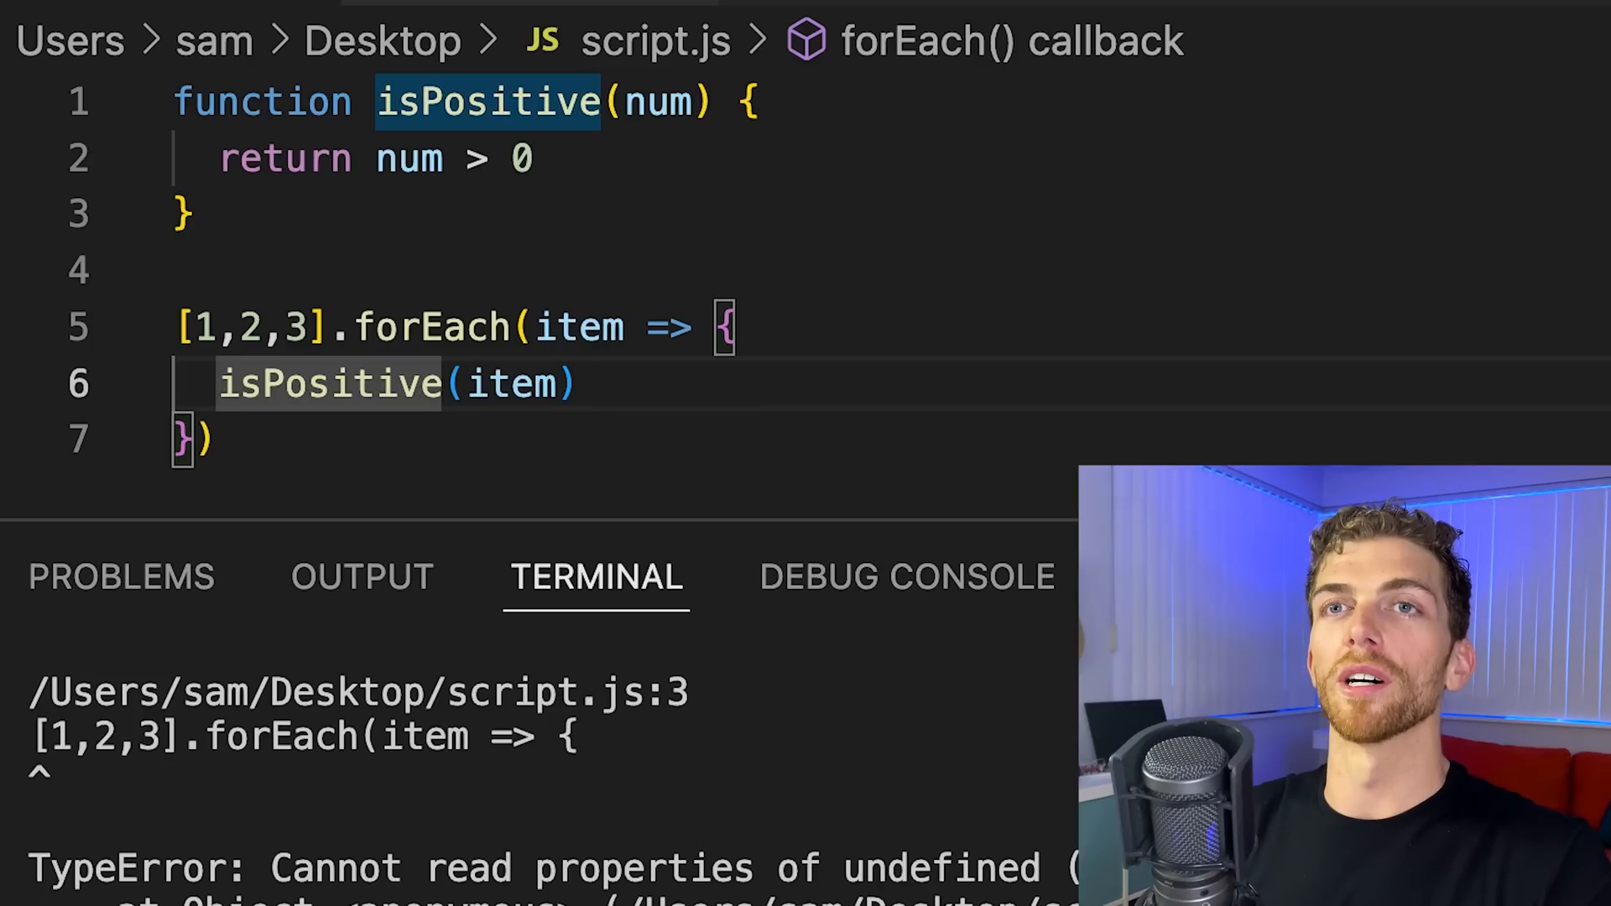
pyautogui.write('assetTrue(')
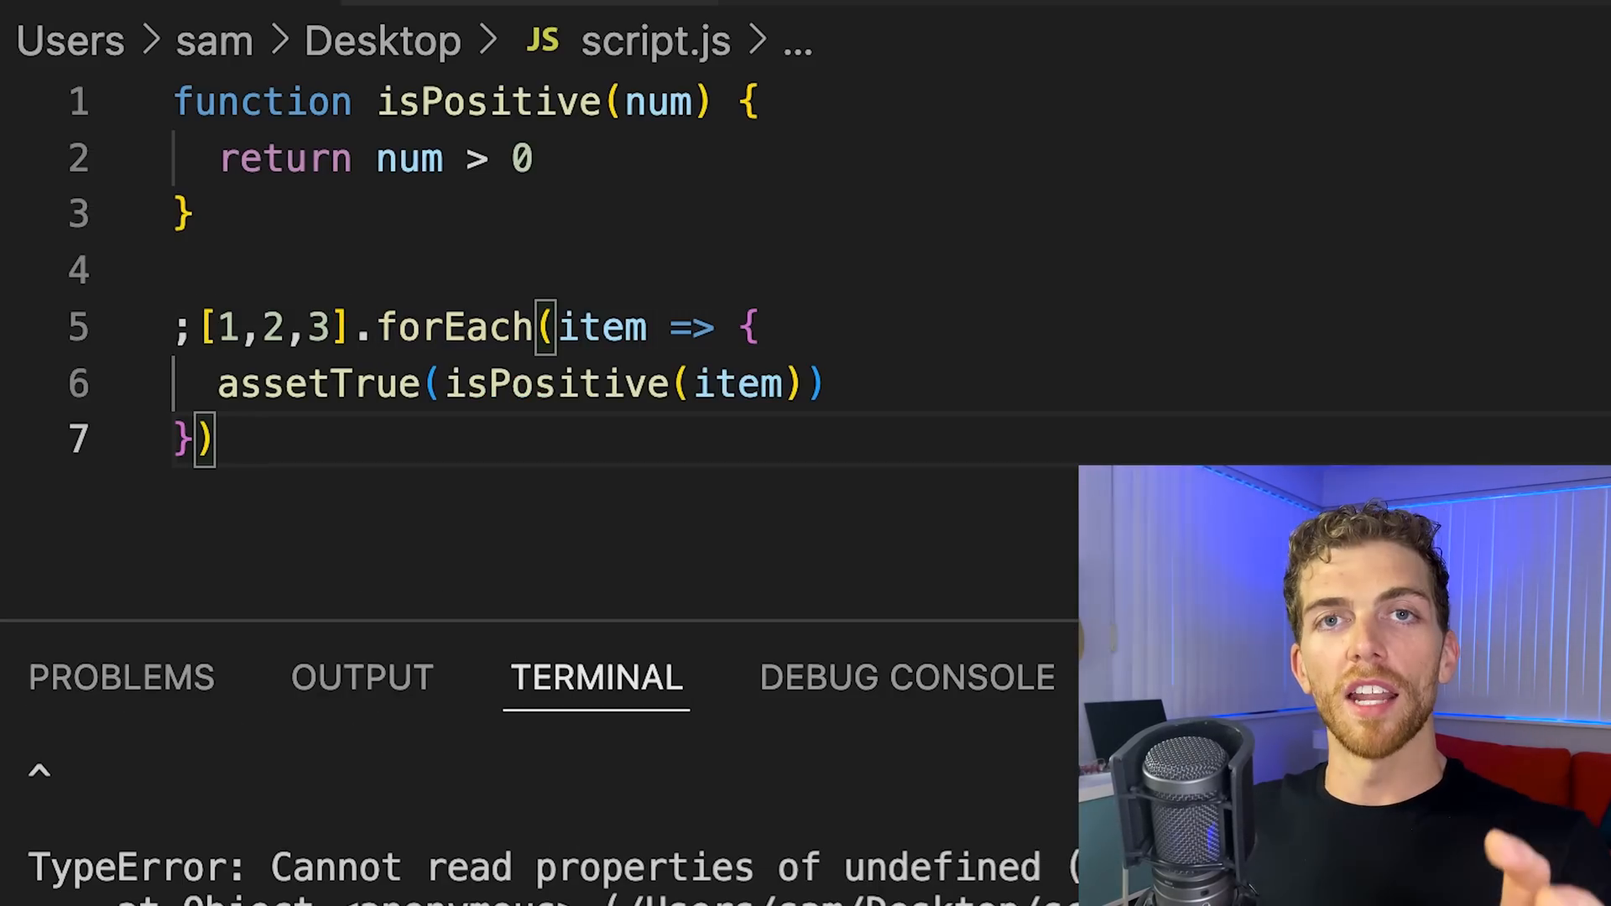
# Replace the file contents with an arrow-function IIFE that logs "world"
pyautogui.press('ctrl+a')
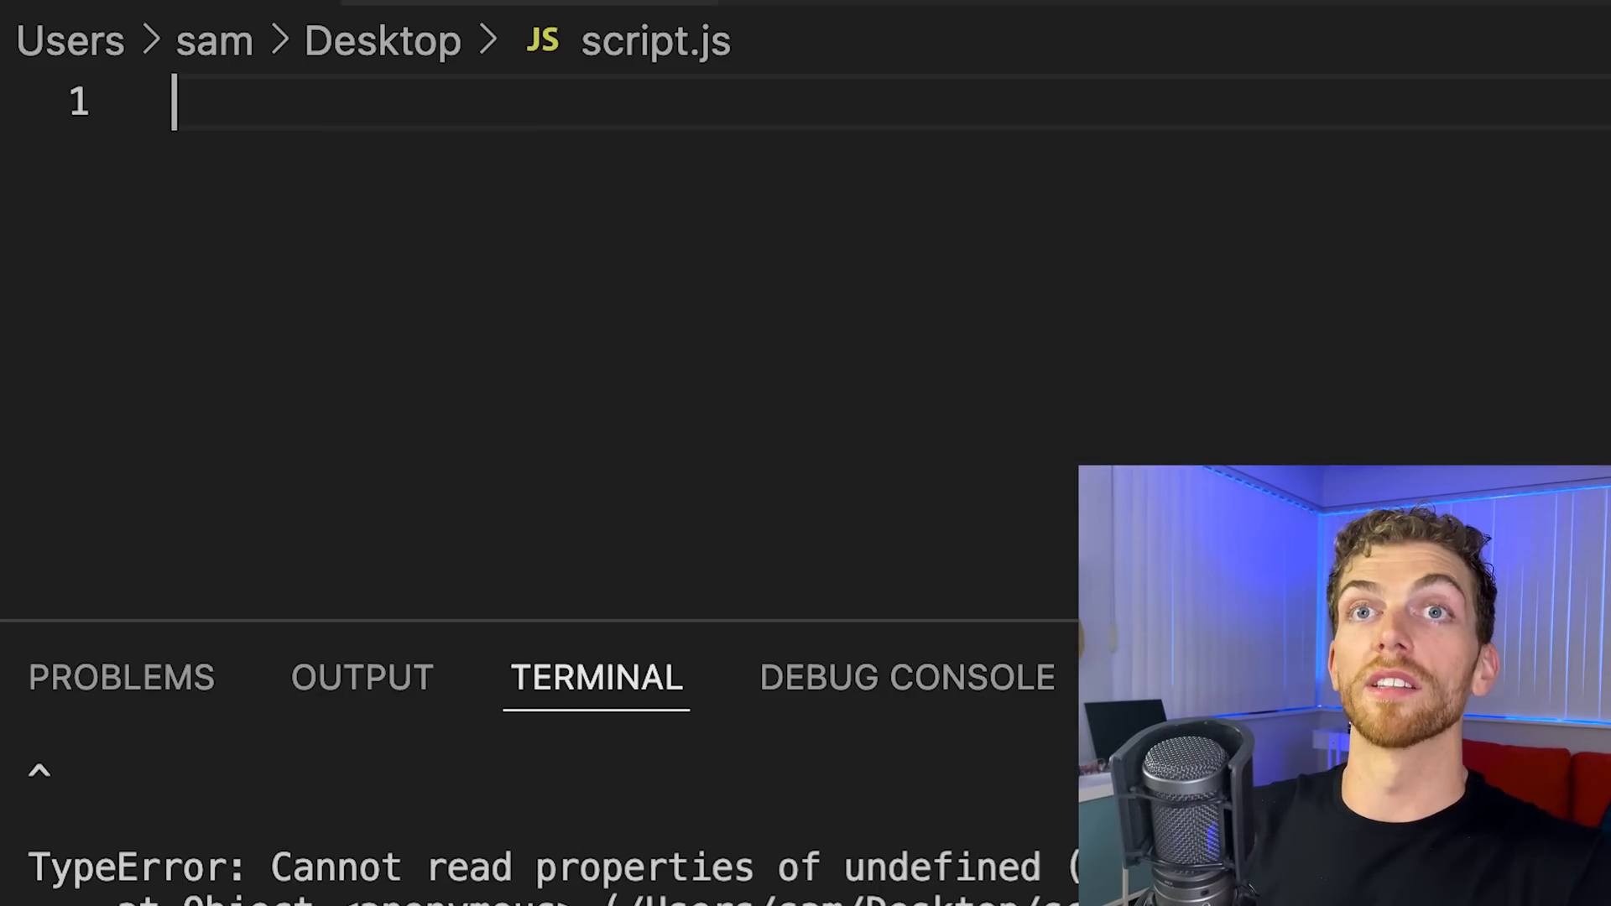
pyautogui.press('enter')
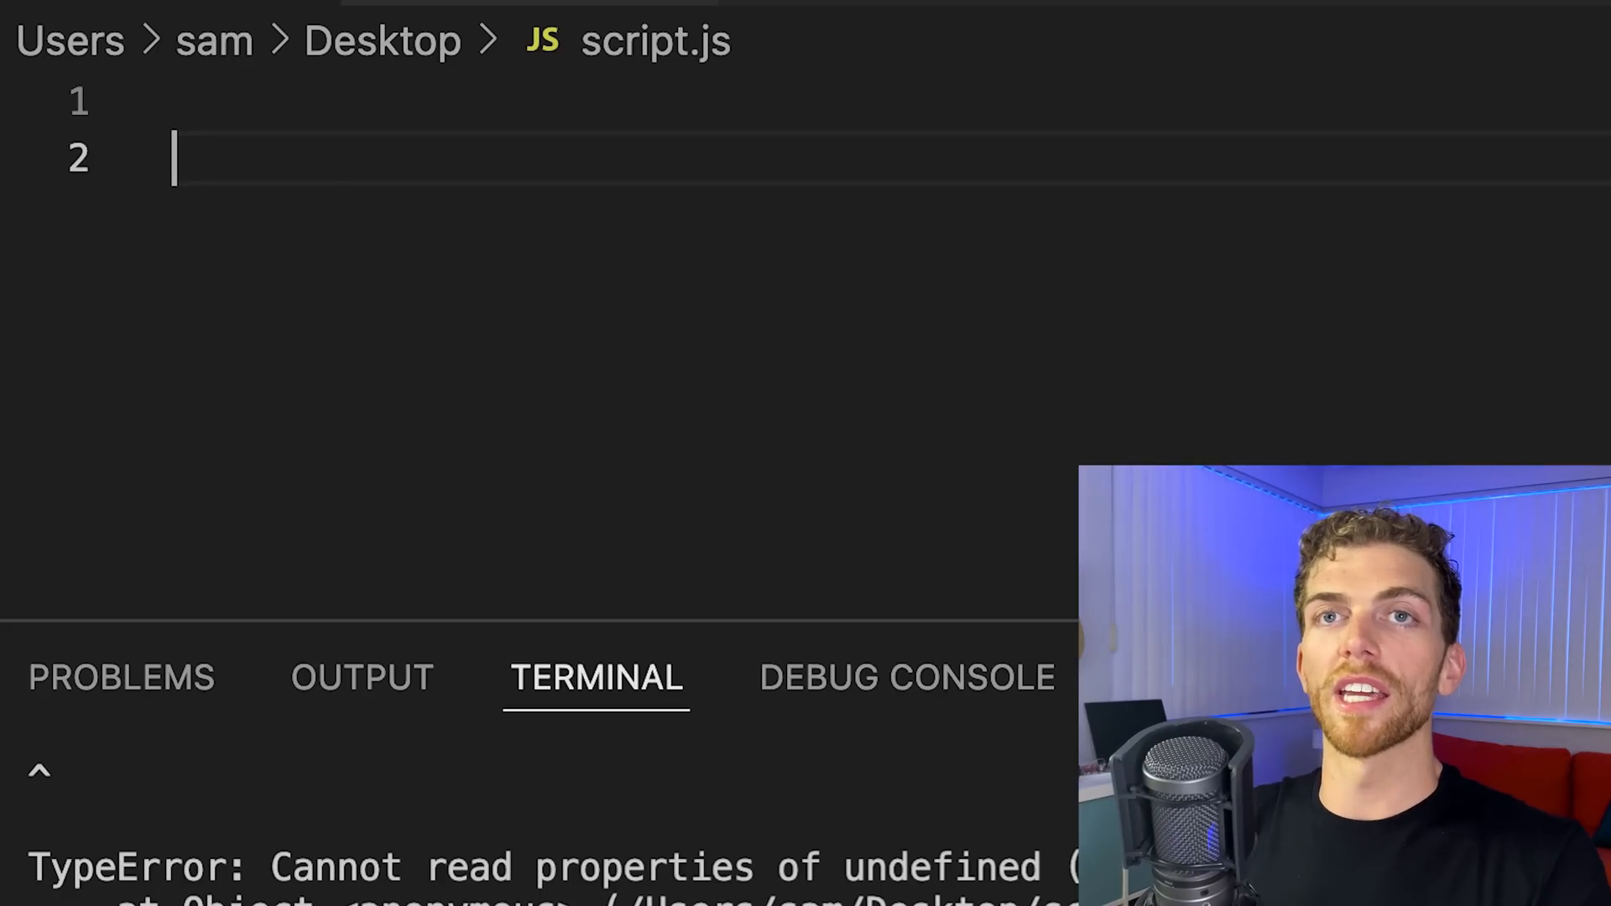
pyautogui.write('(() => {')
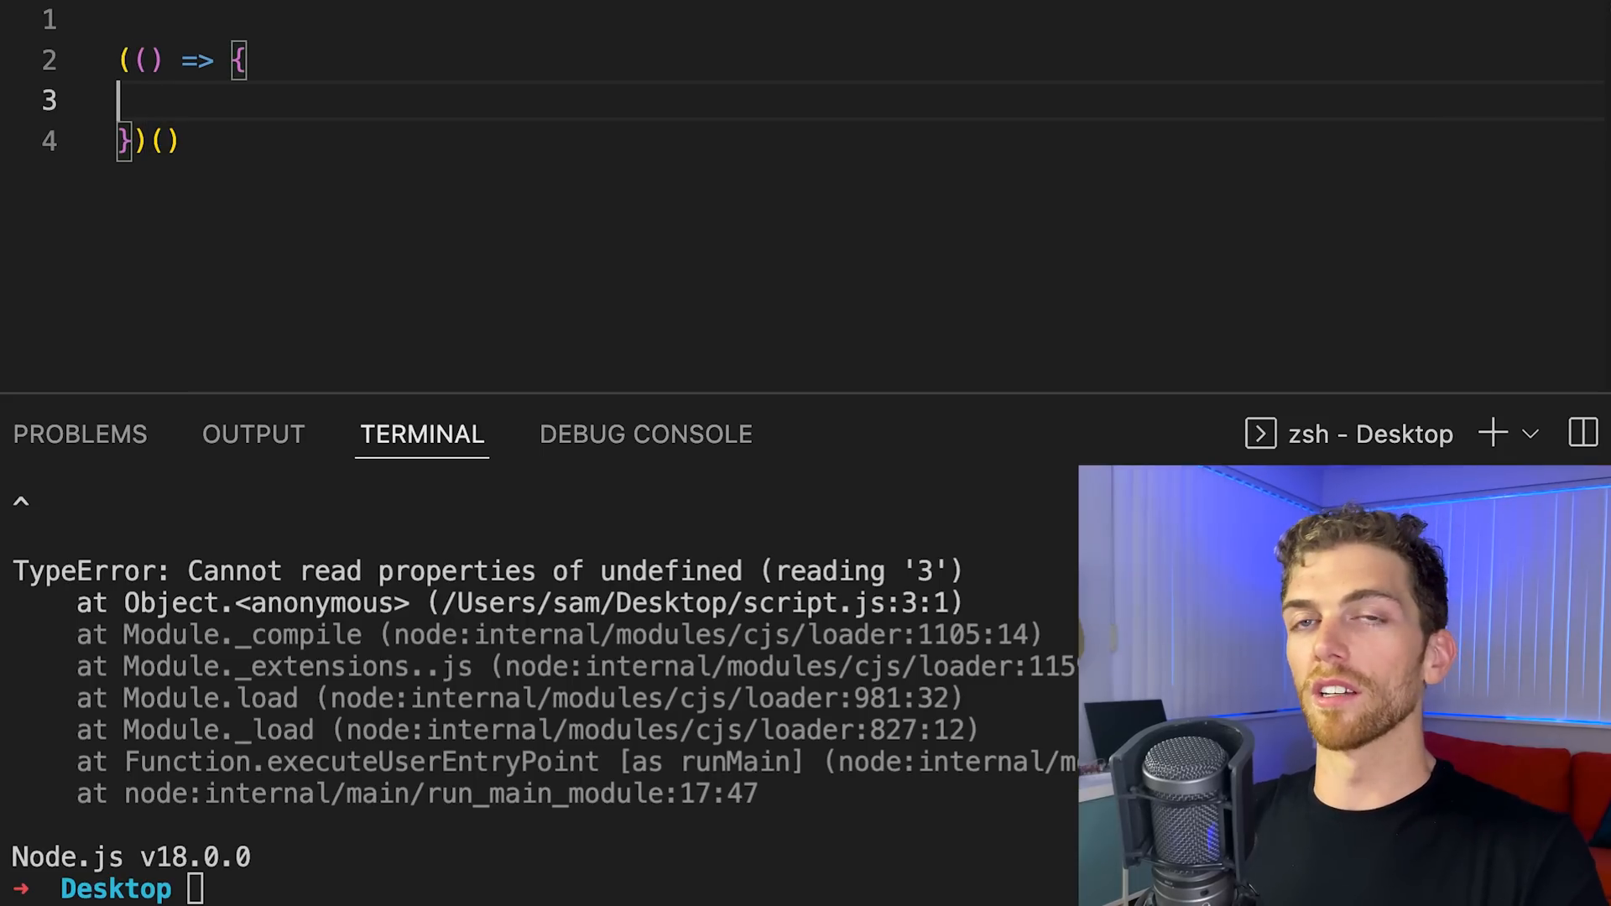
pyautogui.write('console.log("")')
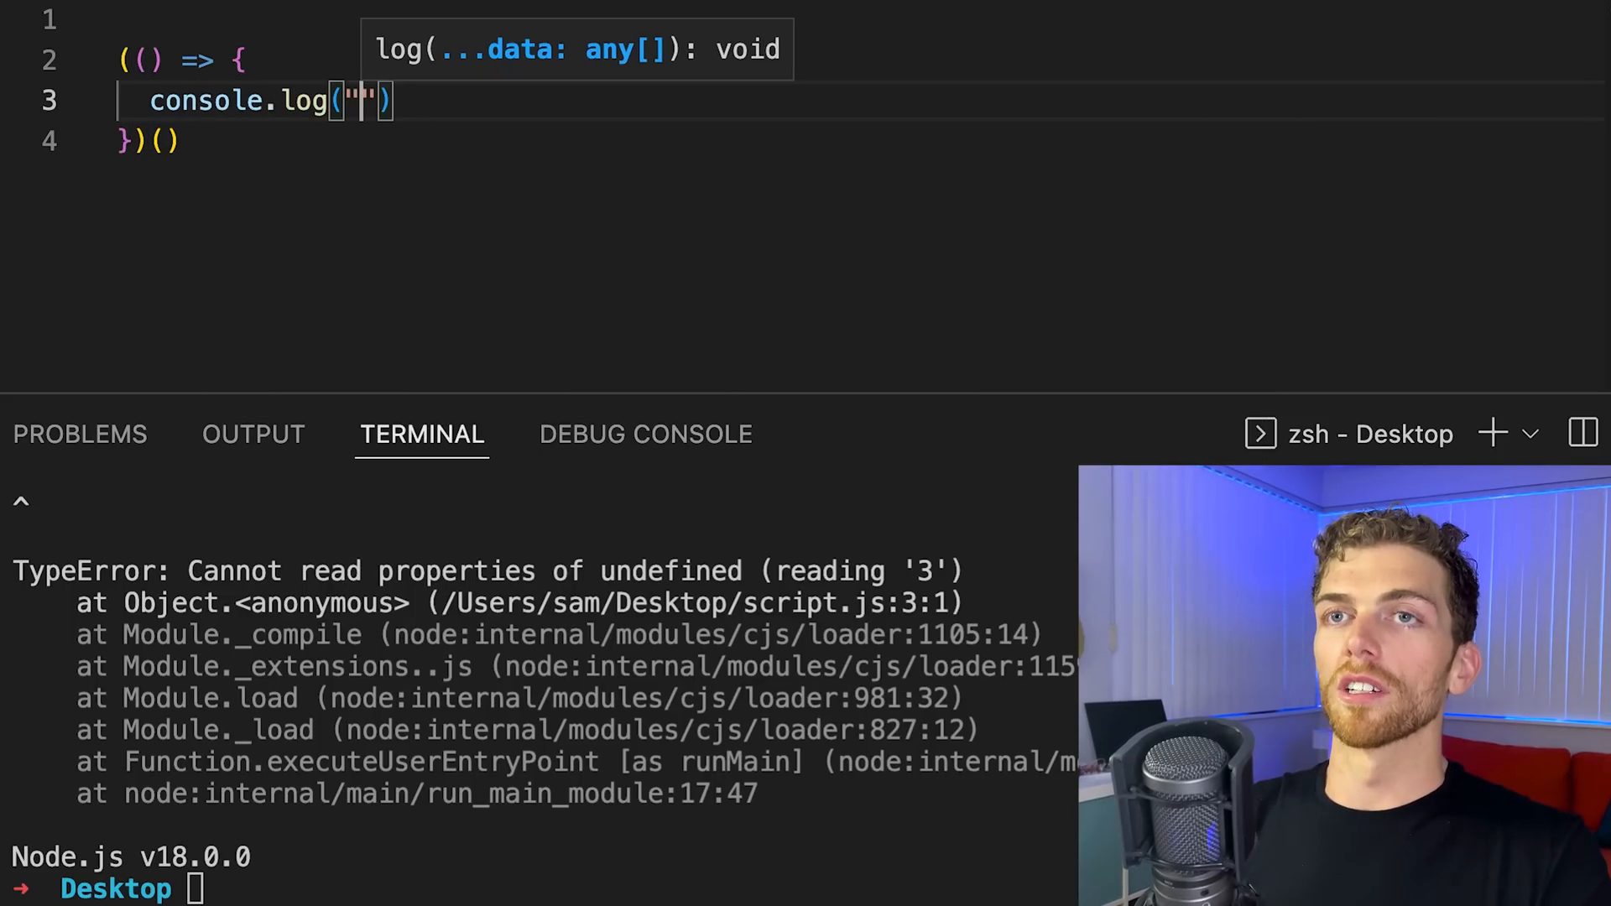
pyautogui.write('hello')
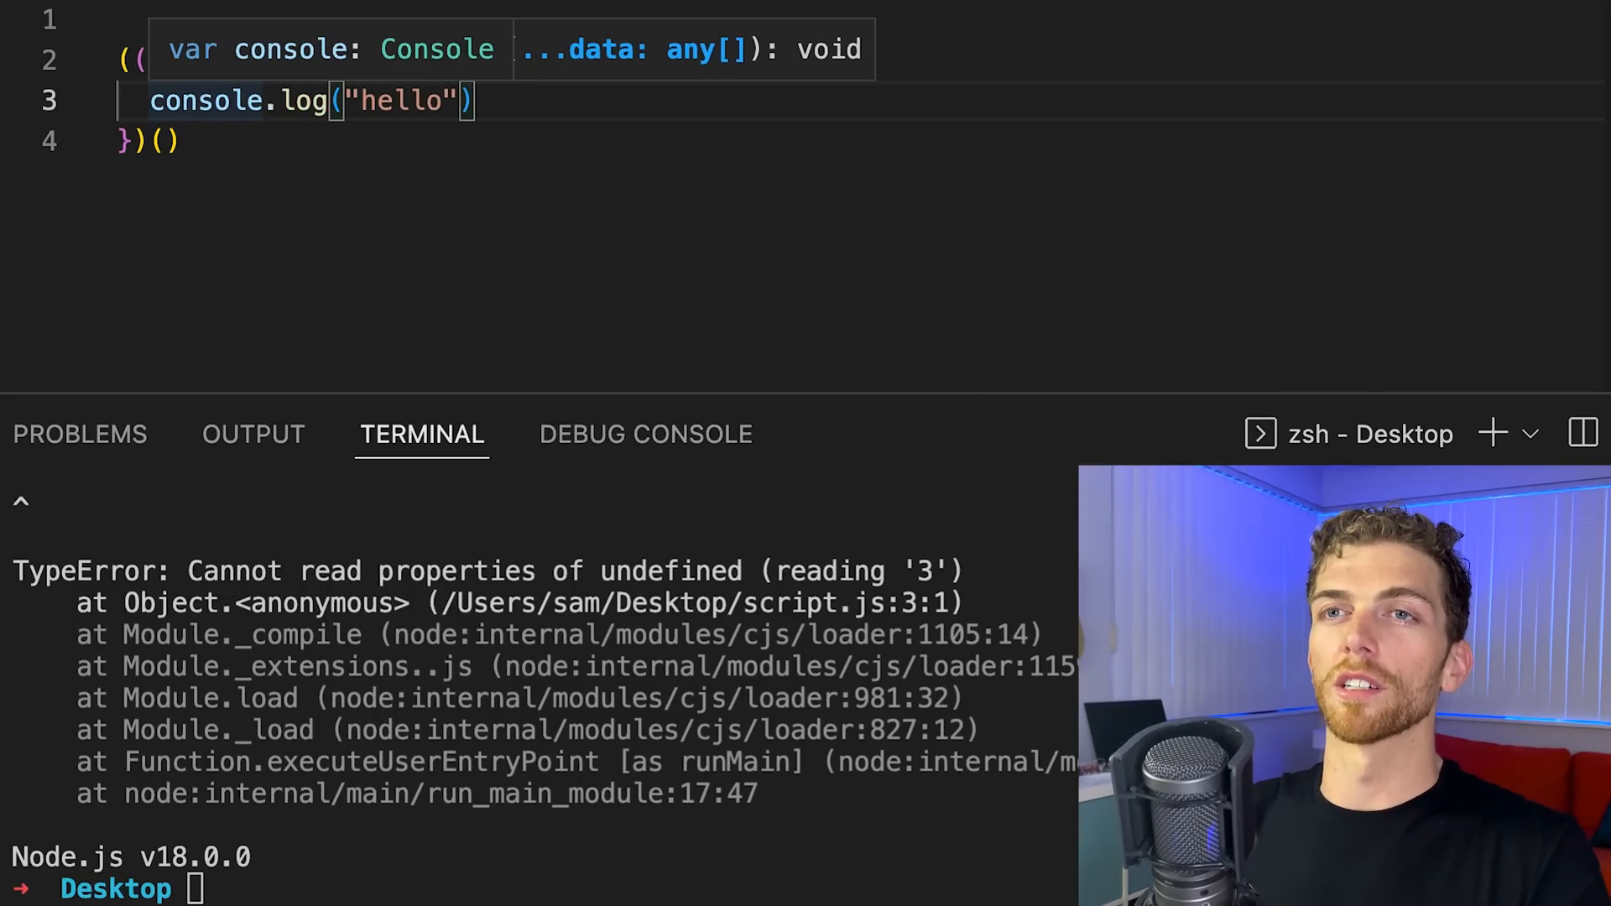
pyautogui.write('wol')
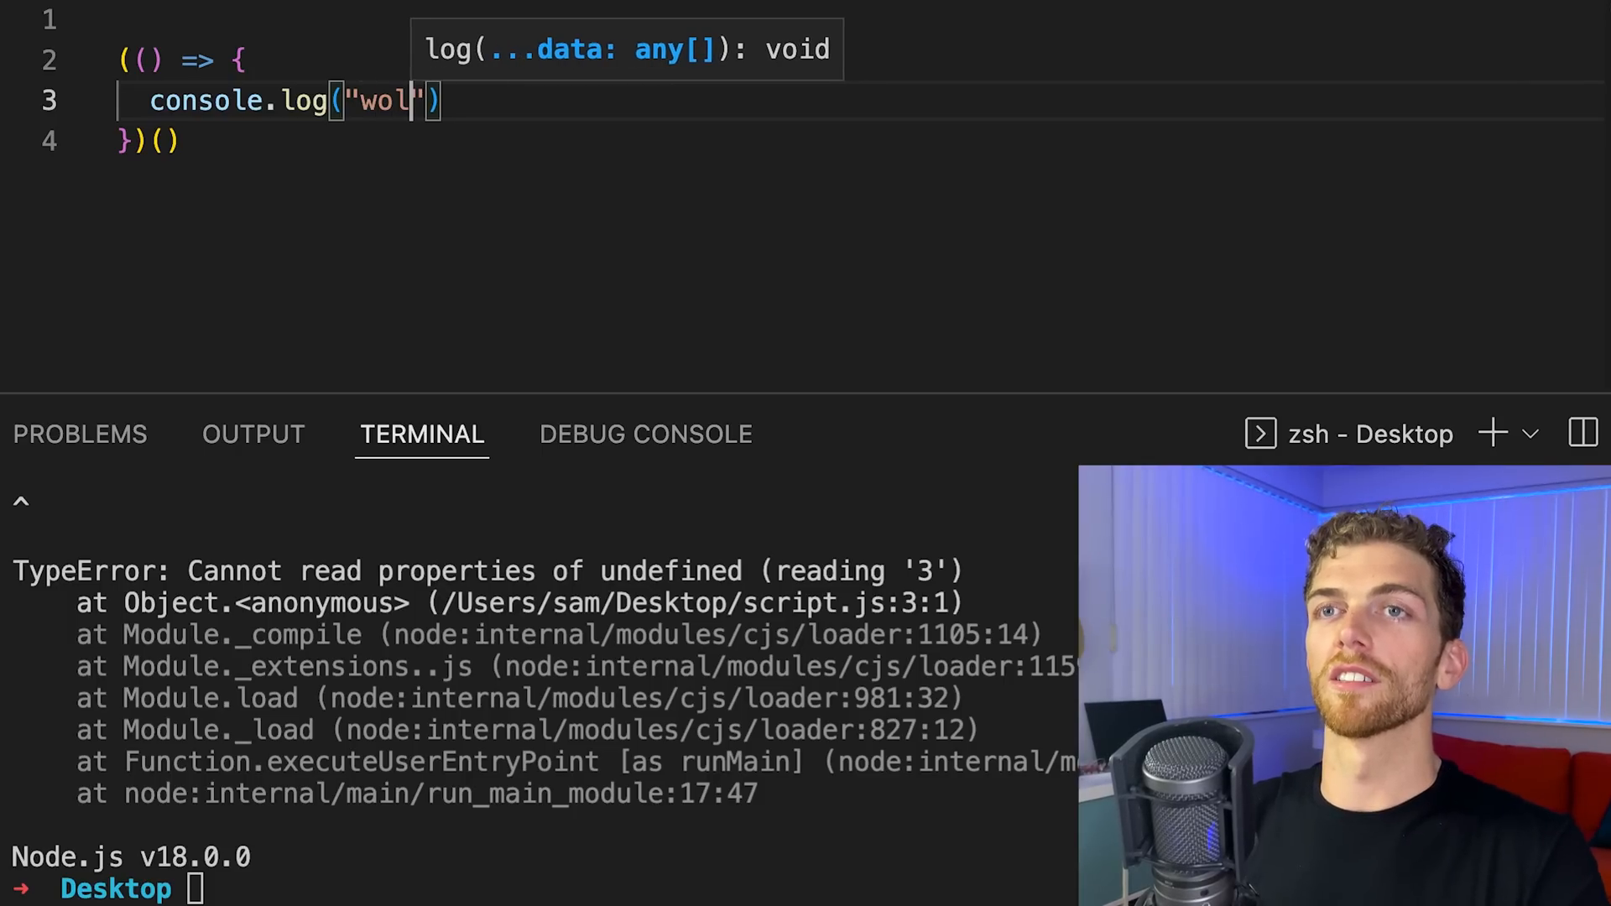
pyautogui.write('rd')
pyautogui.click(251, 888)
pyautogui.write('node script.js')
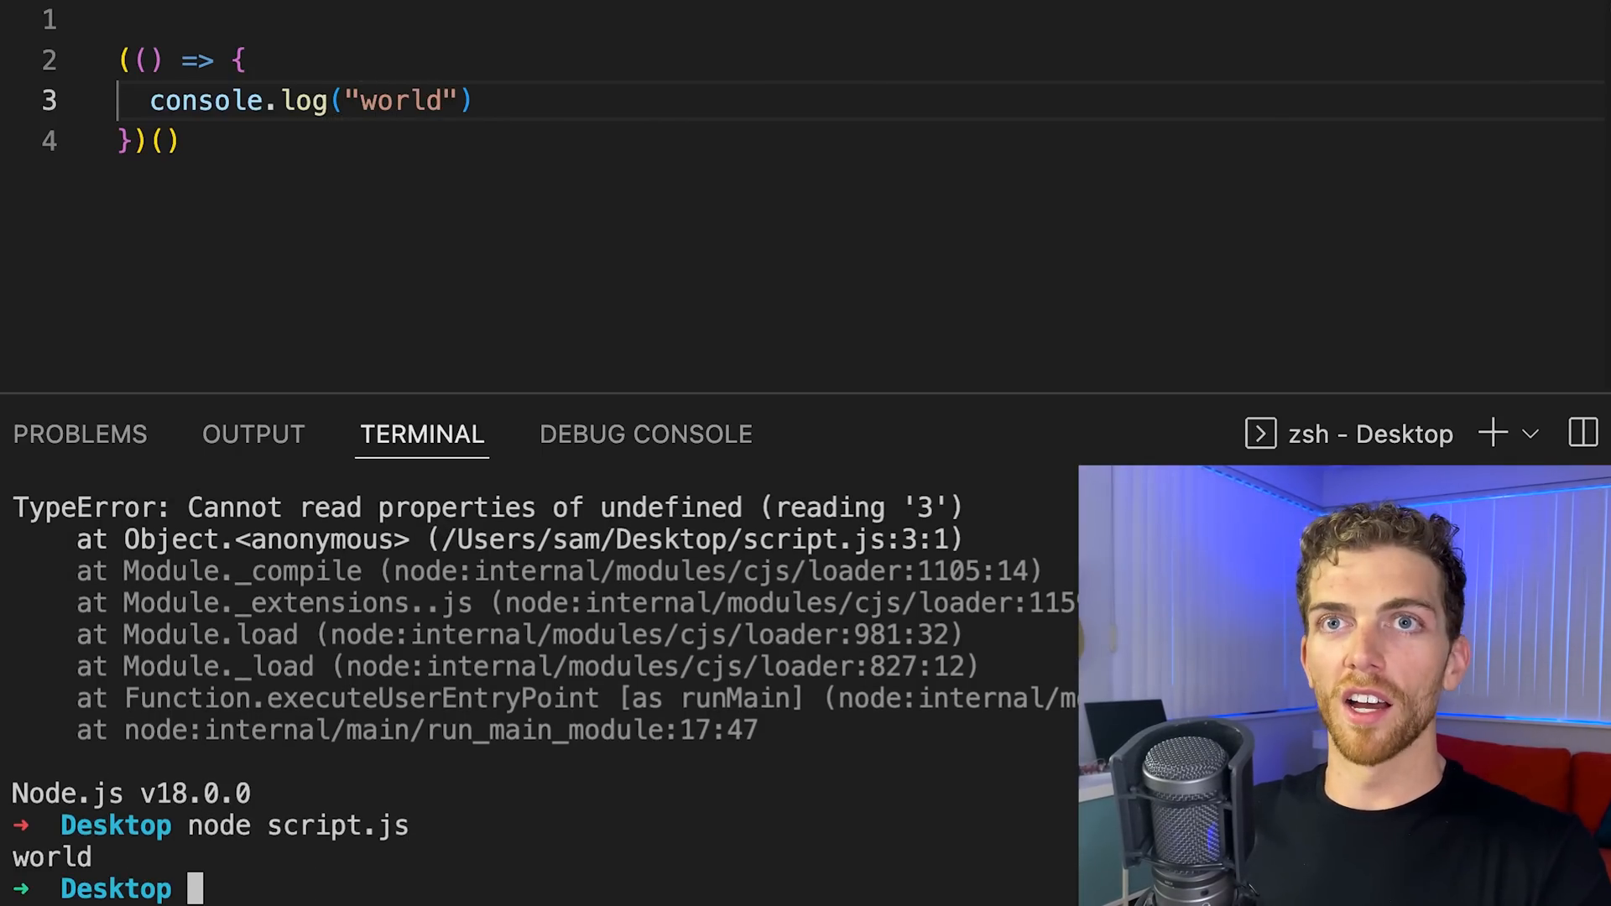
# Add console.log("hello") above the IIFE, then select part of the IIFE for removal
pyautogui.write('const')
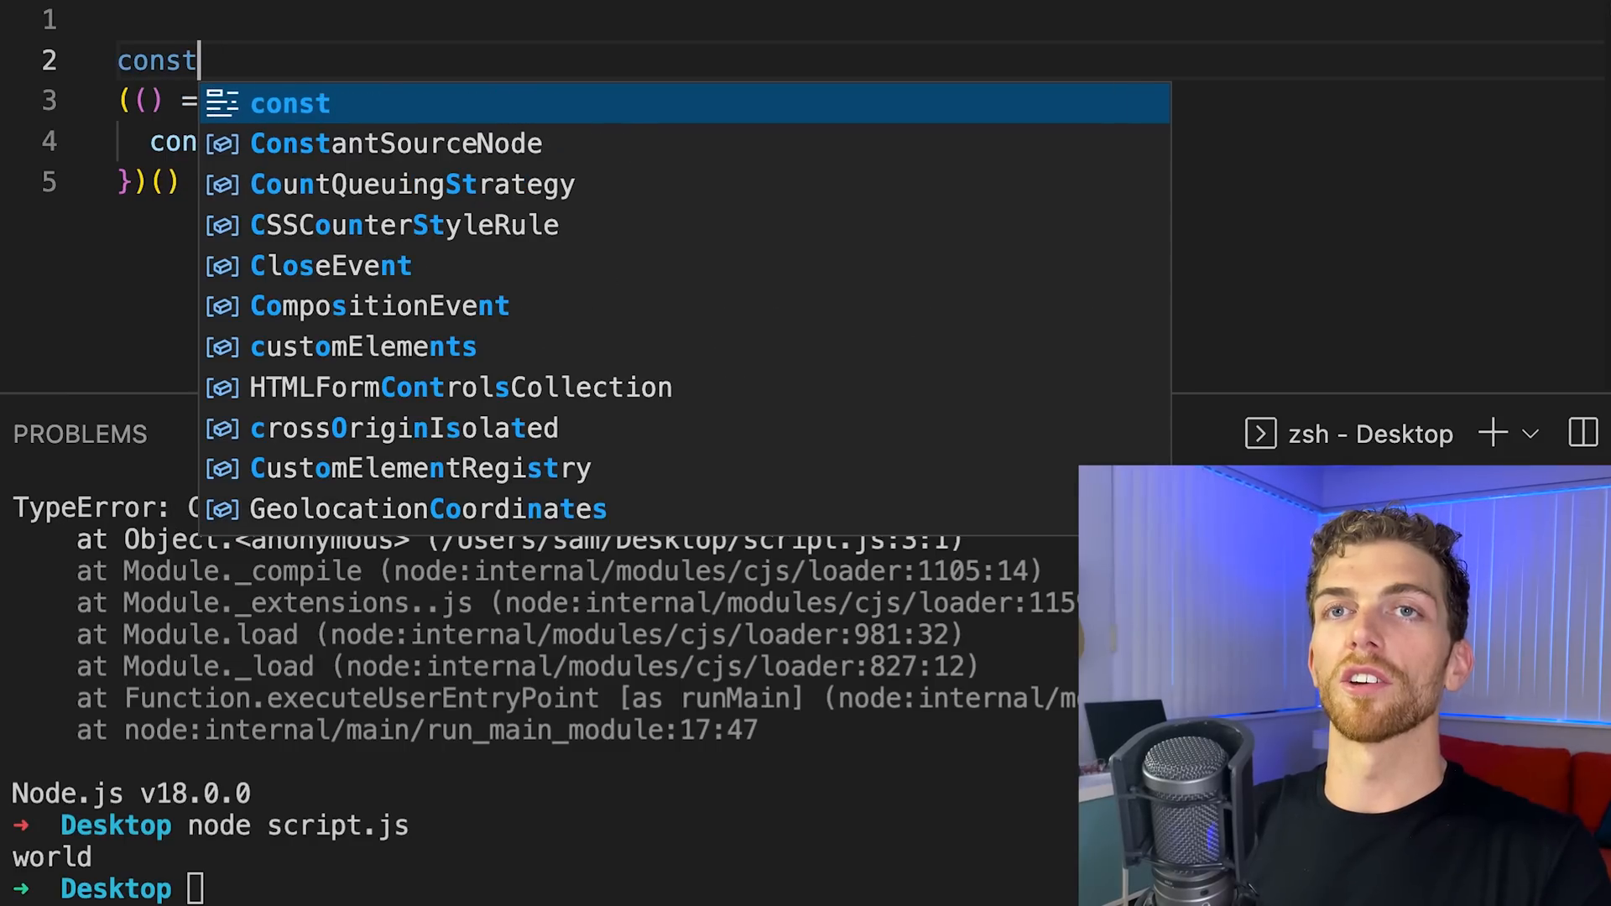
pyautogui.write('console.log("hell"')
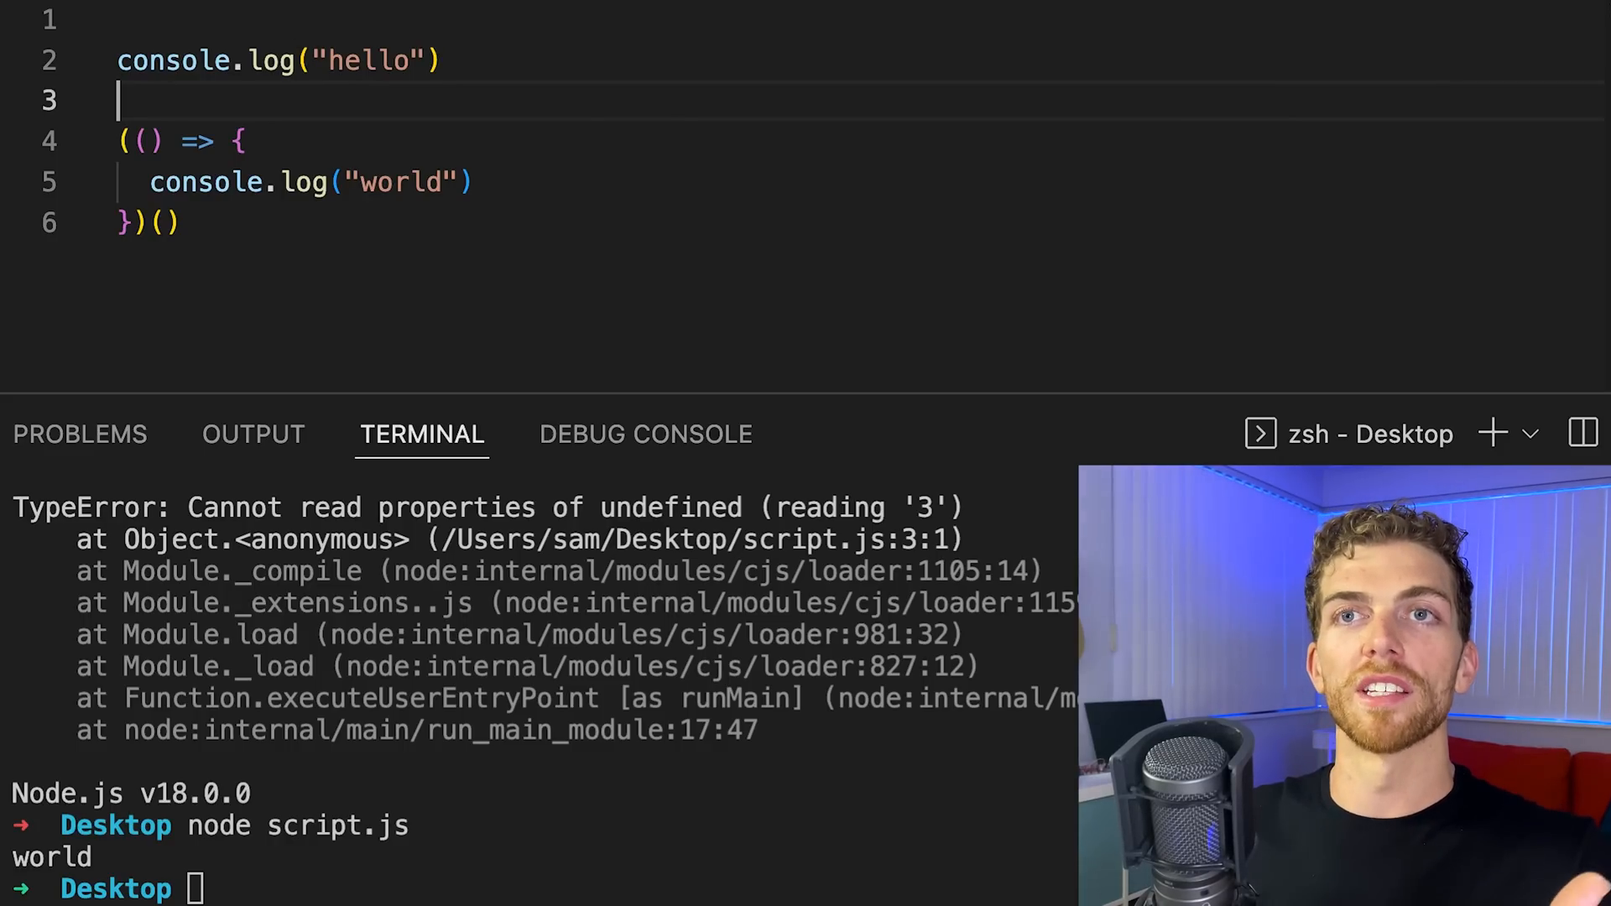
pyautogui.doubleClick(370, 60)
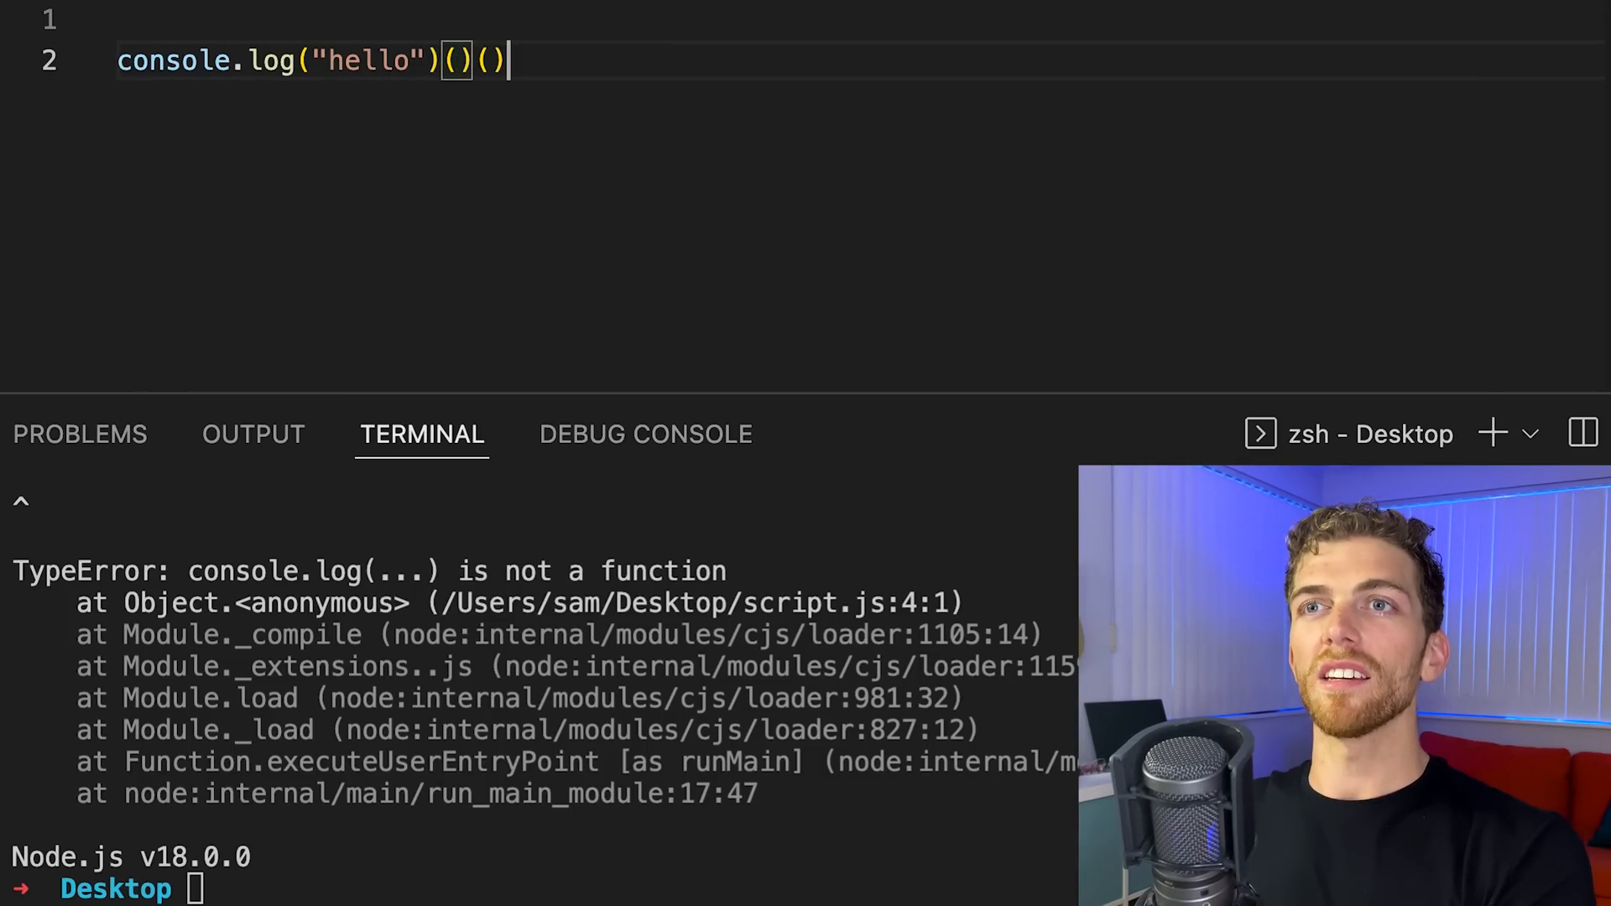
# Trim line 2 to console.log("hello")(), briefly swapping in undefined() to explain the error
pyautogui.press('Backspace')
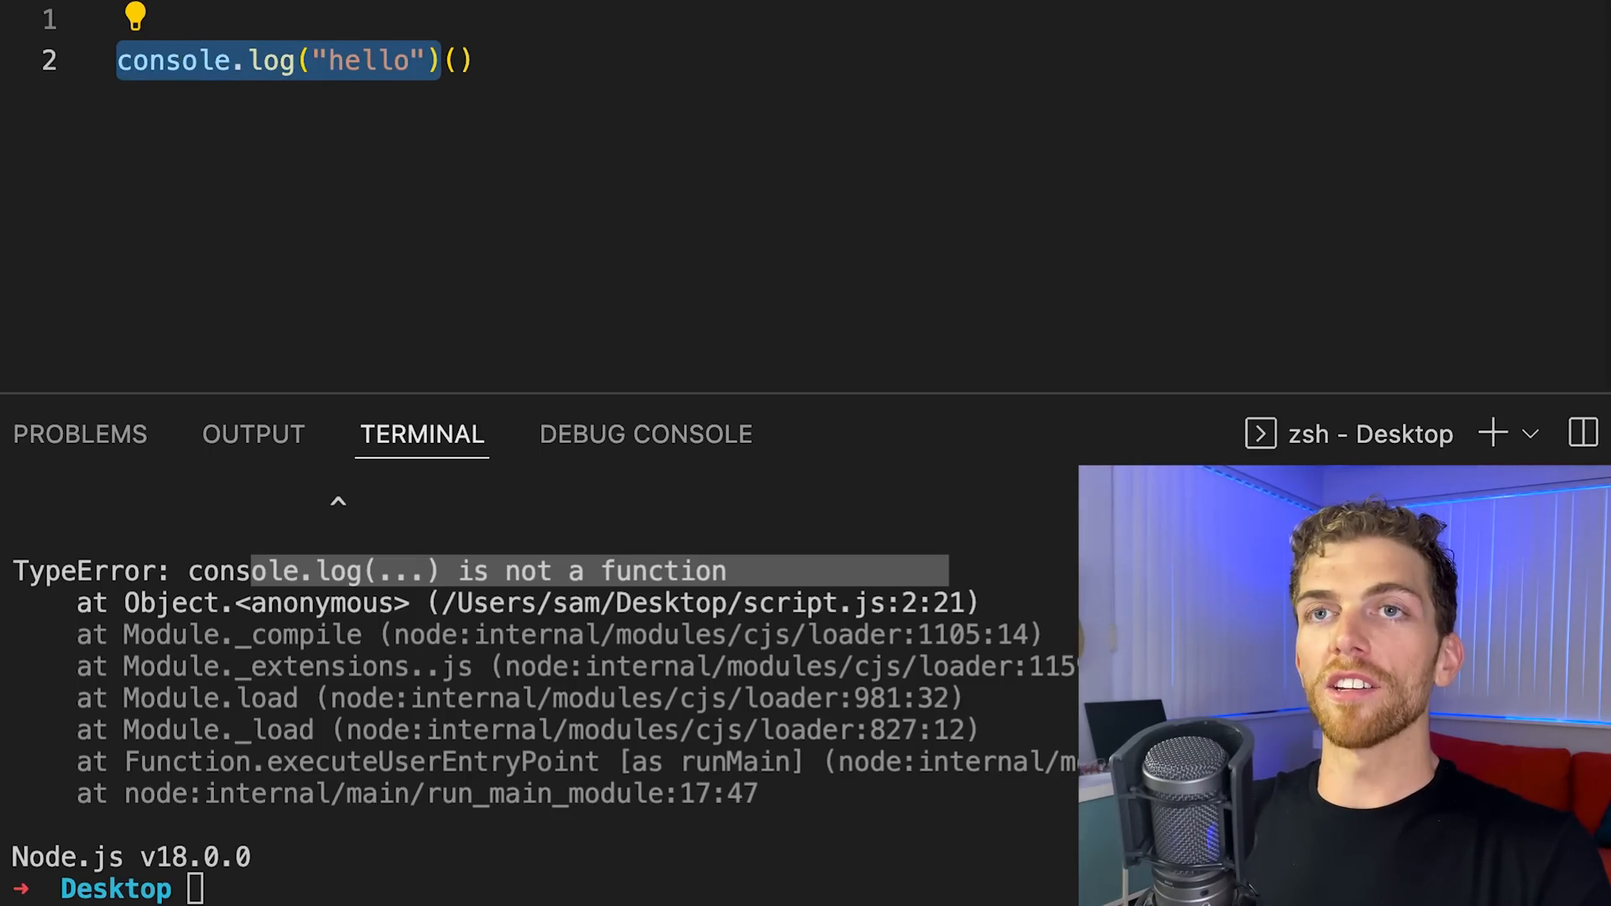
pyautogui.write('undefined(')
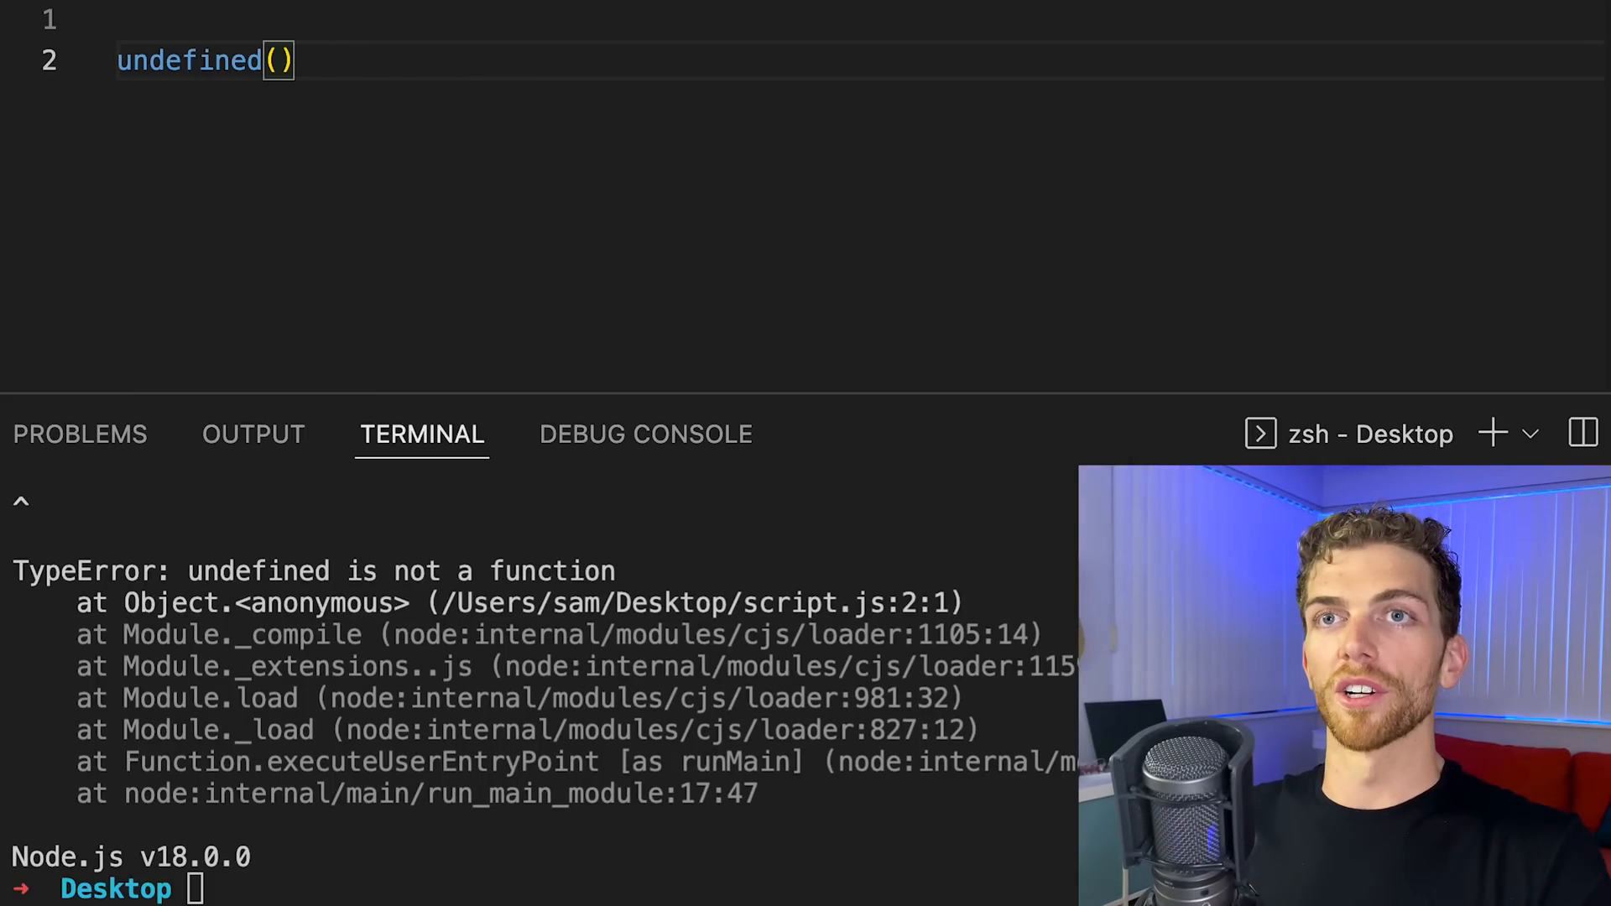
pyautogui.write('console.log("hello")')
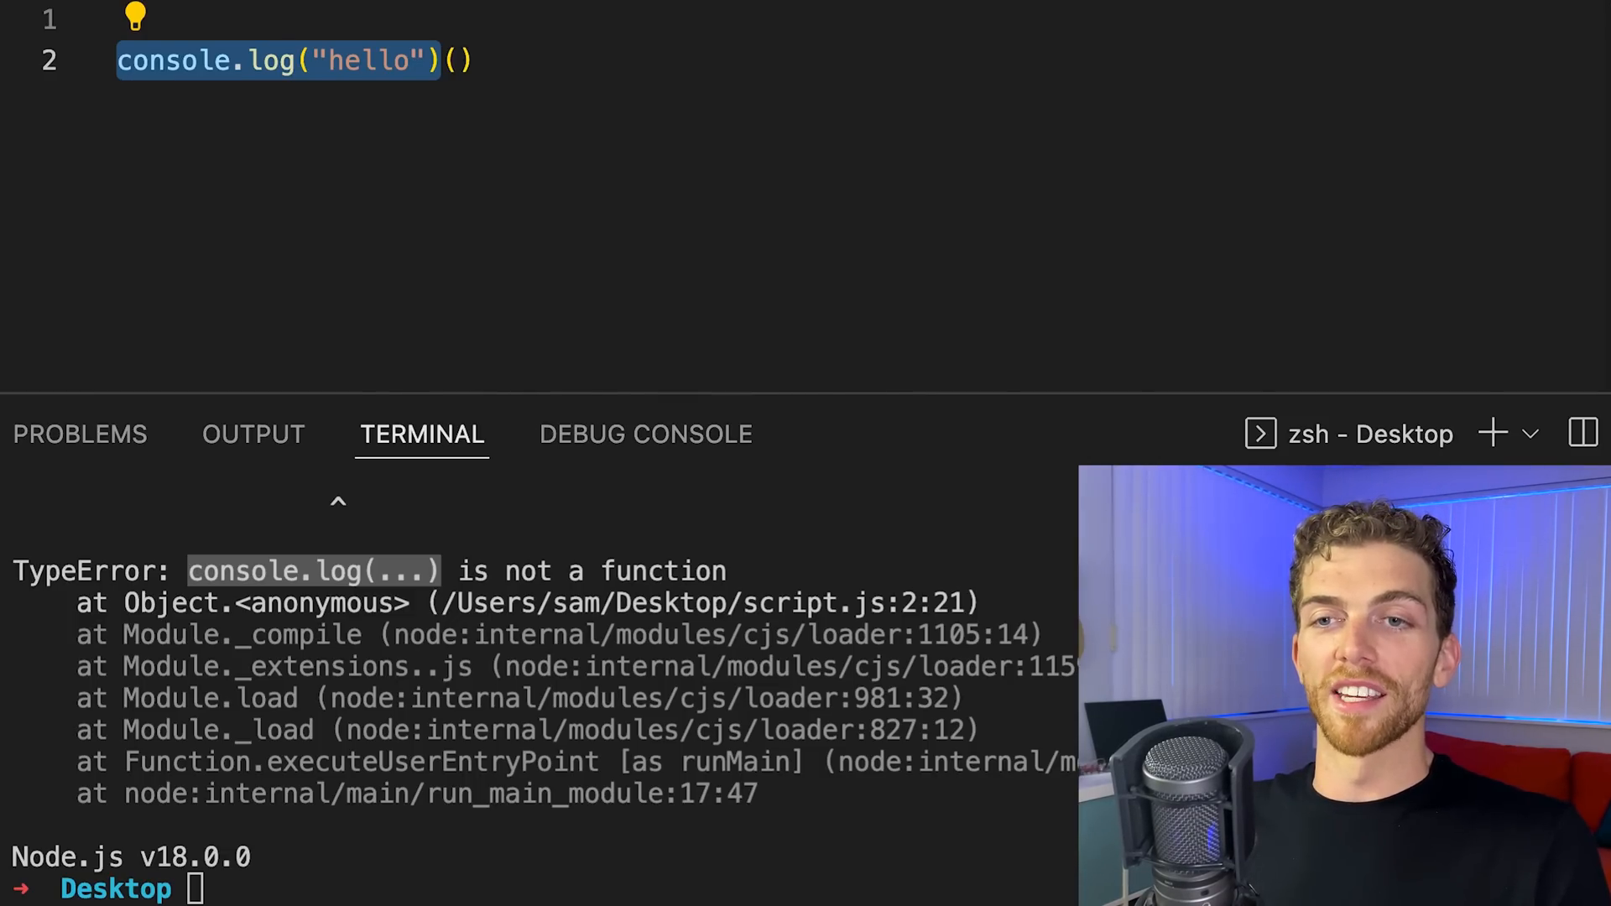
# Add the IIFE's call parentheses and place the cursor in the function to make it async
pyautogui.write('()')
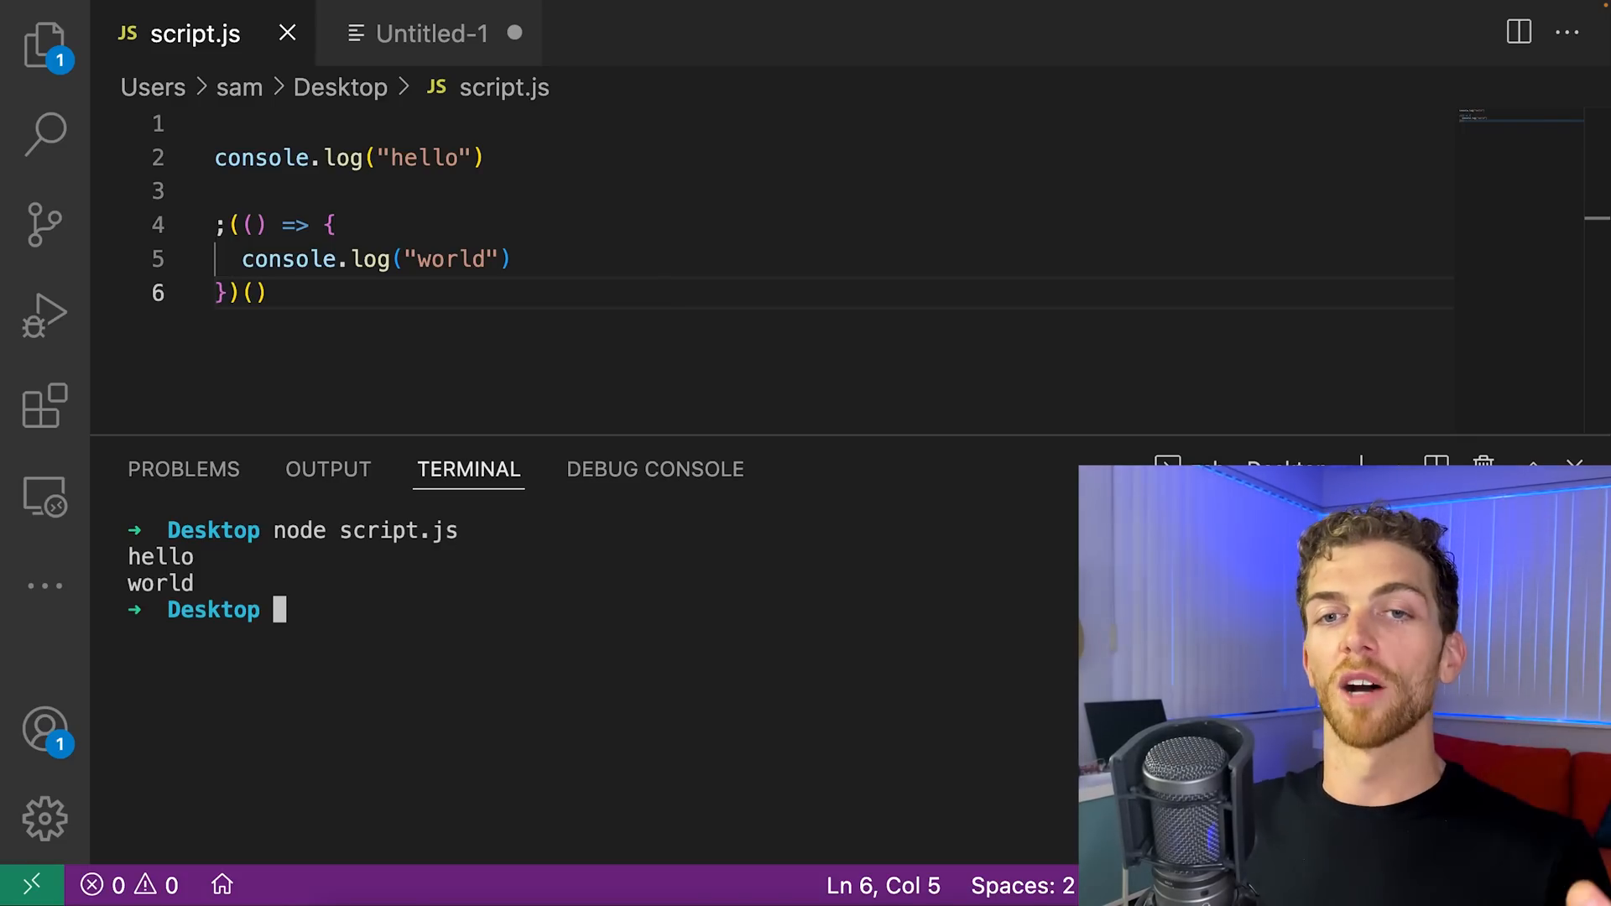
pyautogui.click(252, 293)
pyautogui.write('await axios')
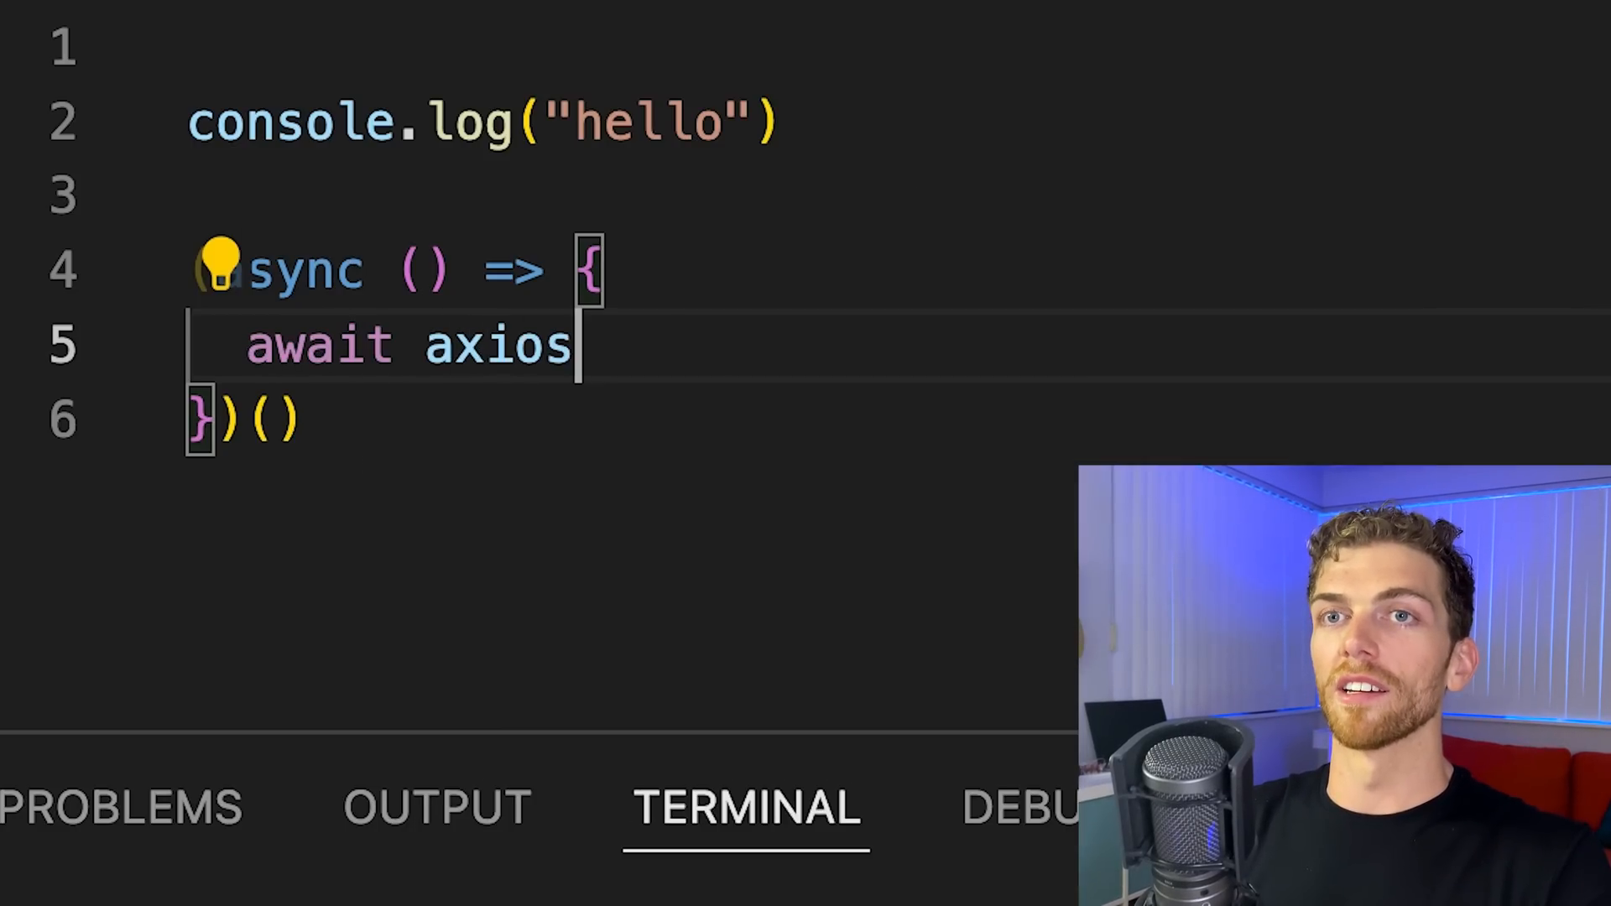
# Write useEffect with an async IIFE awaiting axios.get("") into setState, then clear the code
pyautogui.write('.get("")')
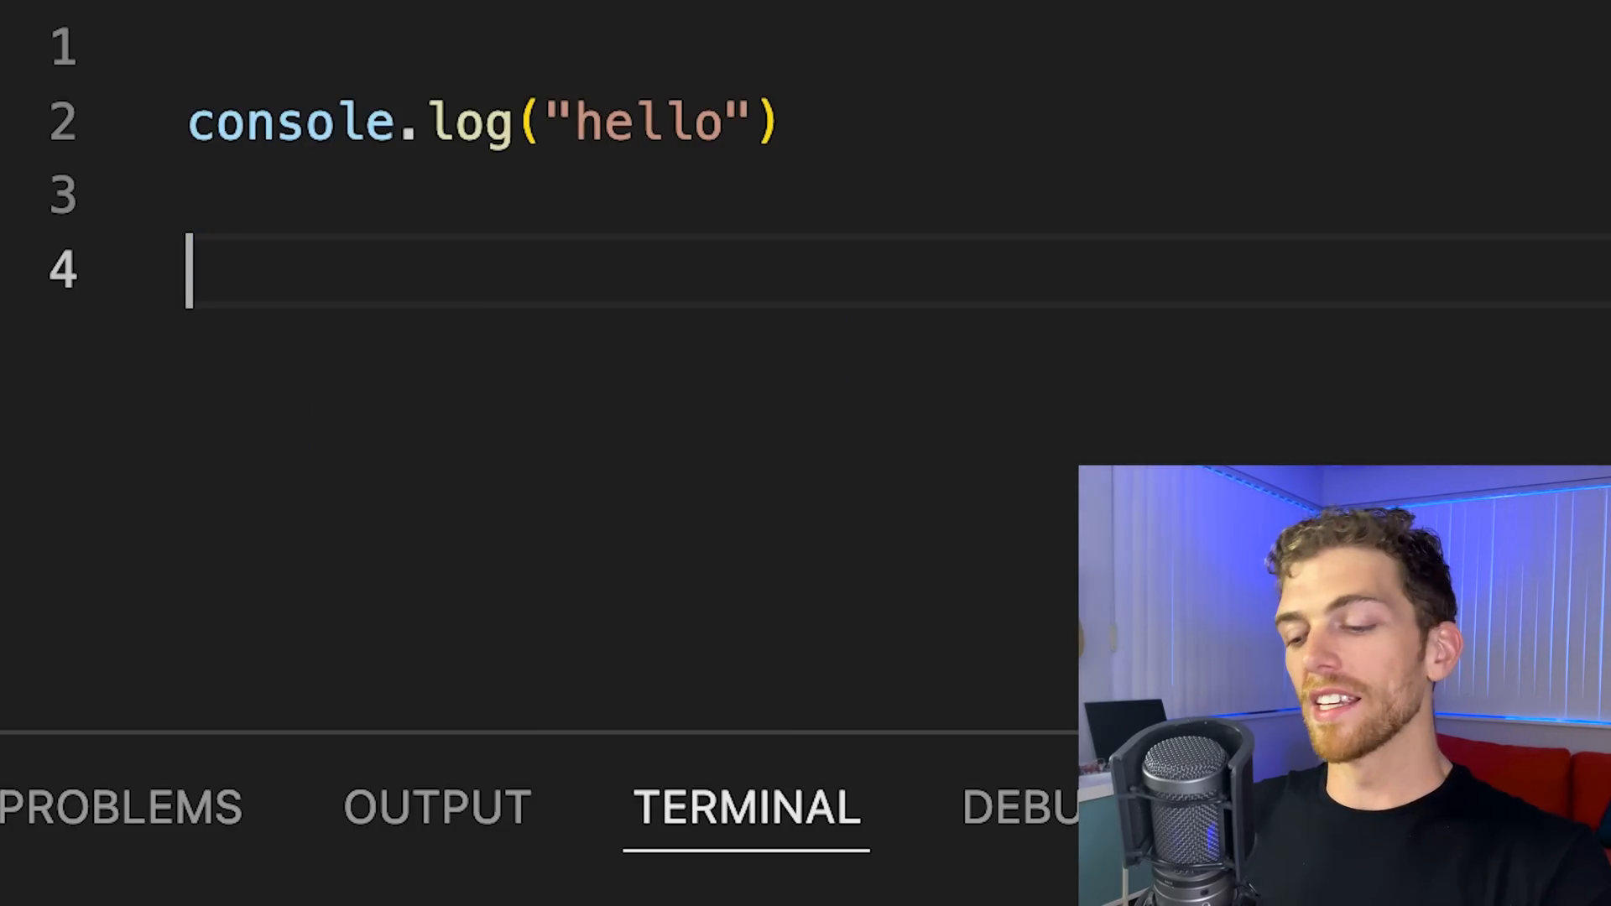
pyautogui.write('useEffect(() => {')
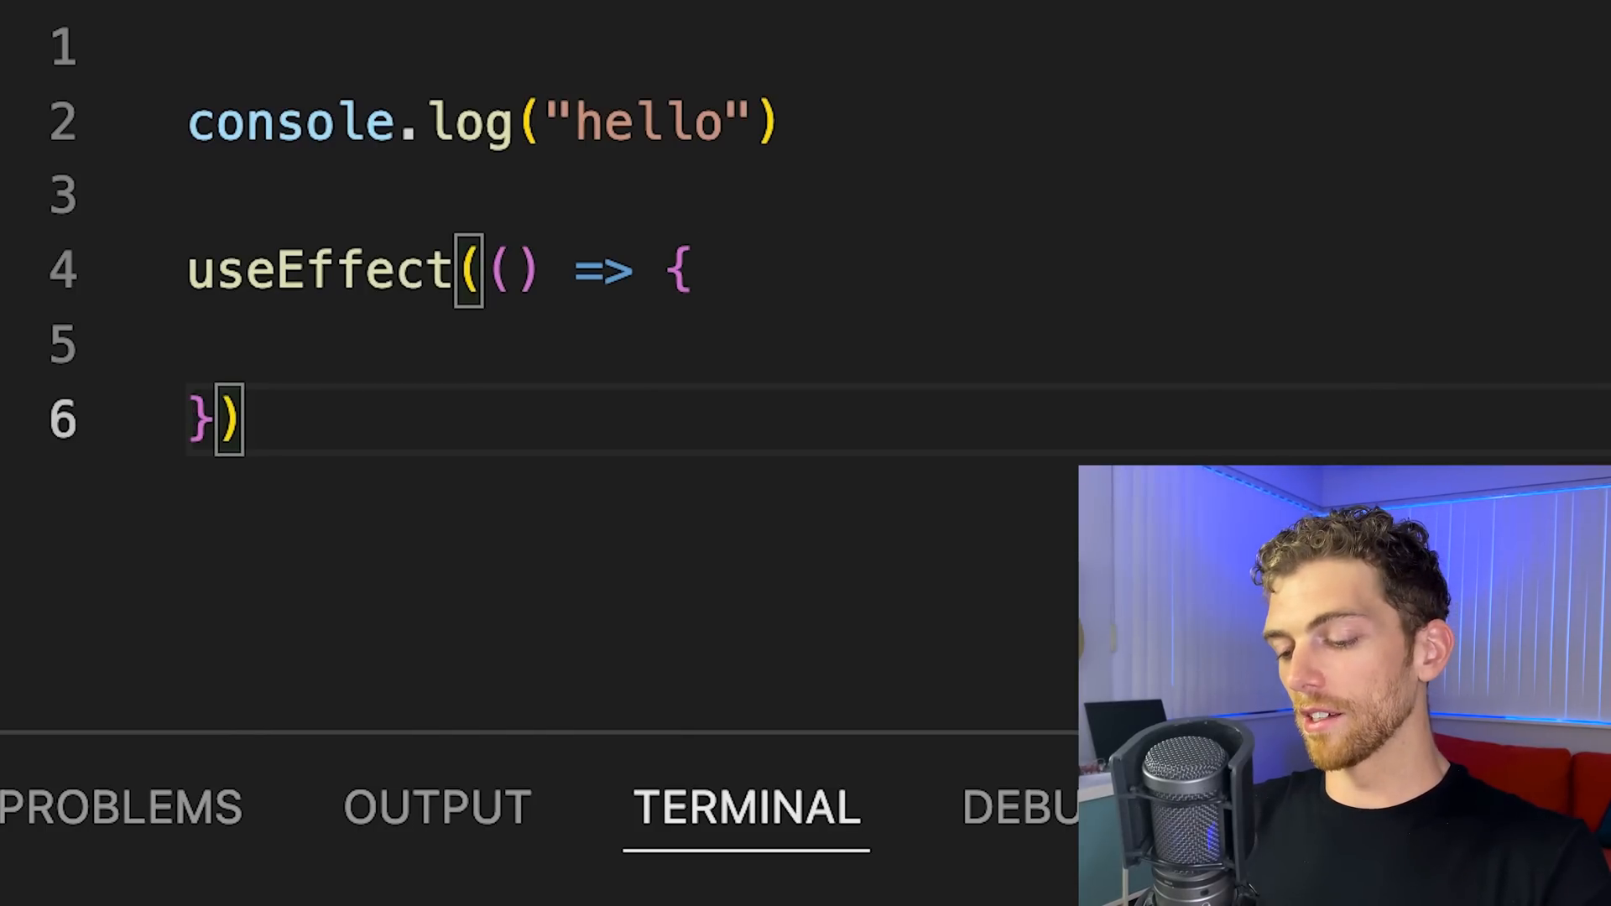
pyautogui.write(', []')
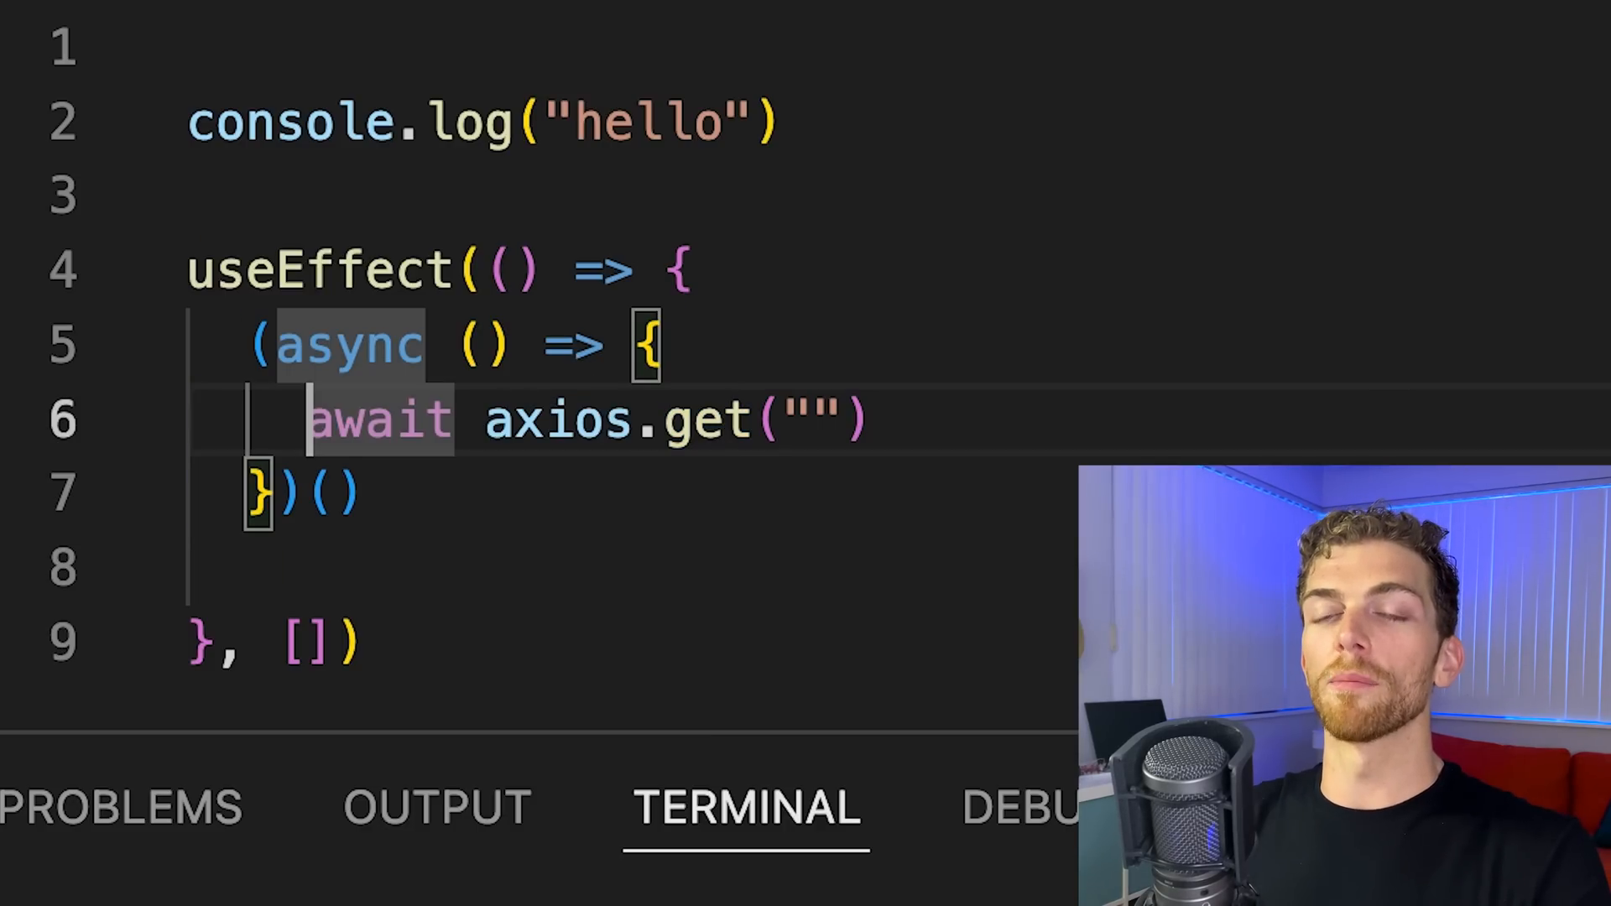
pyautogui.write('const result =')
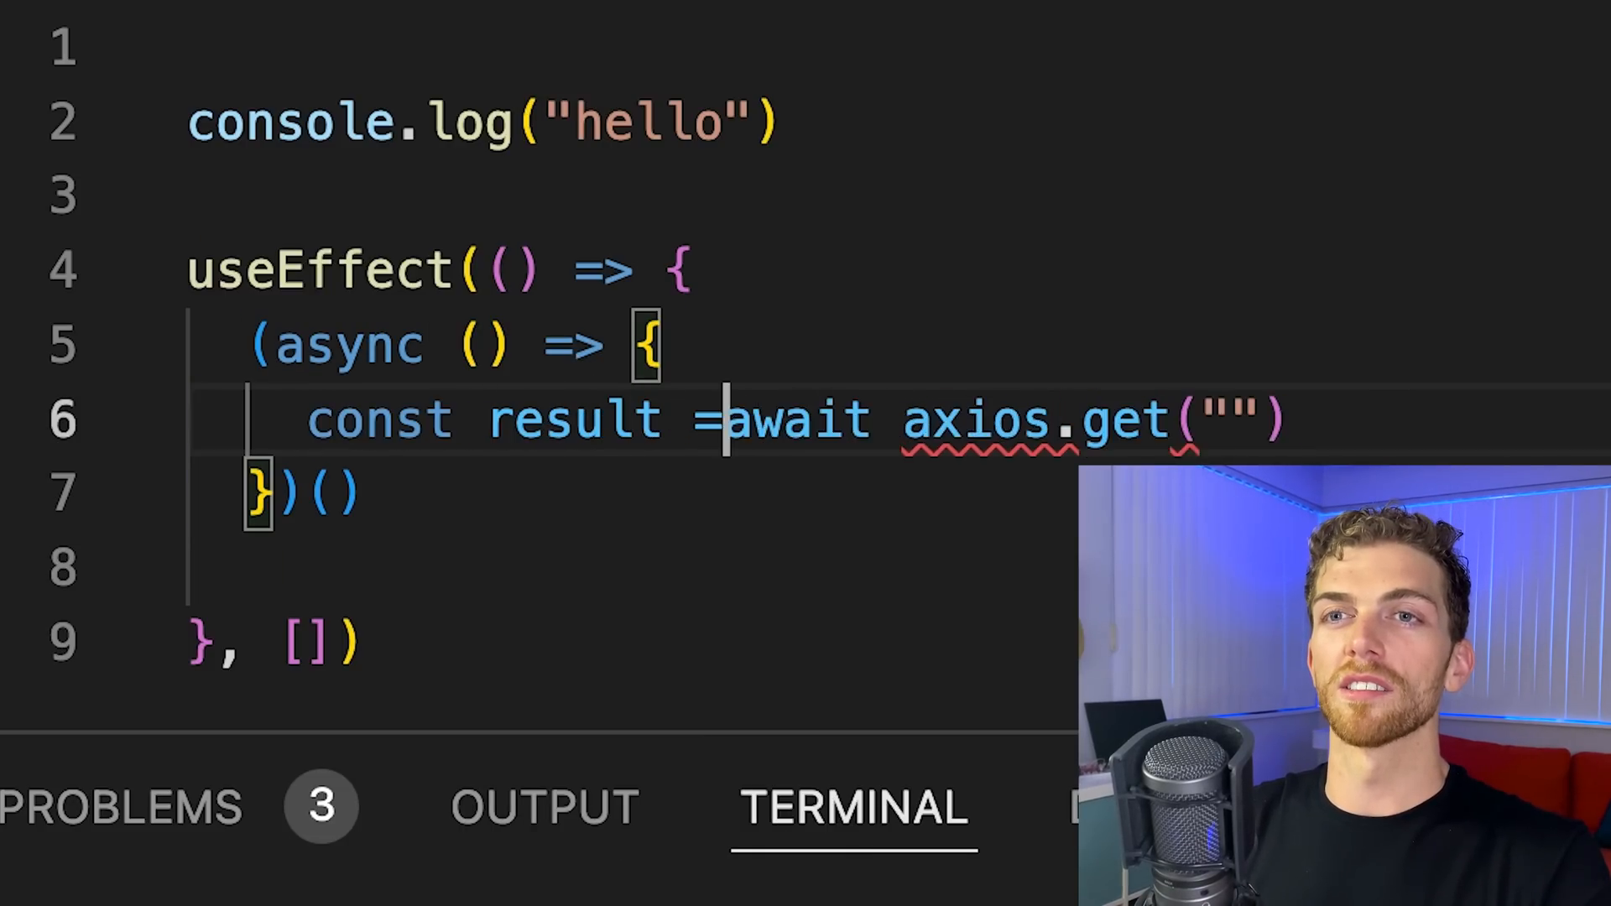
pyautogui.write('setState(result.data')
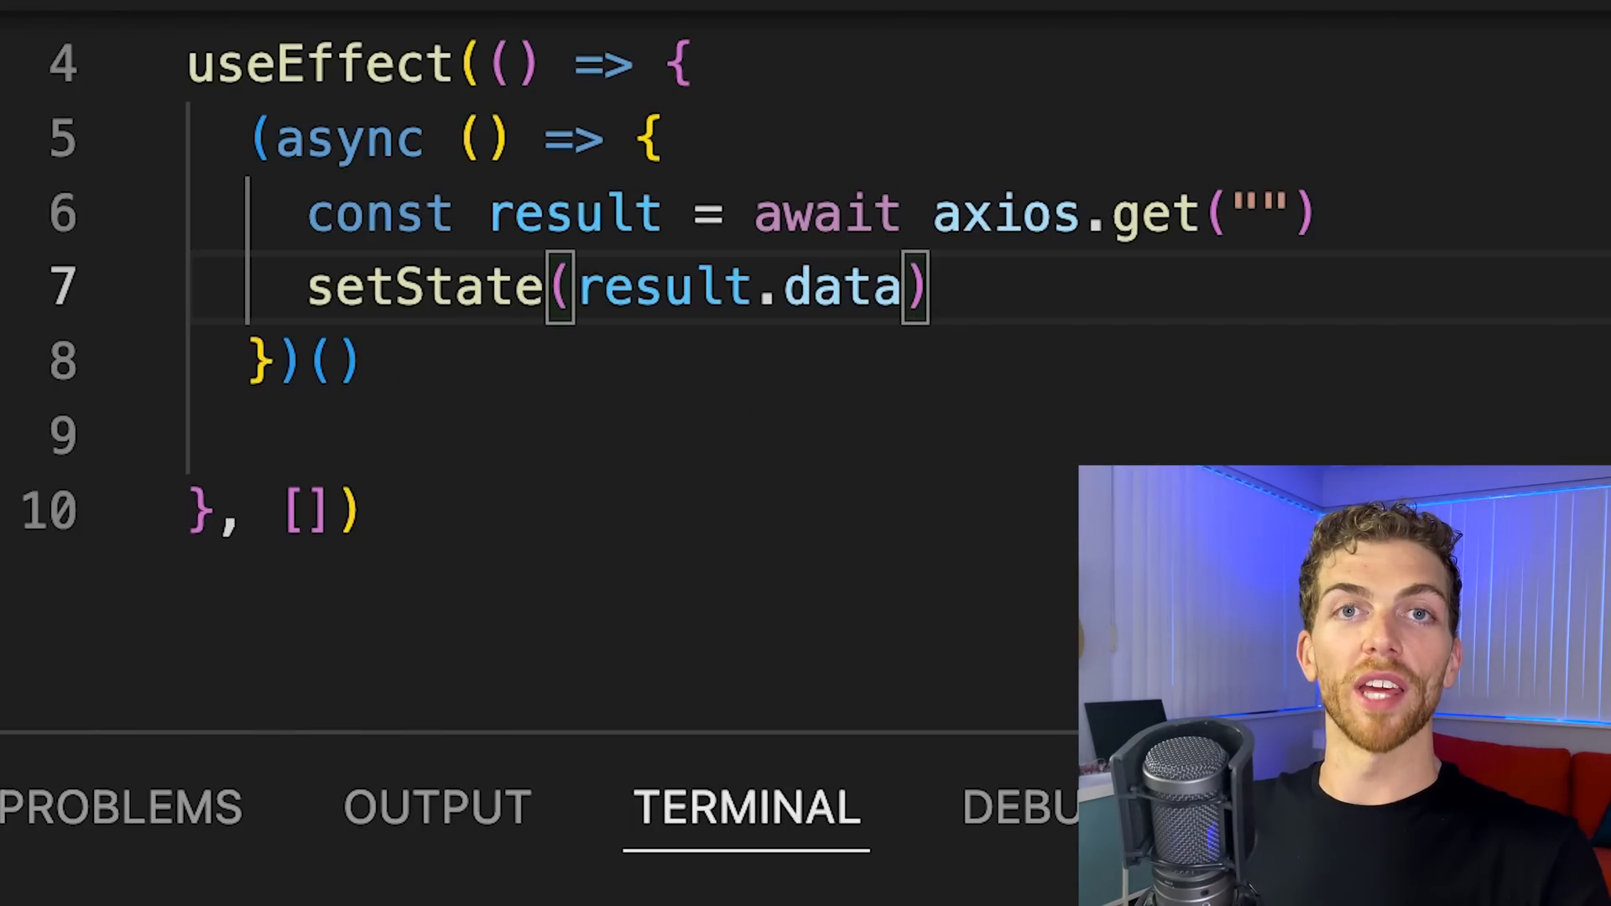
pyautogui.click(287, 361)
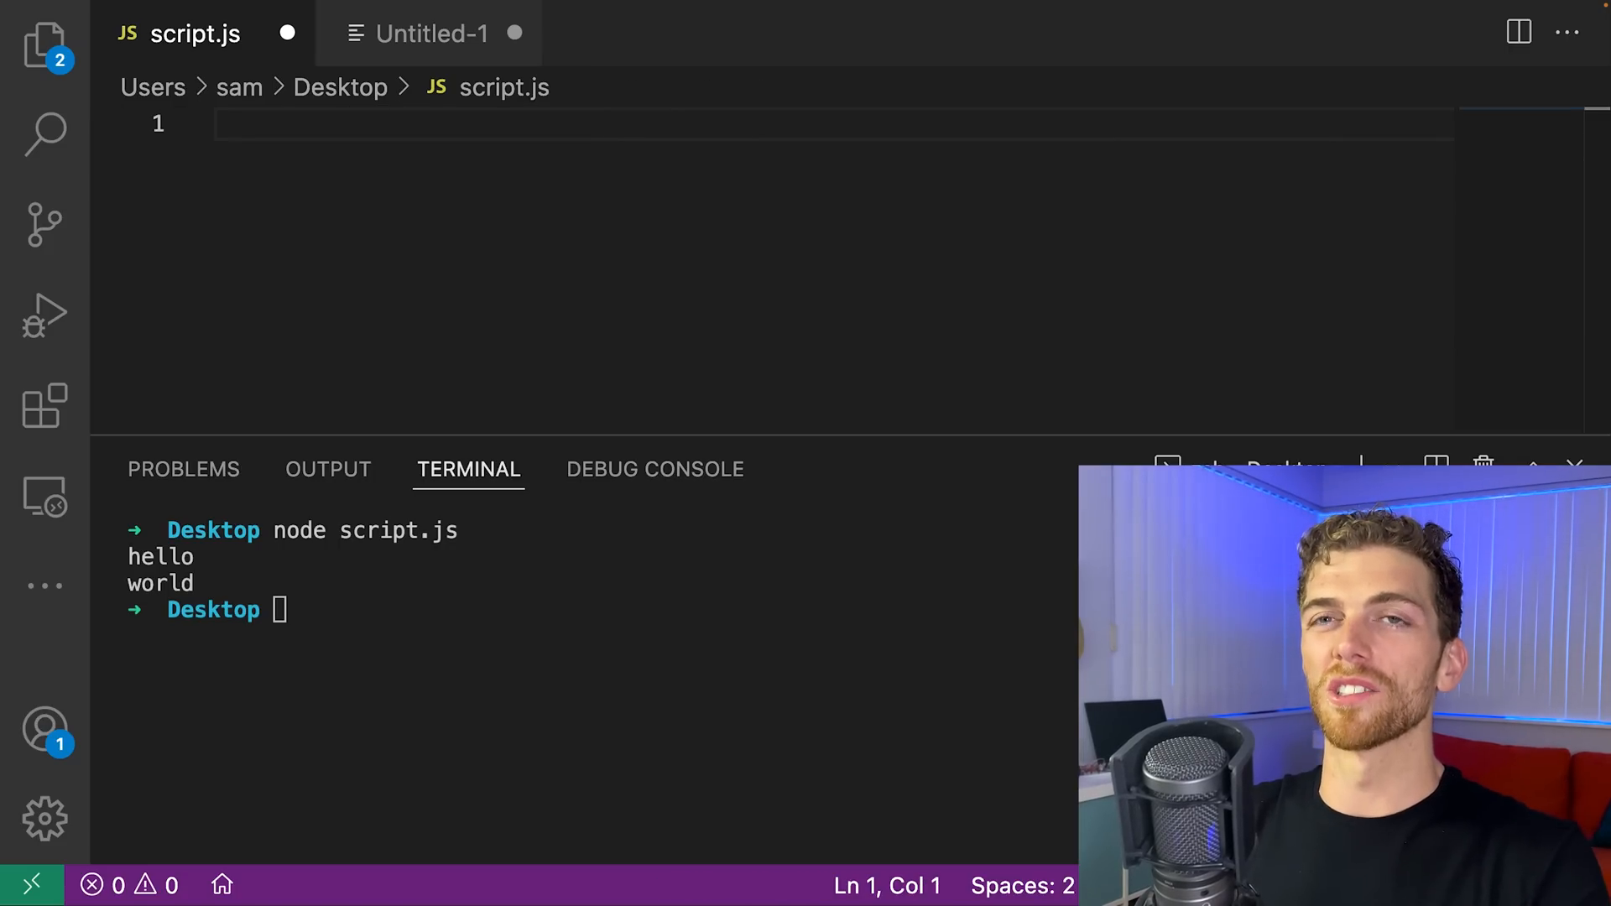
# Type 1 + 2 and (1 + 2).toString(), add the fixing semicolon, then begin 1..toString
pyautogui.write('1 + 2')
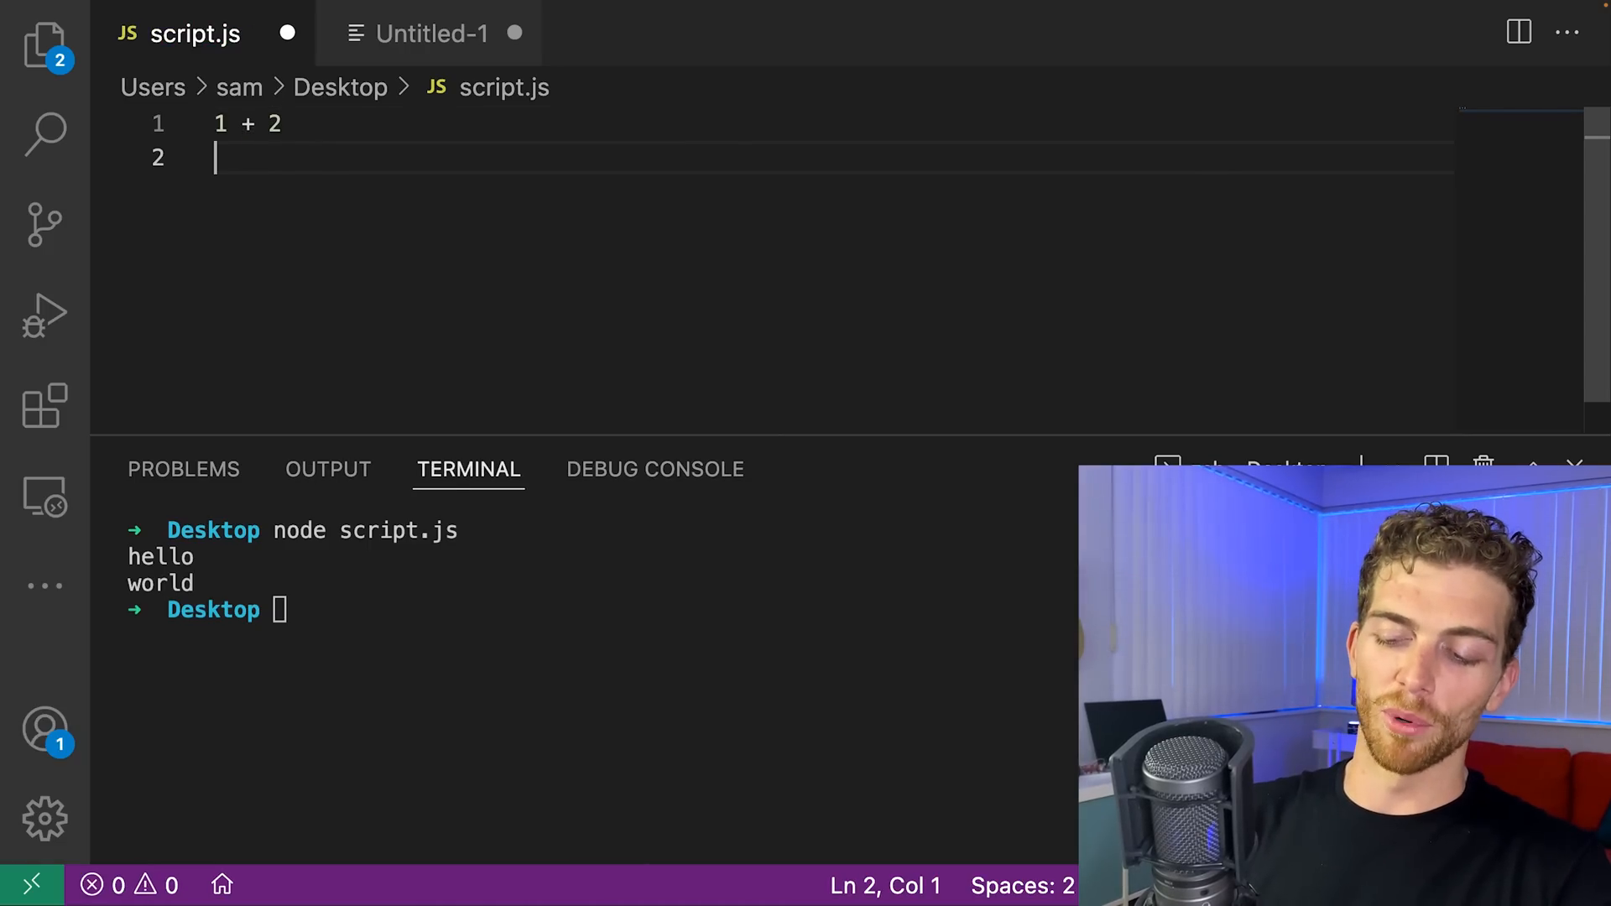
pyautogui.write('(1 +')
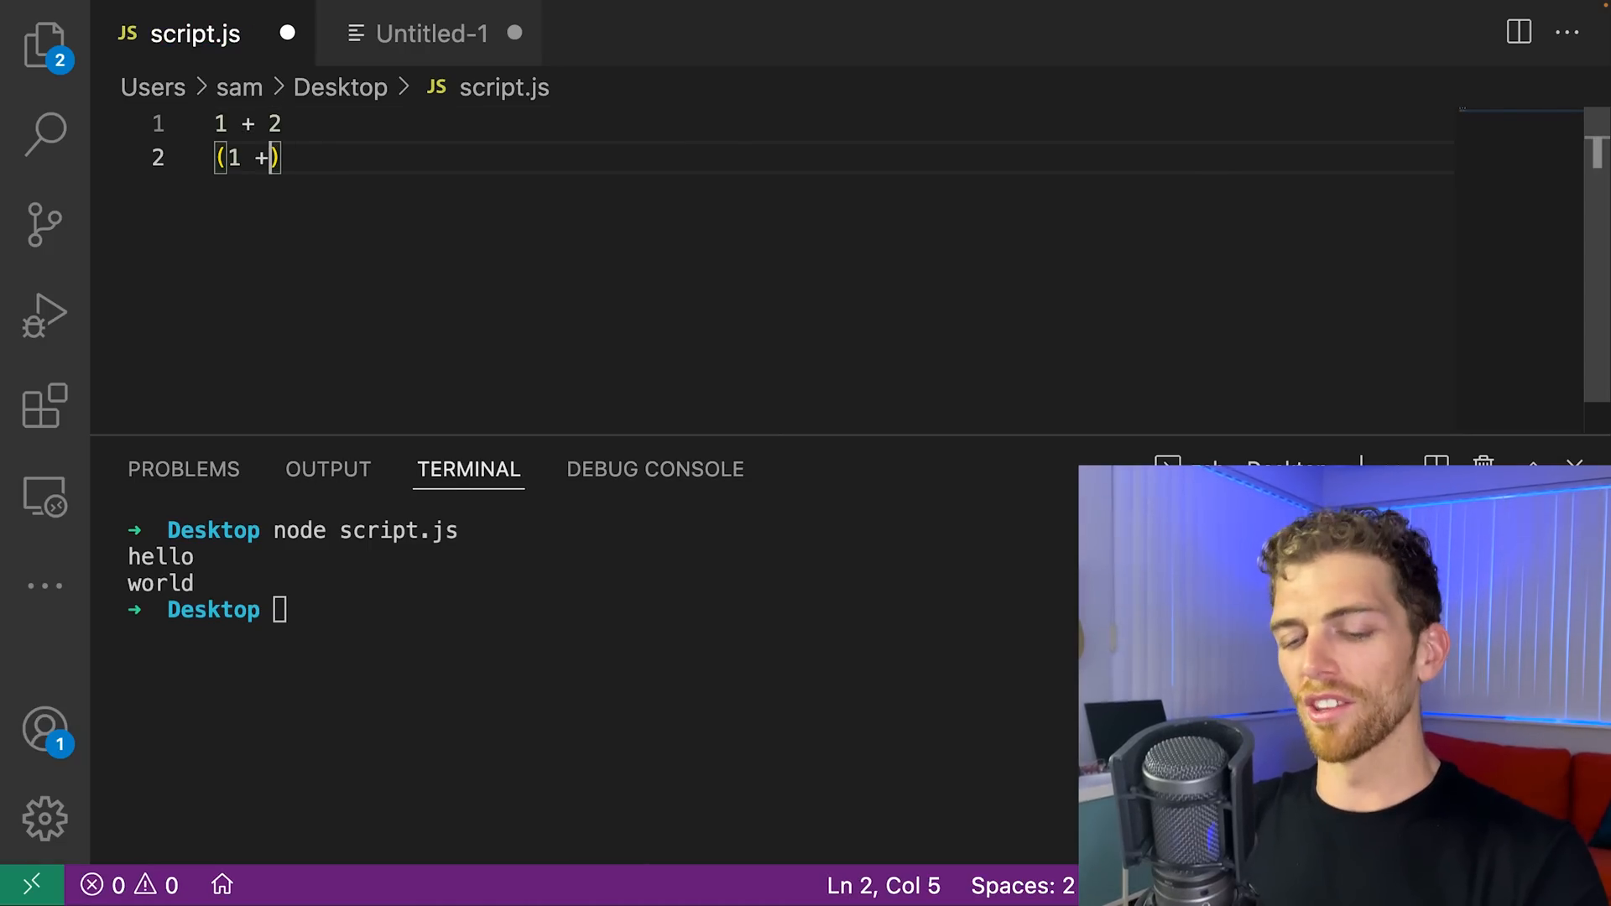
pyautogui.write(').t')
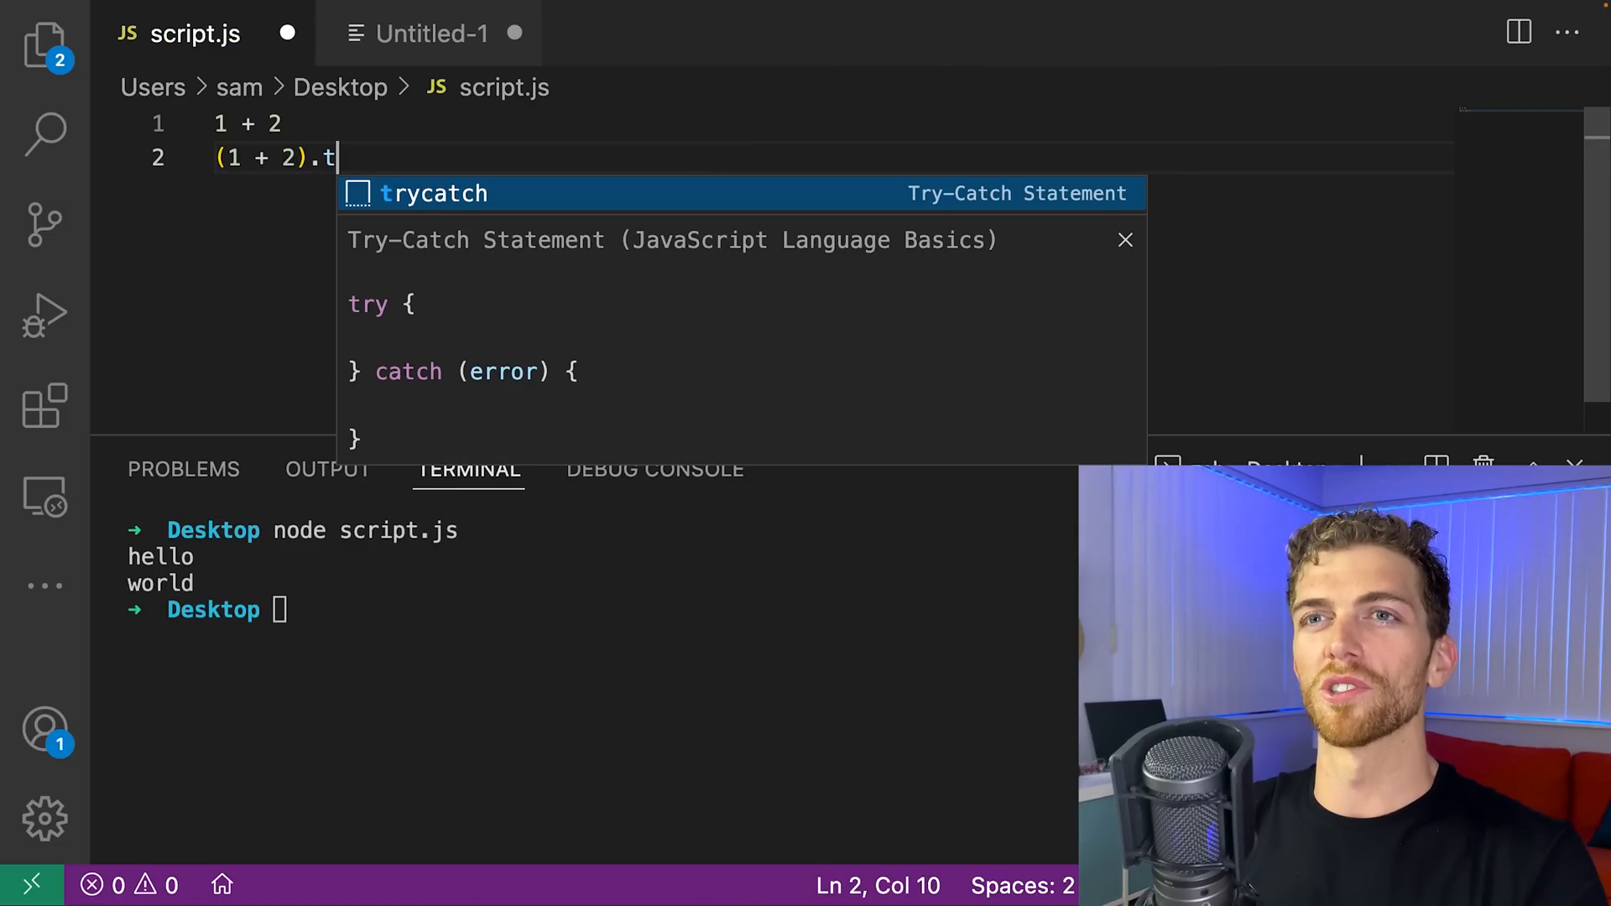
pyautogui.write('oString()')
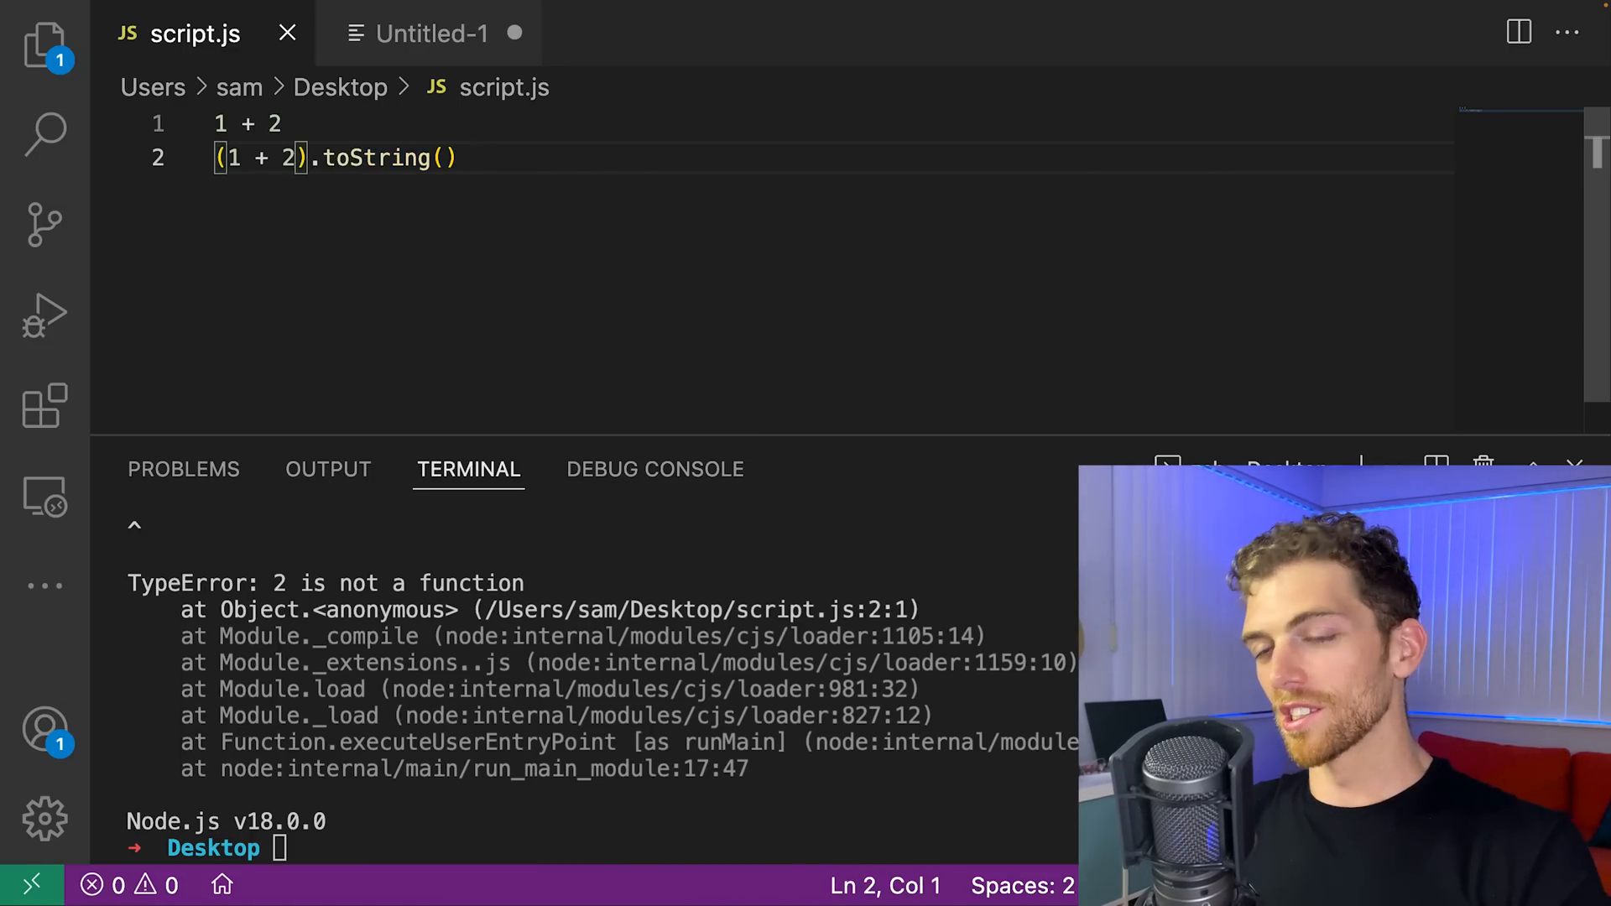
pyautogui.write(';')
pyautogui.click(600, 848)
pyautogui.write('node script.js')
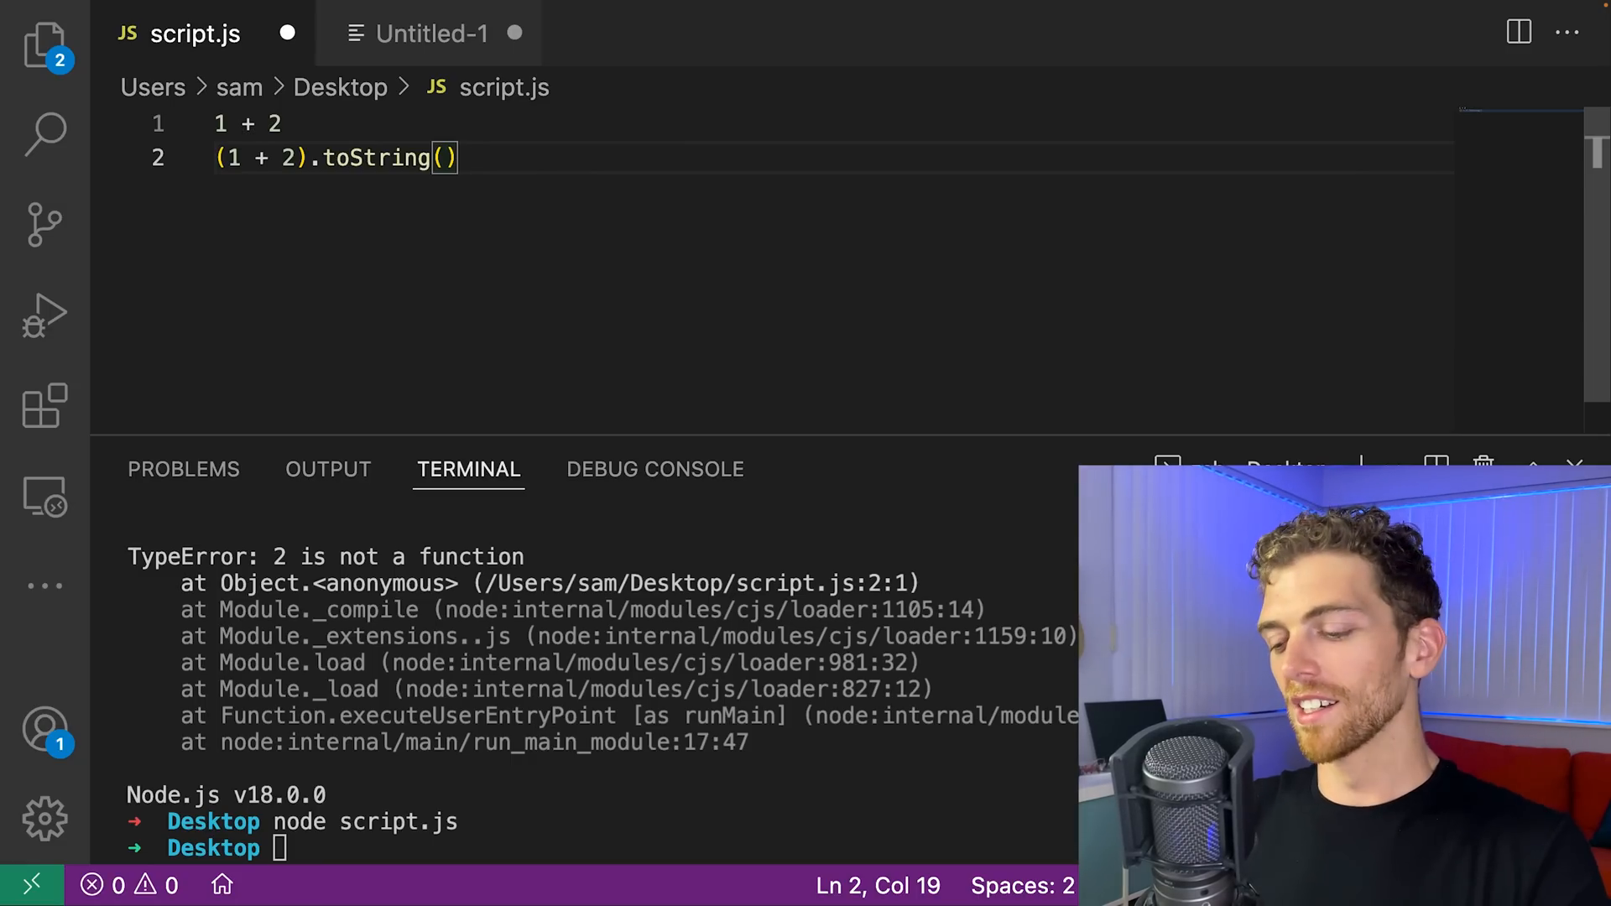
pyautogui.write('1')
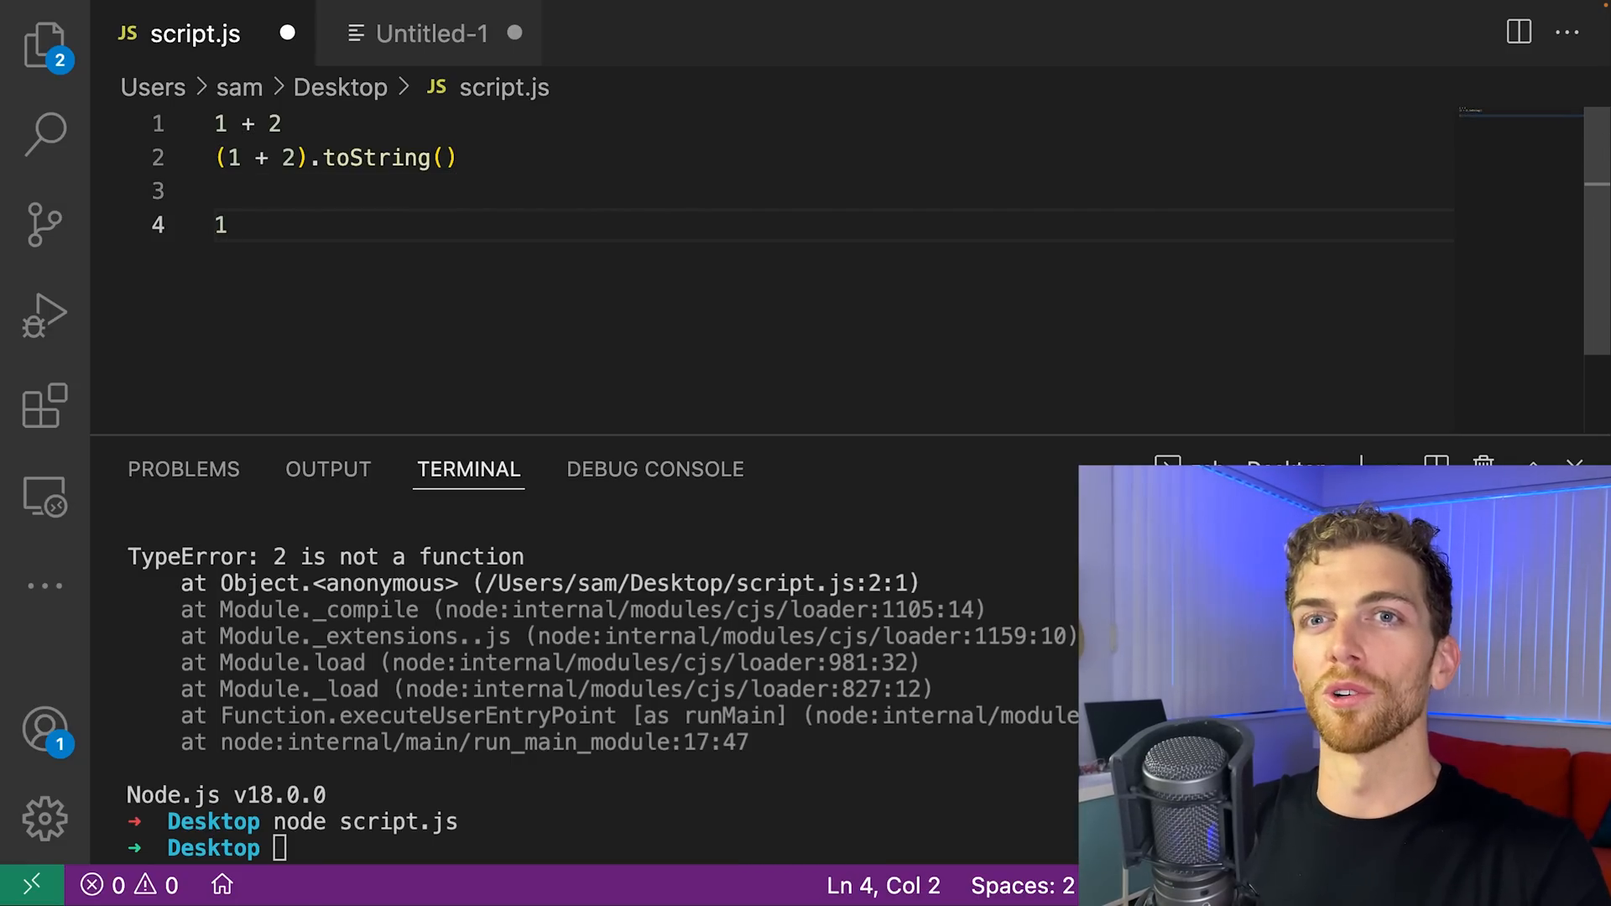
pyautogui.write('..toStri')
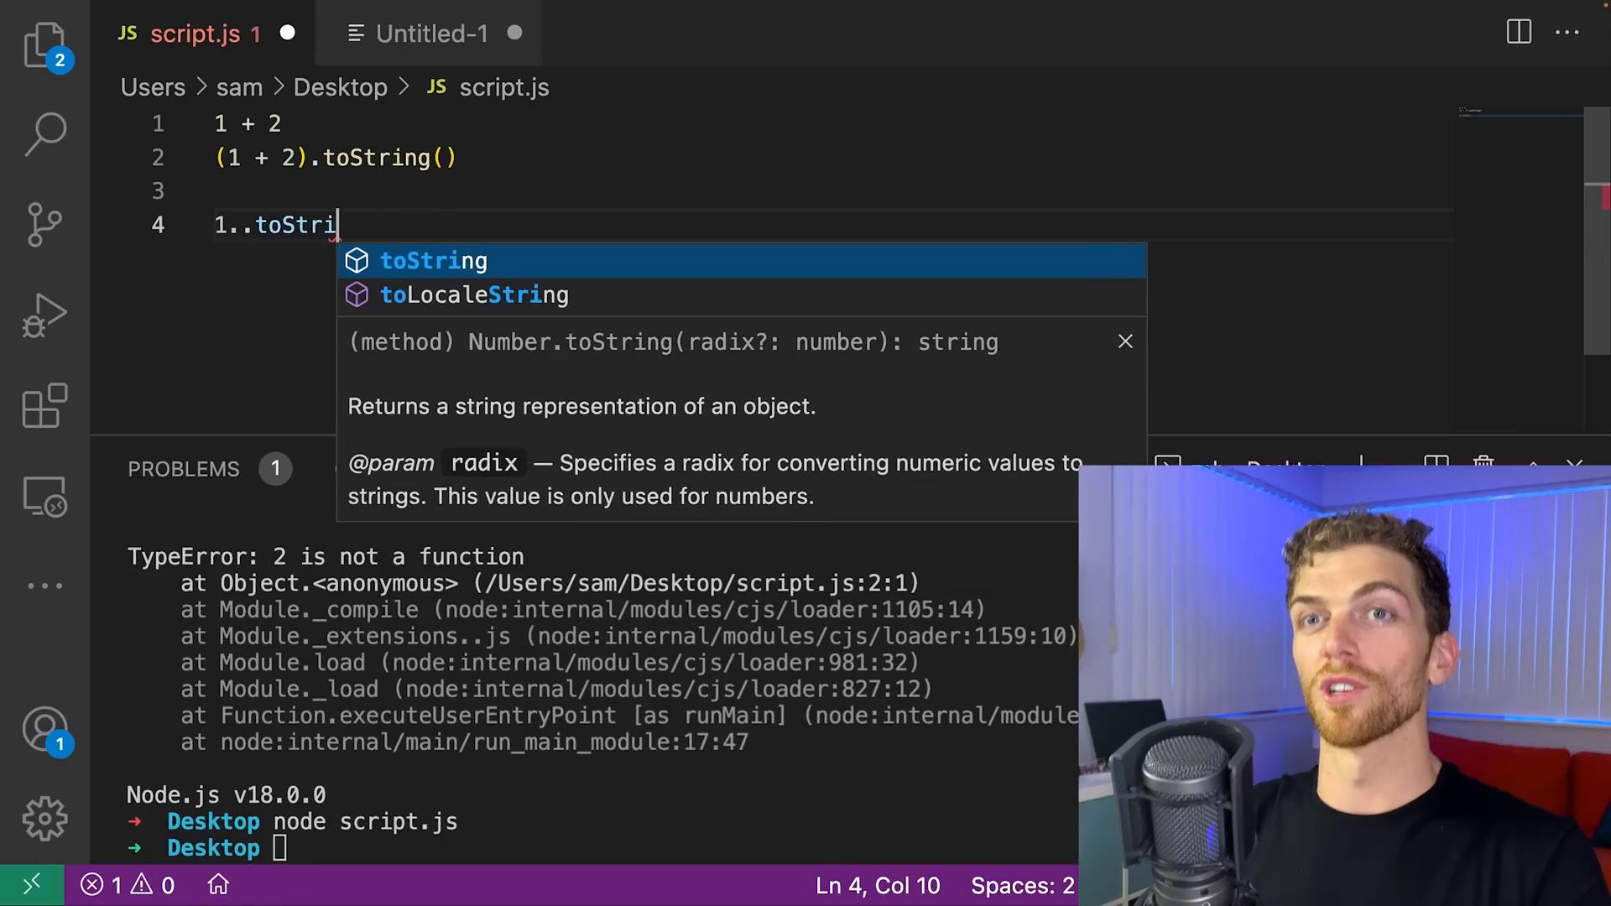